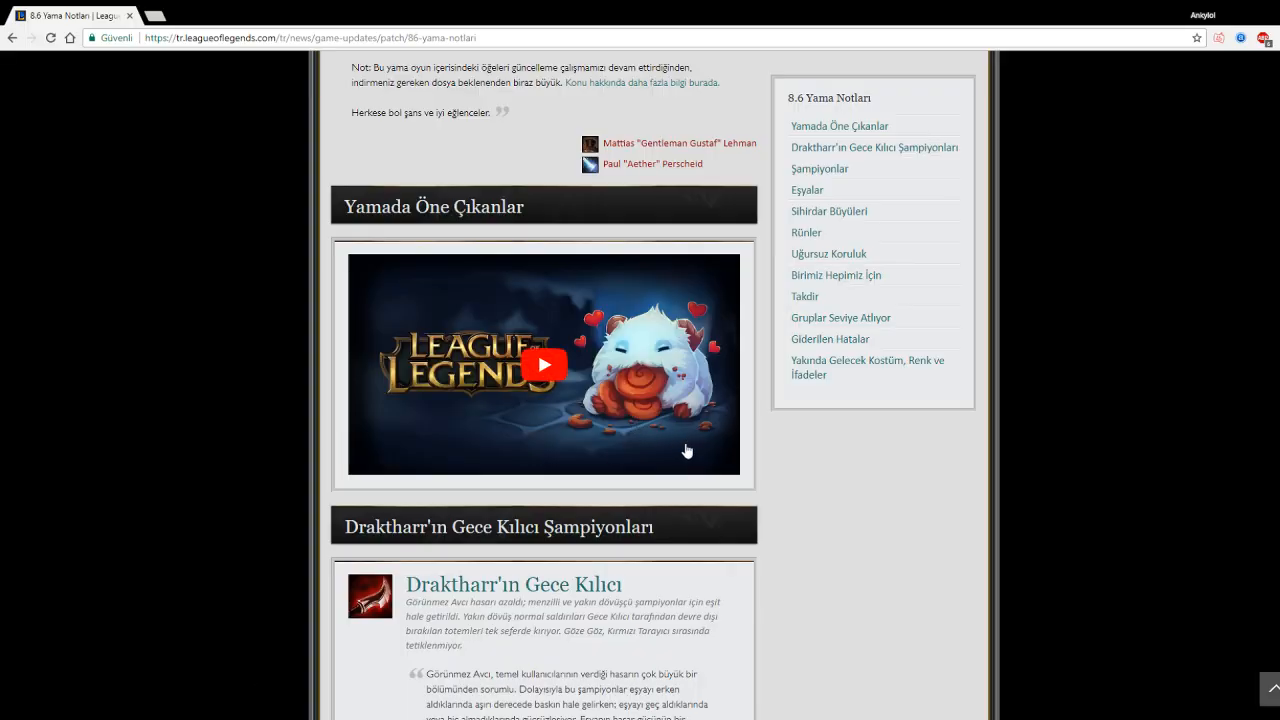
Step: Scroll from the highlights video past Graves, Kayn, Miss Fortune and Rengar to Wukong and Zed
scroll(down, 3)
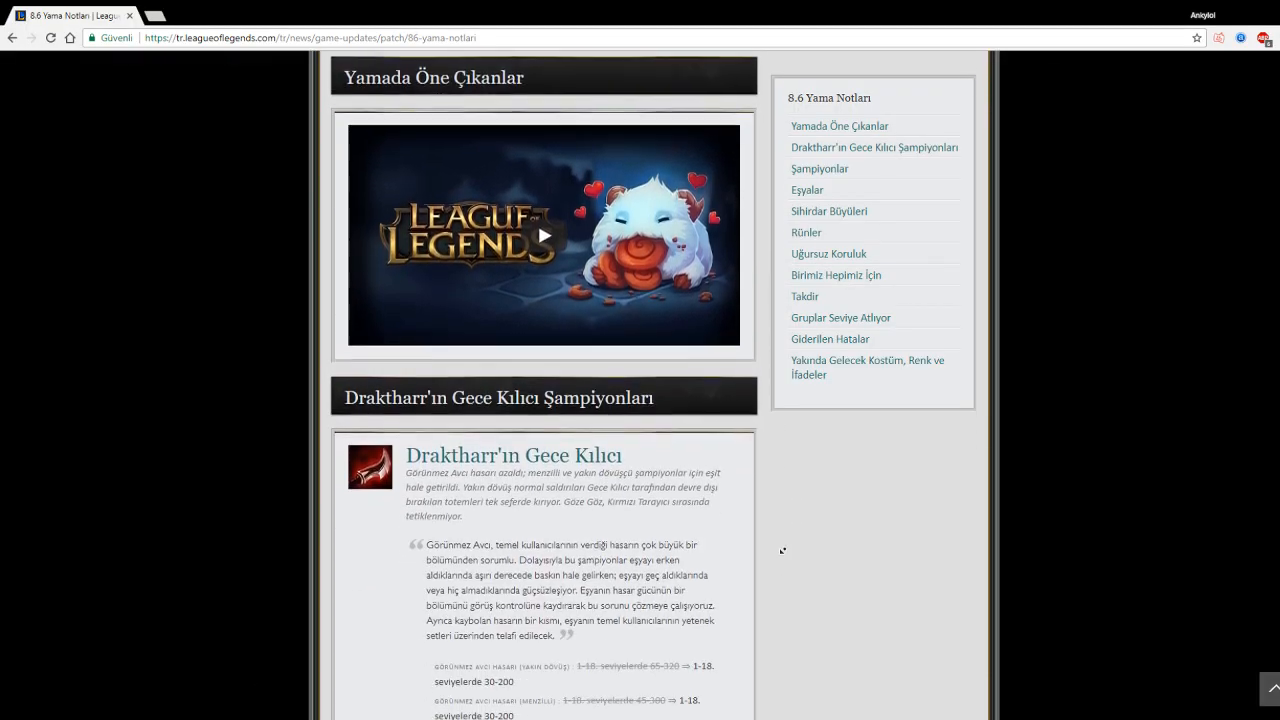
scroll(down, 3)
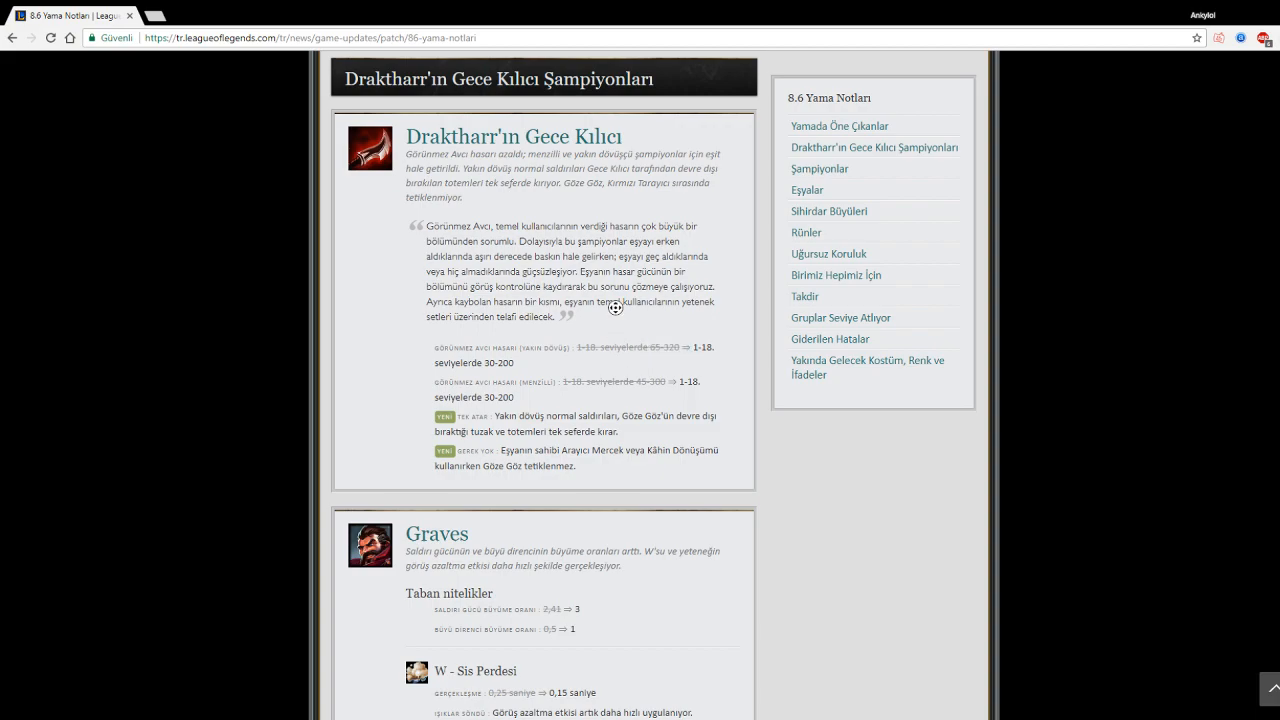
scroll(down, 3)
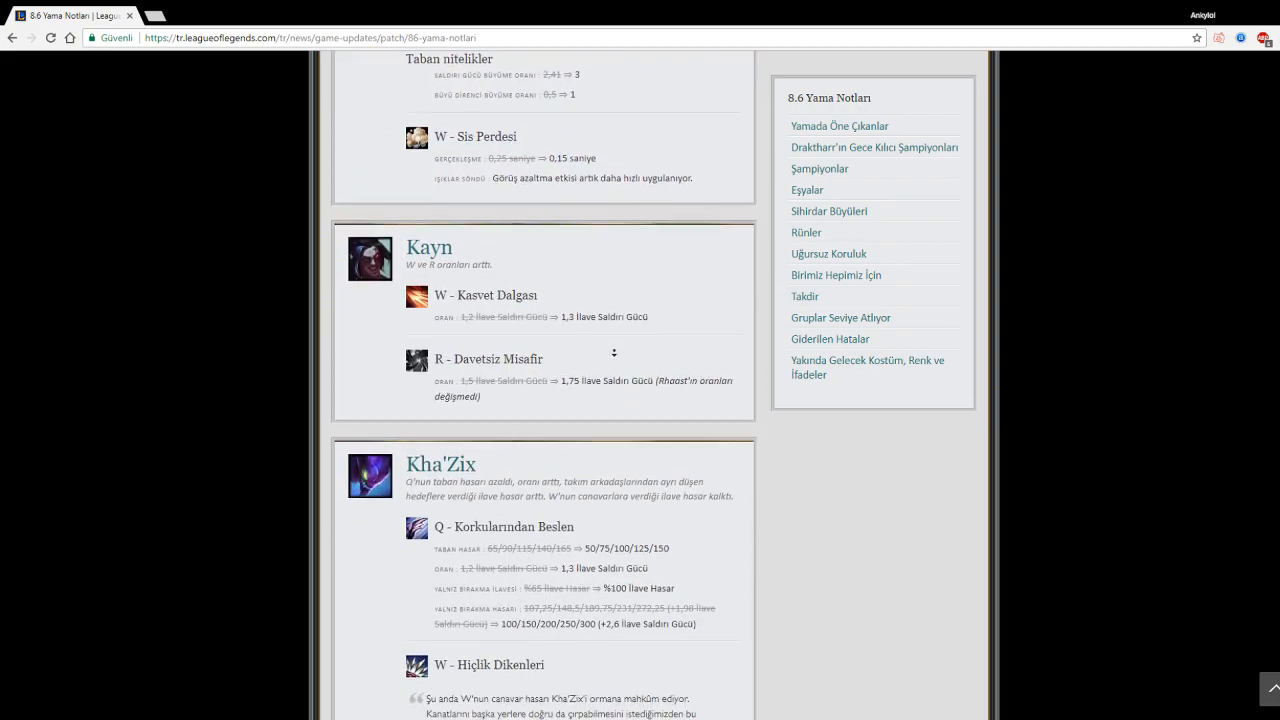
scroll(down, 3)
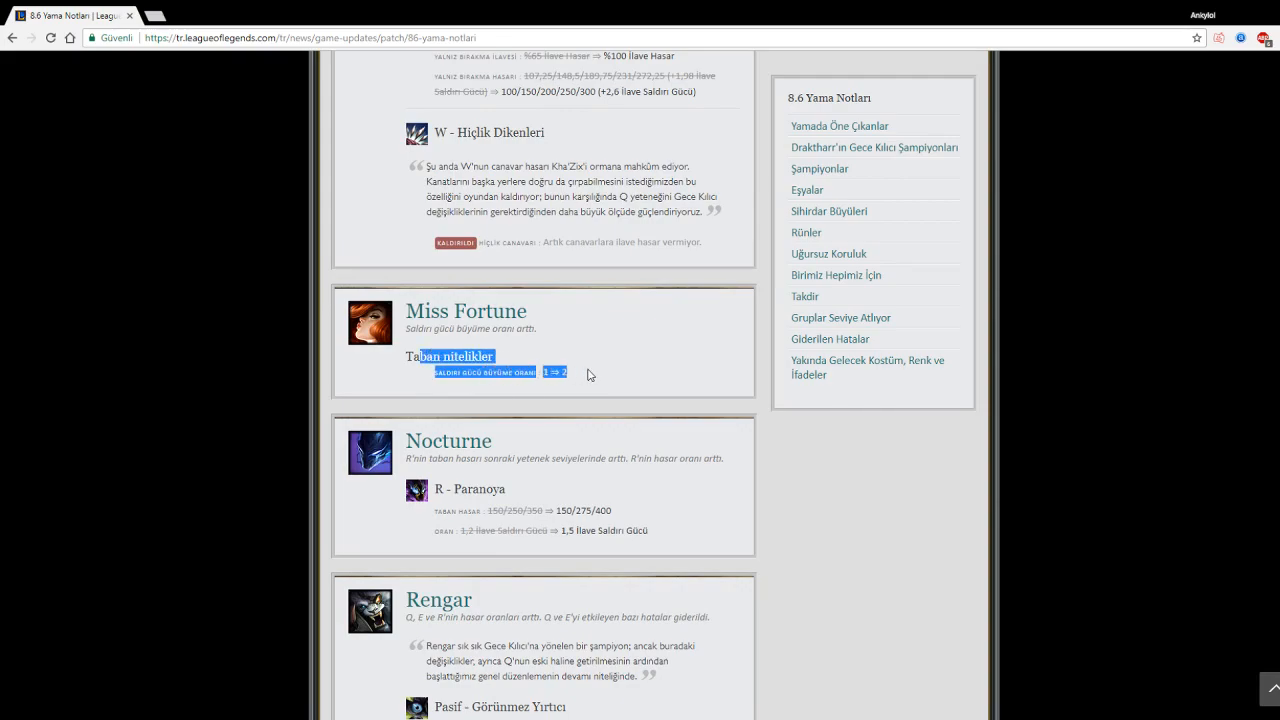
click(463, 323)
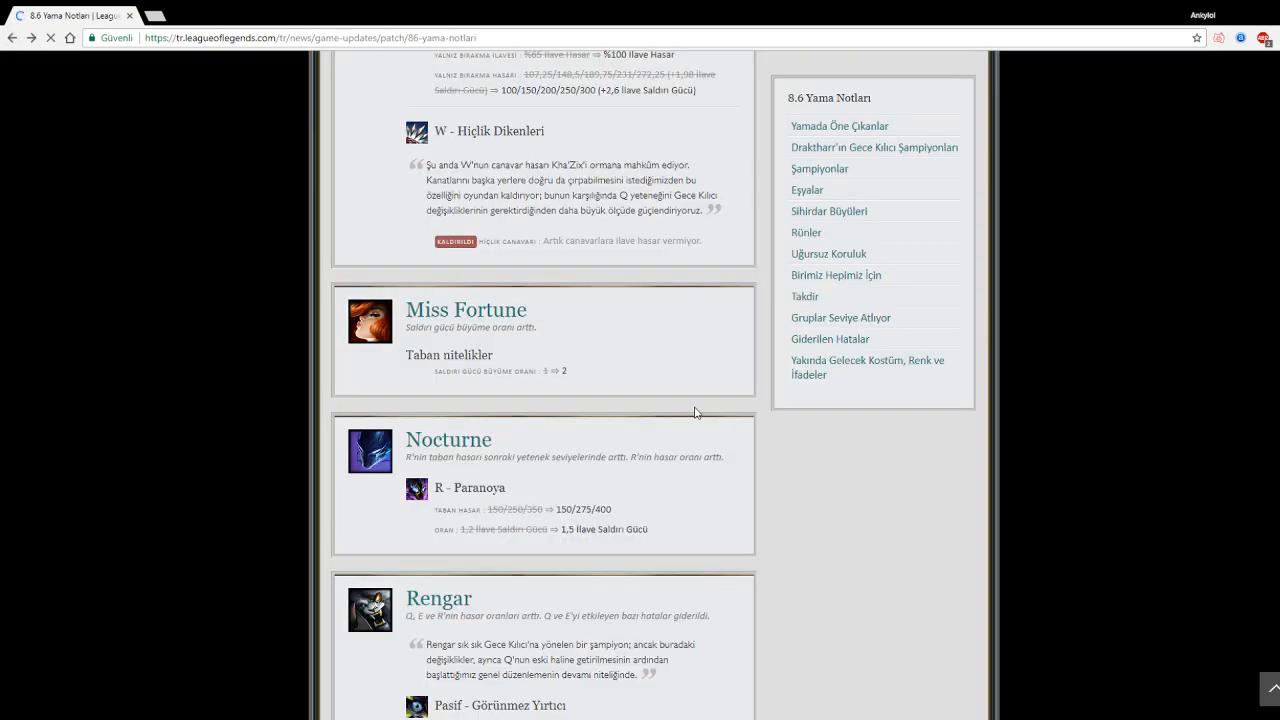
scroll(down, 3)
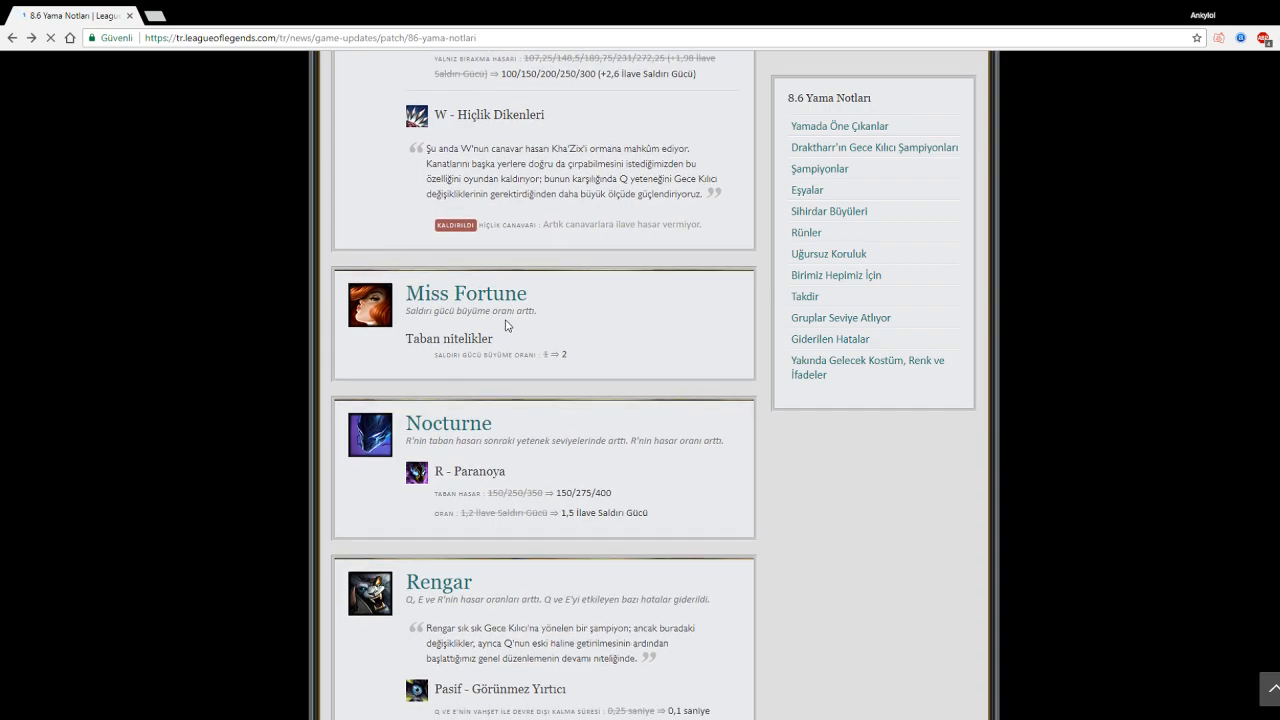
mouse_move(650, 323)
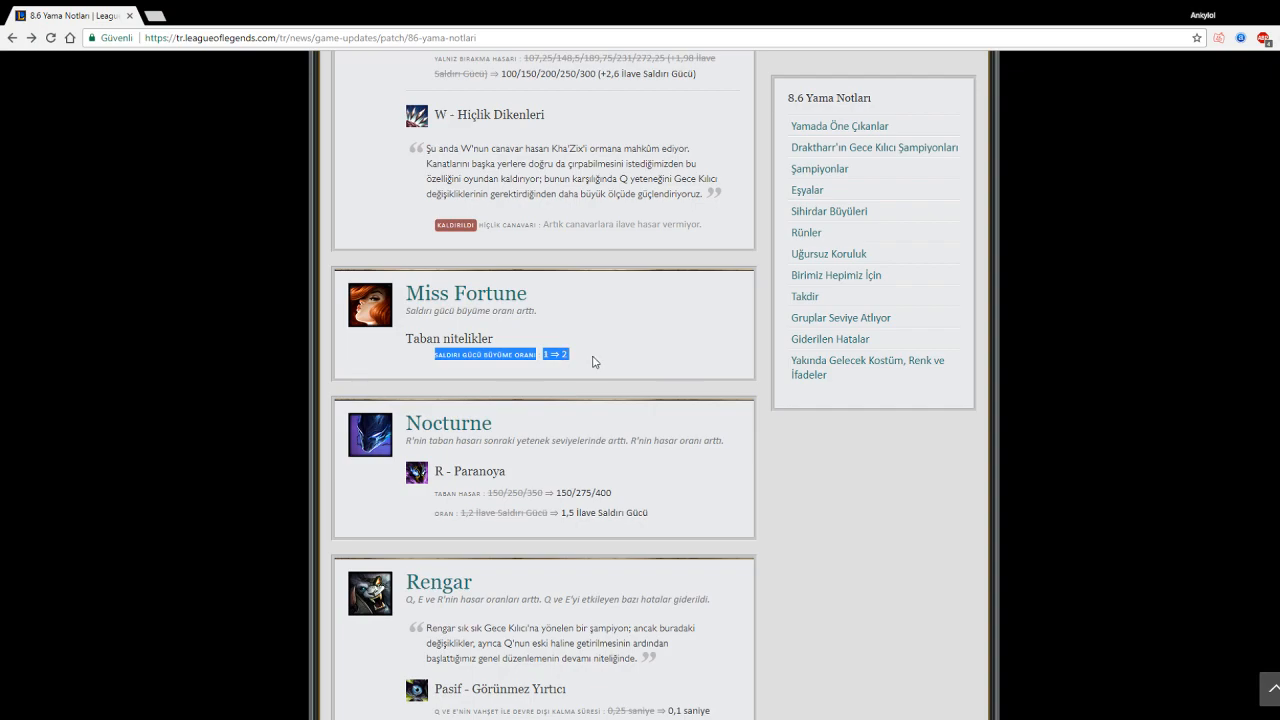
scroll(down, 3)
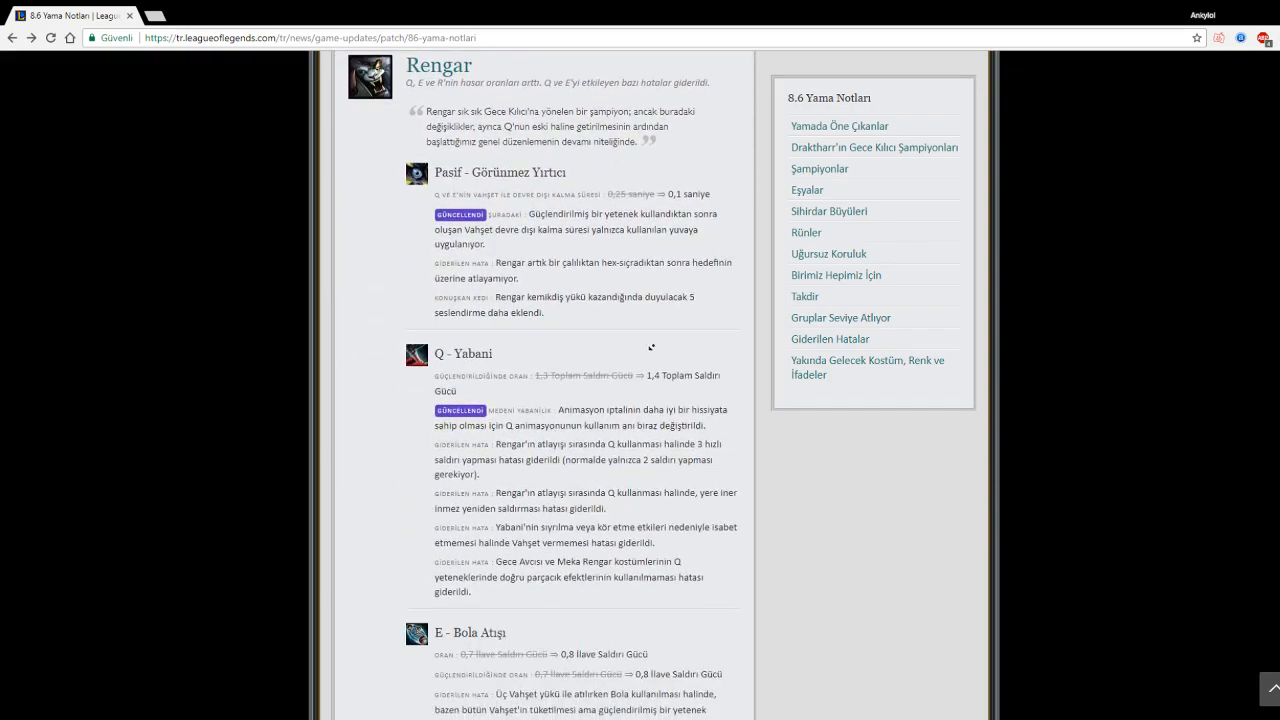
scroll(down, 3)
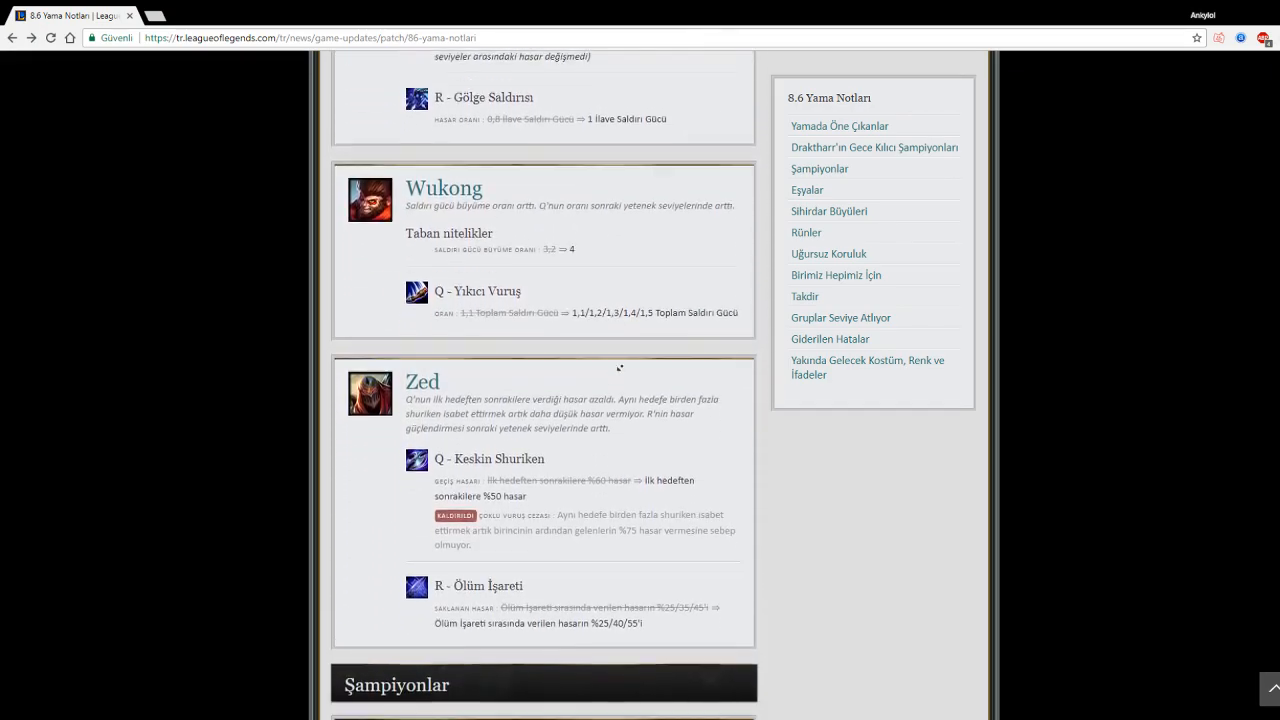
Step: Scroll into the Şampiyonlar section to Kai'Sa's base stat, passive, Q, W and E changes
scroll(down, 3)
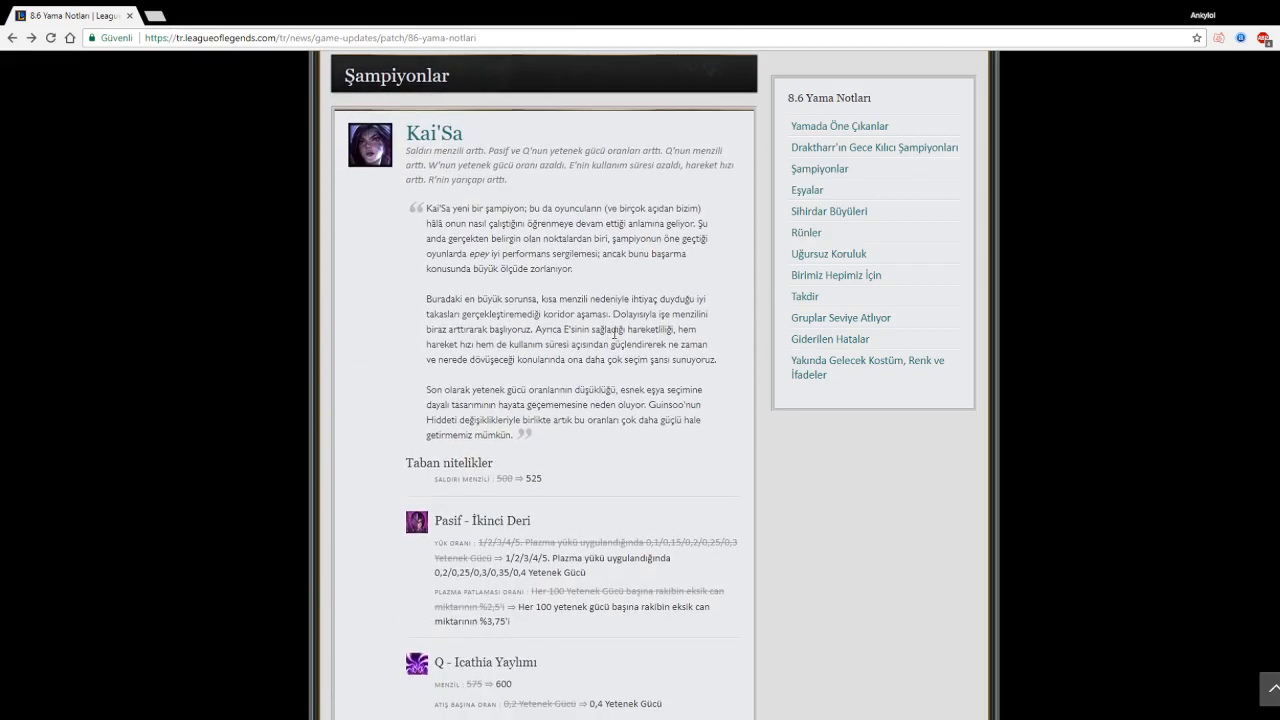
scroll(down, 3)
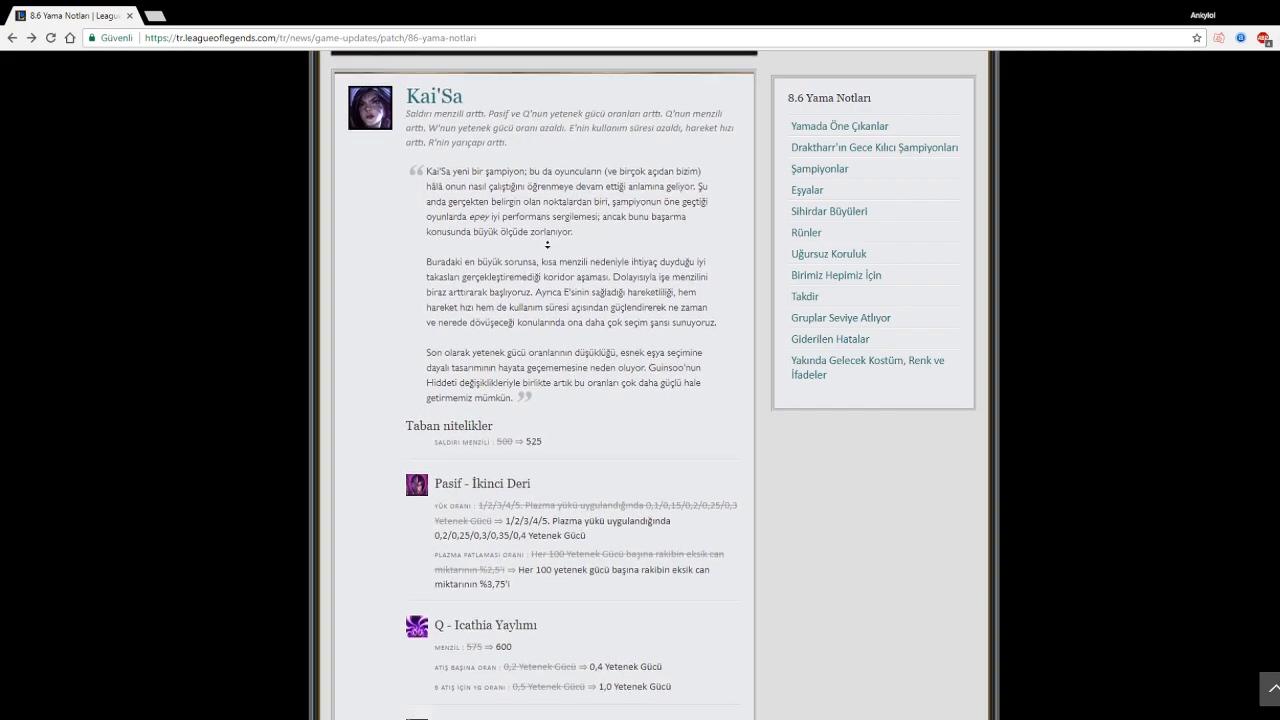
scroll(down, 3)
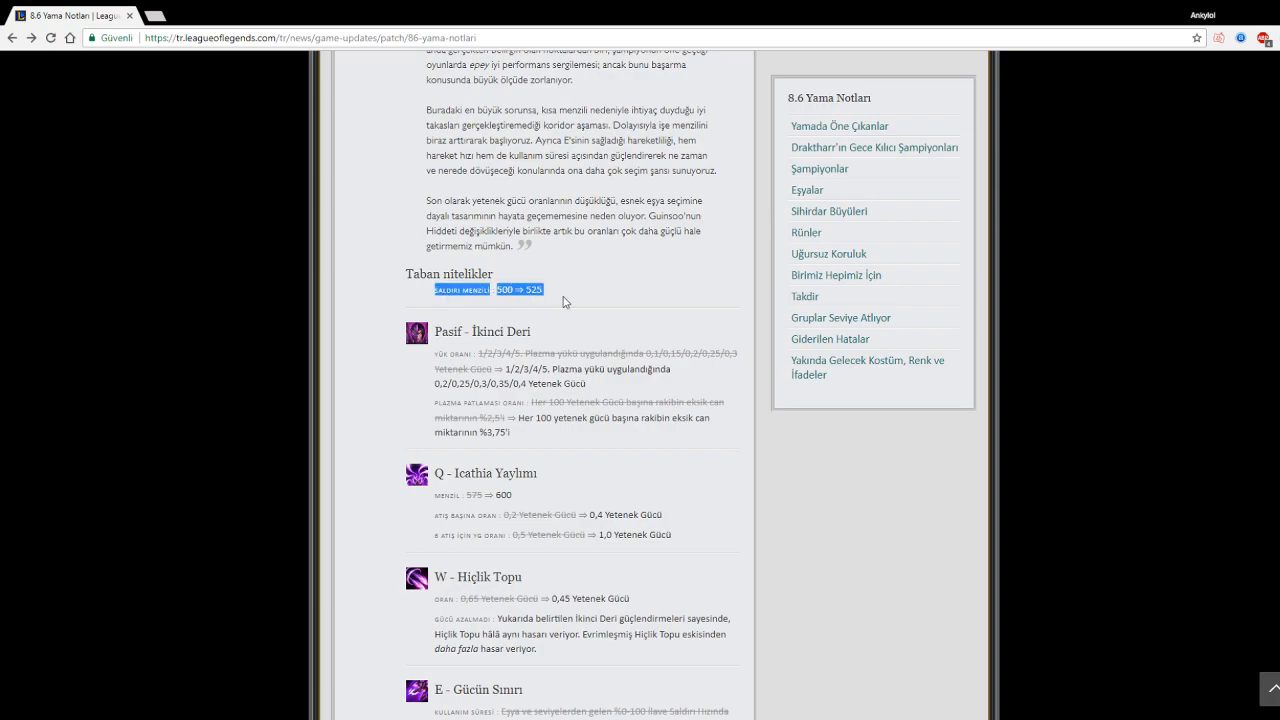
mouse_move(597, 301)
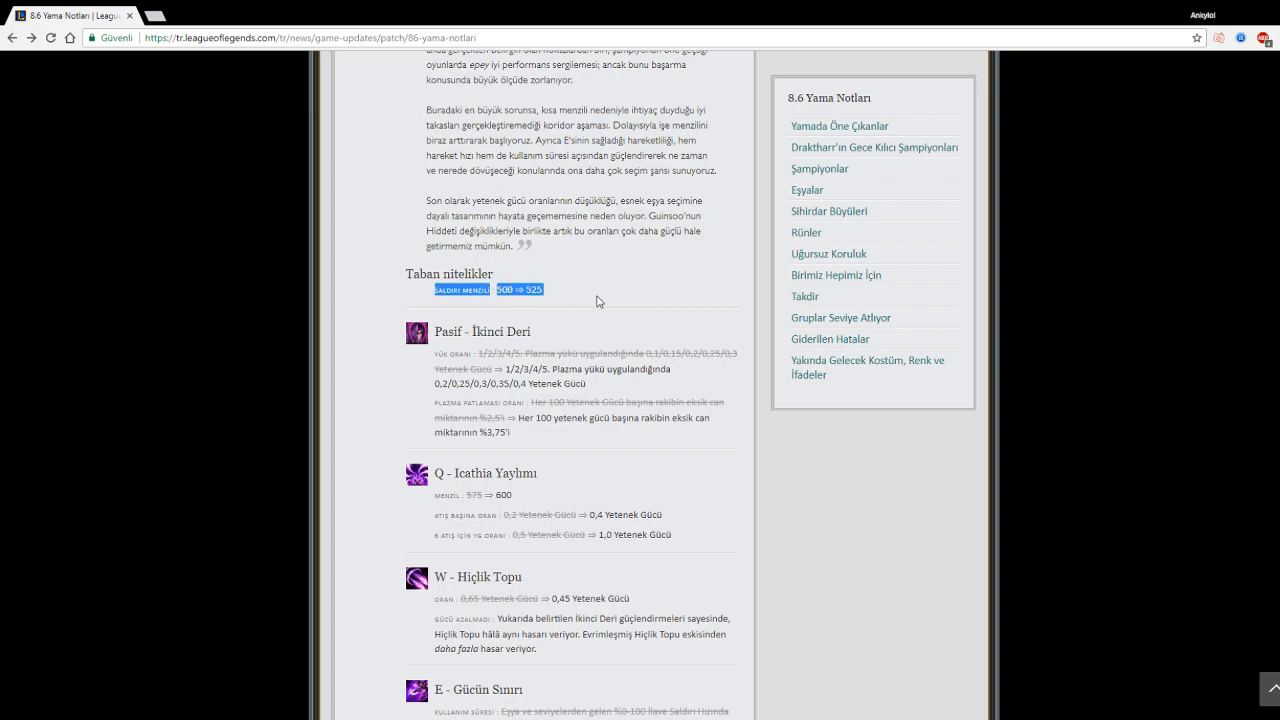
scroll(down, 3)
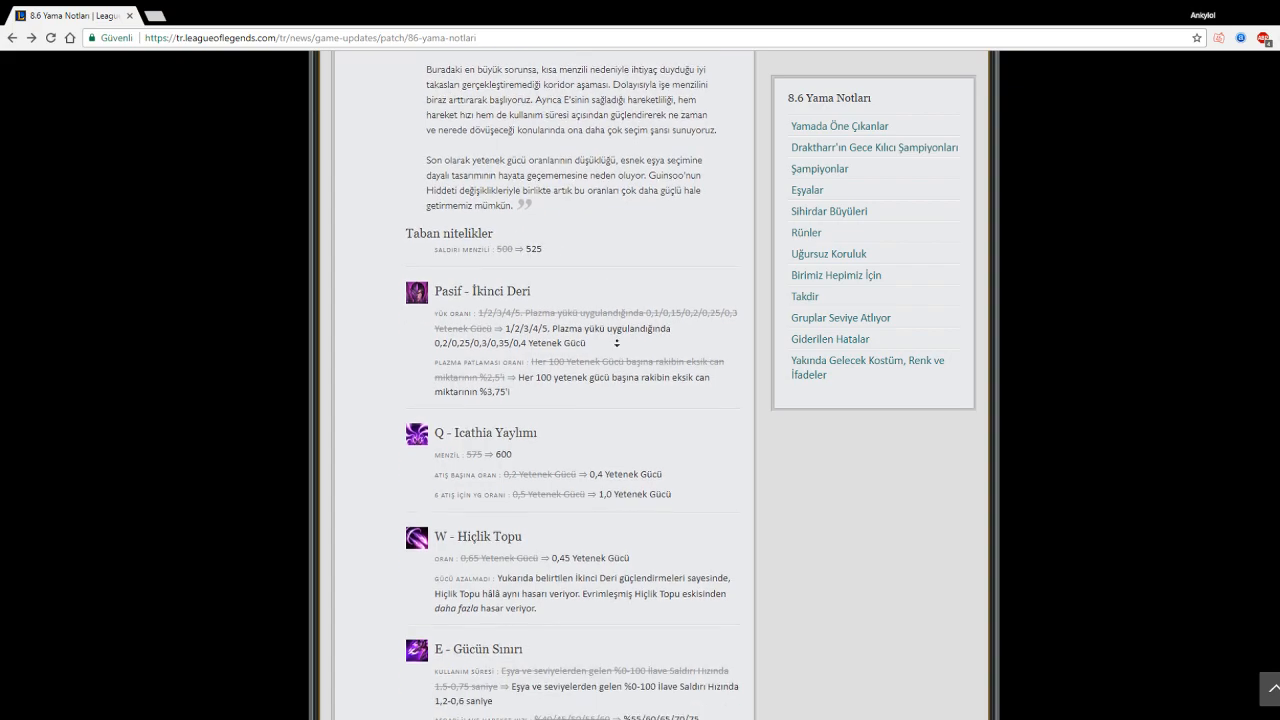
scroll(down, 3)
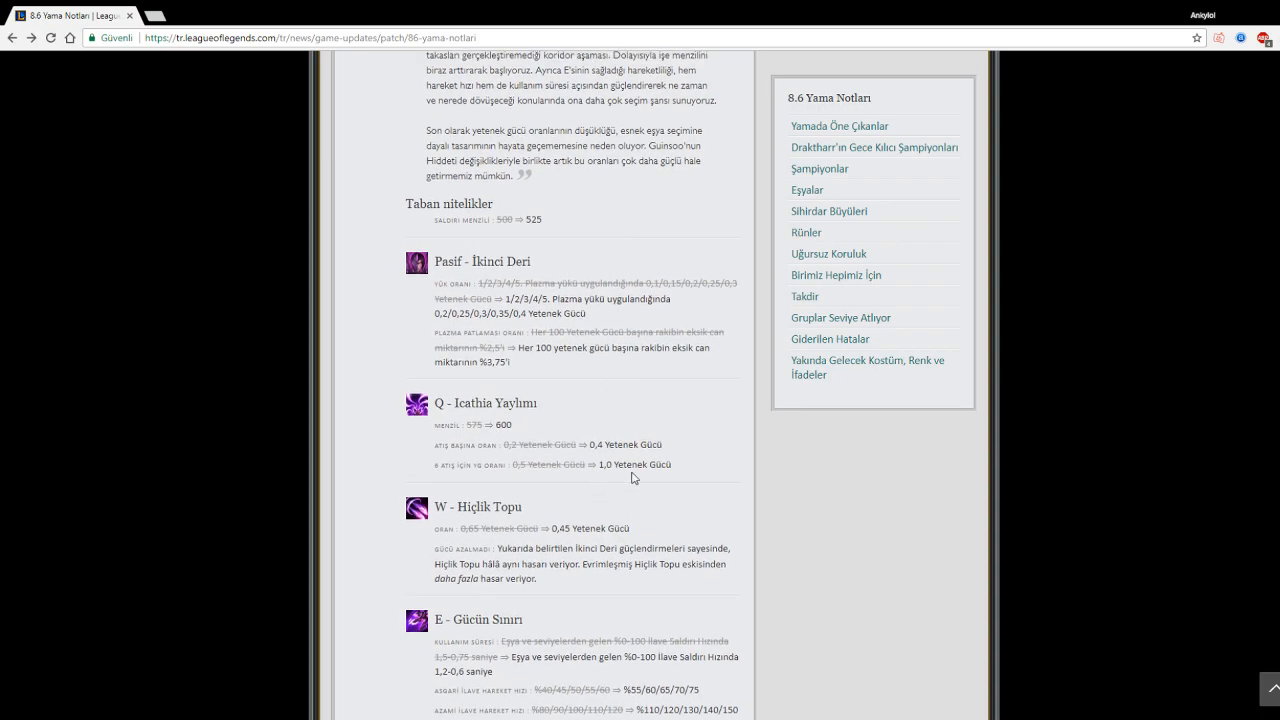
mouse_move(495, 483)
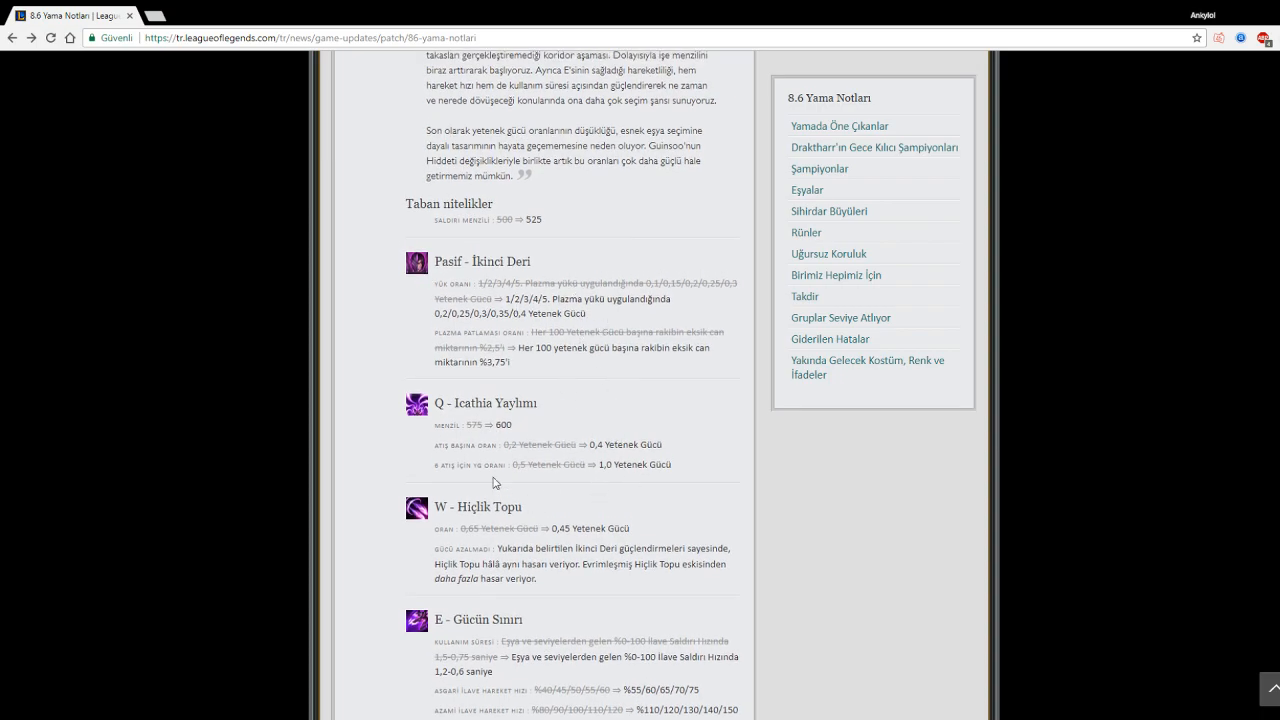
Step: Scroll past Kai'Sa's R and Lee Sin's section to Lucian's W and R changes
scroll(down, 3)
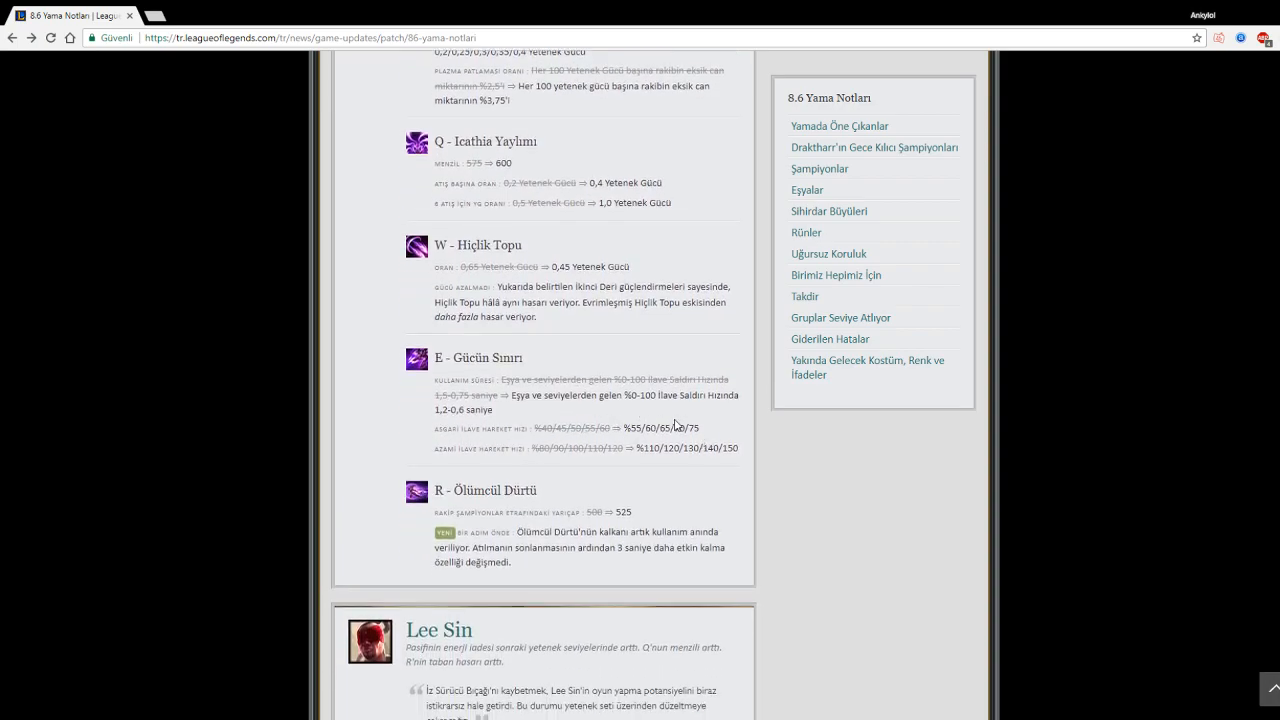
mouse_move(439, 408)
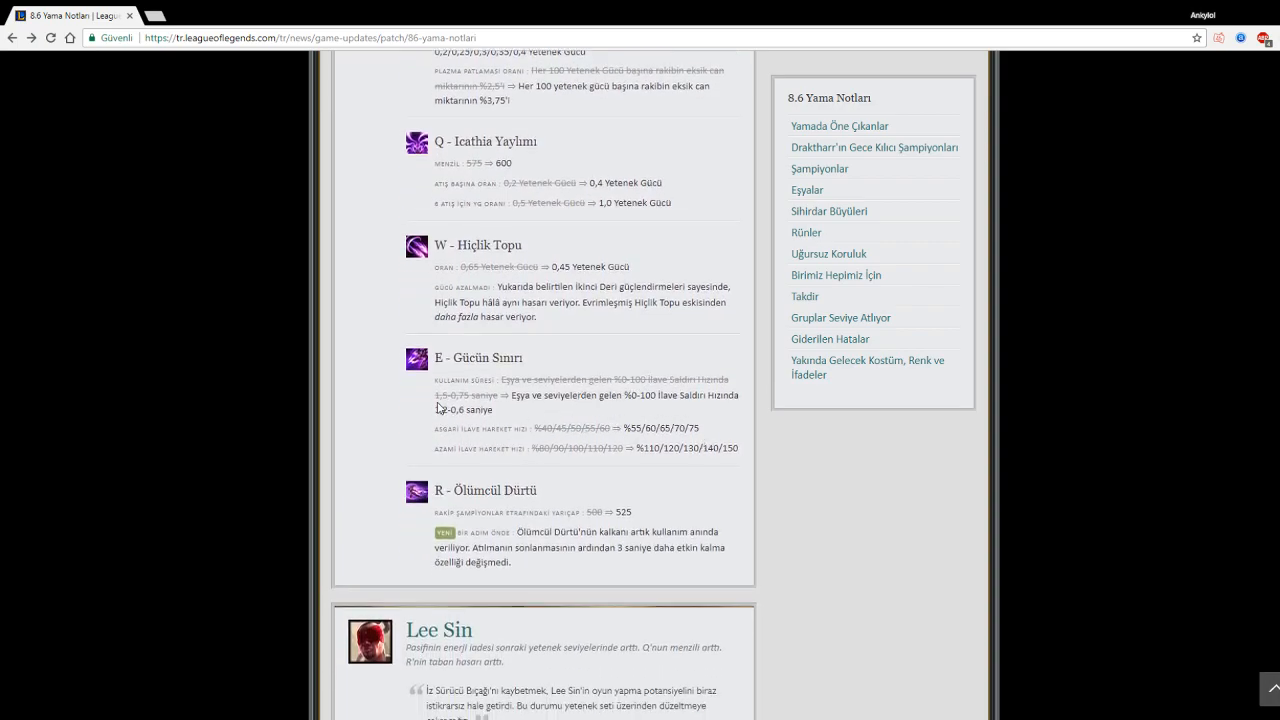
double_click(482, 379)
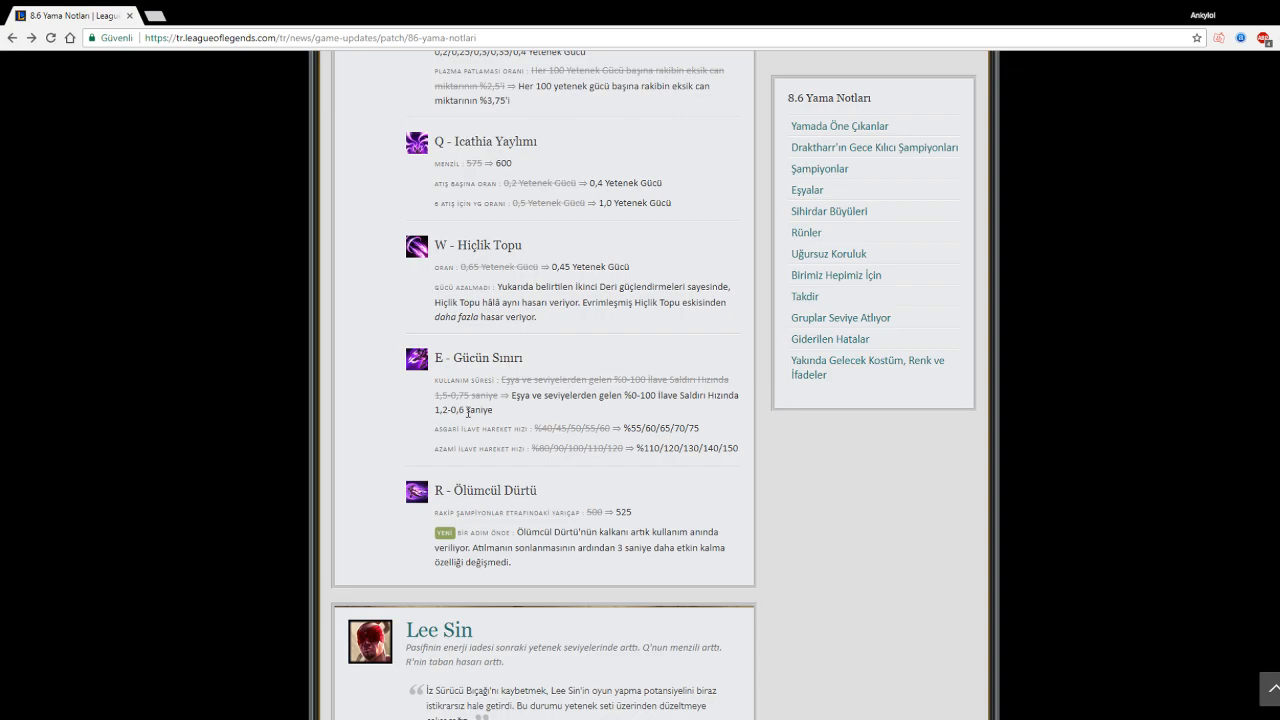
scroll(down, 3)
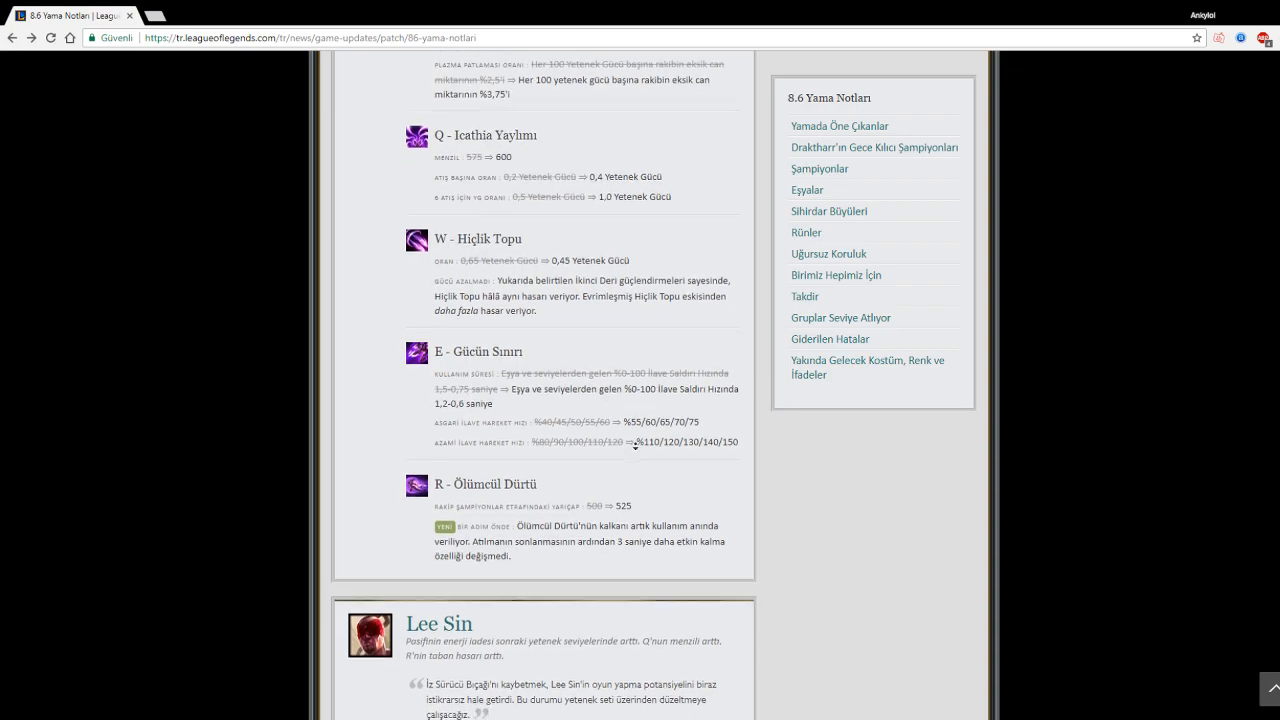
scroll(down, 3)
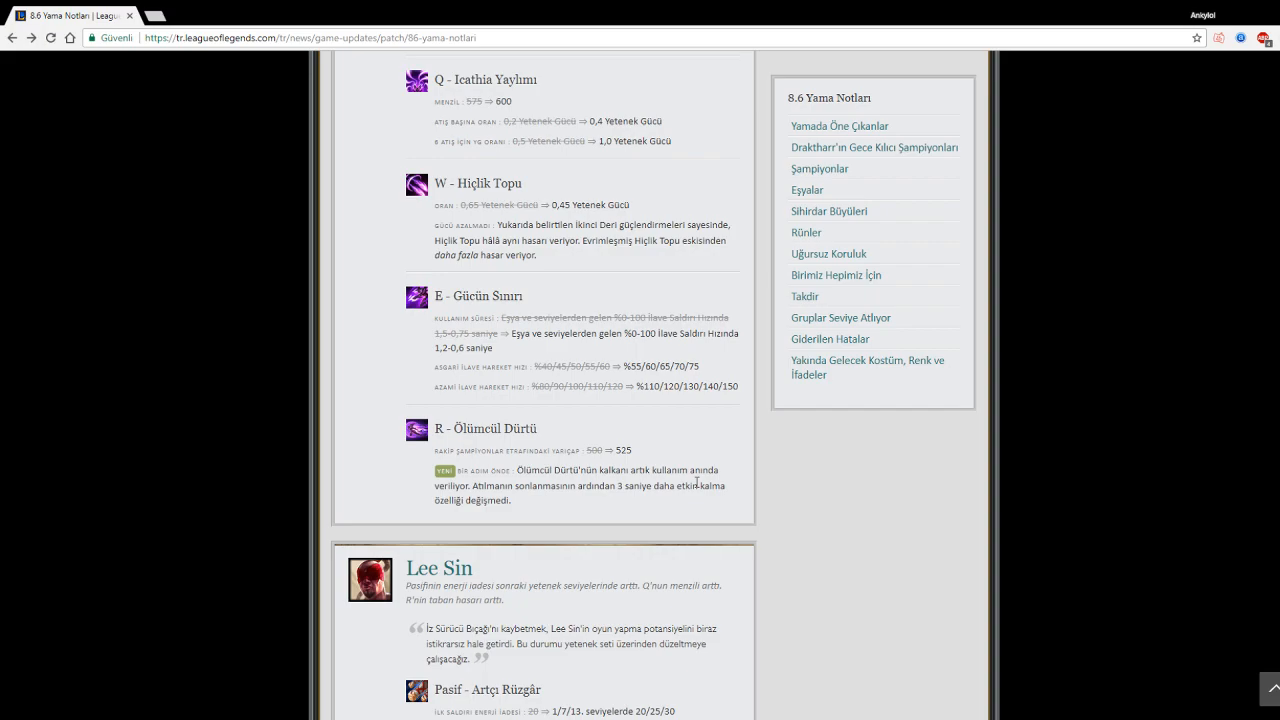
mouse_move(567, 489)
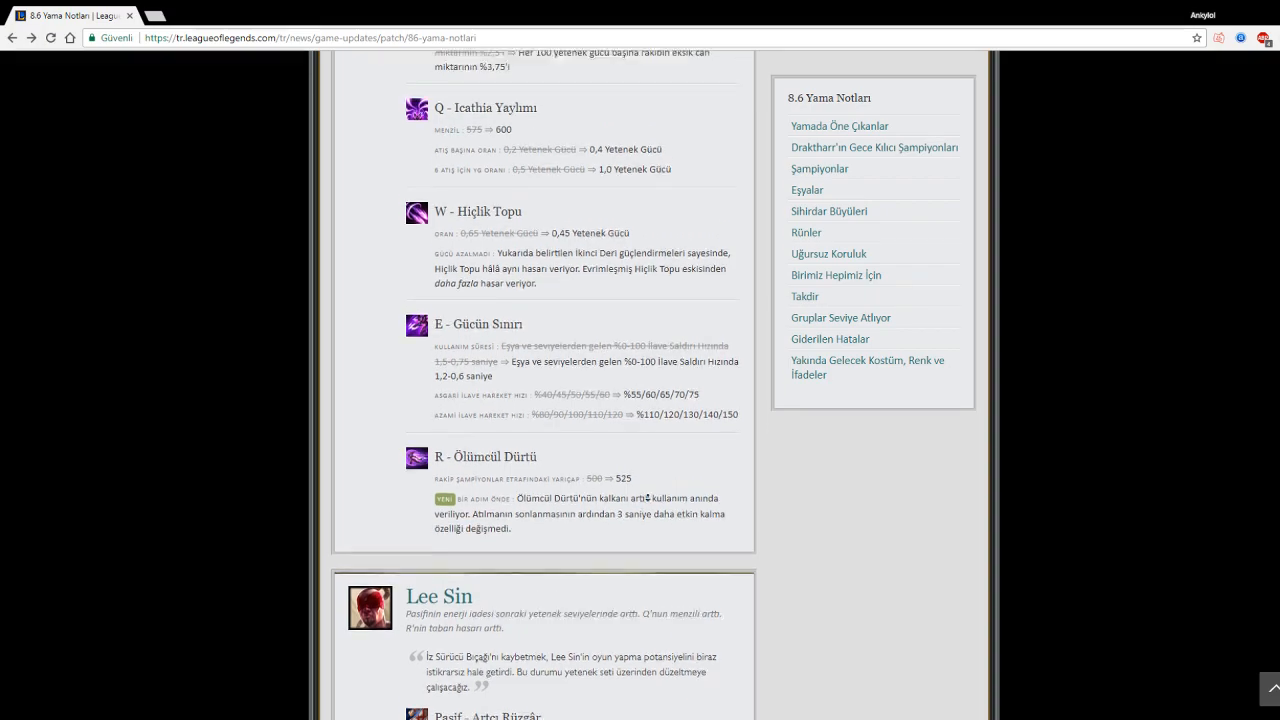
scroll(down, 3)
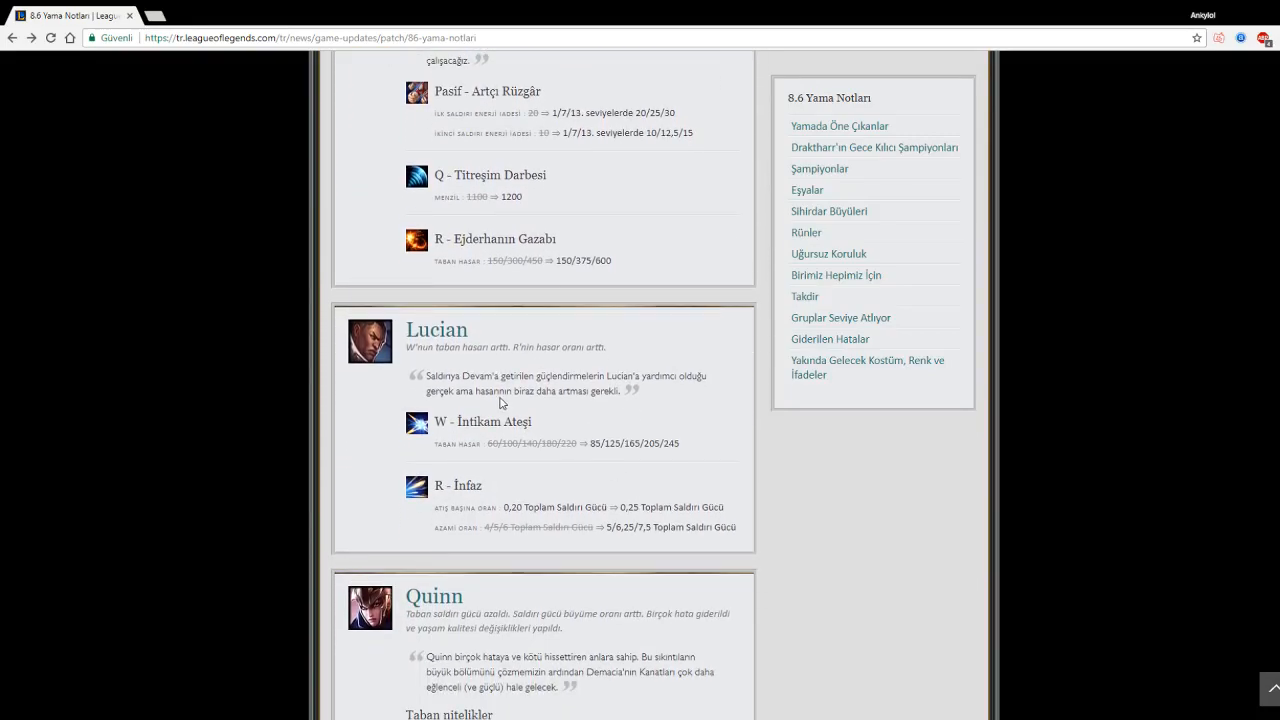
Step: Select and read Lucian's quote and his first change lines
drag(480, 375, 595, 375)
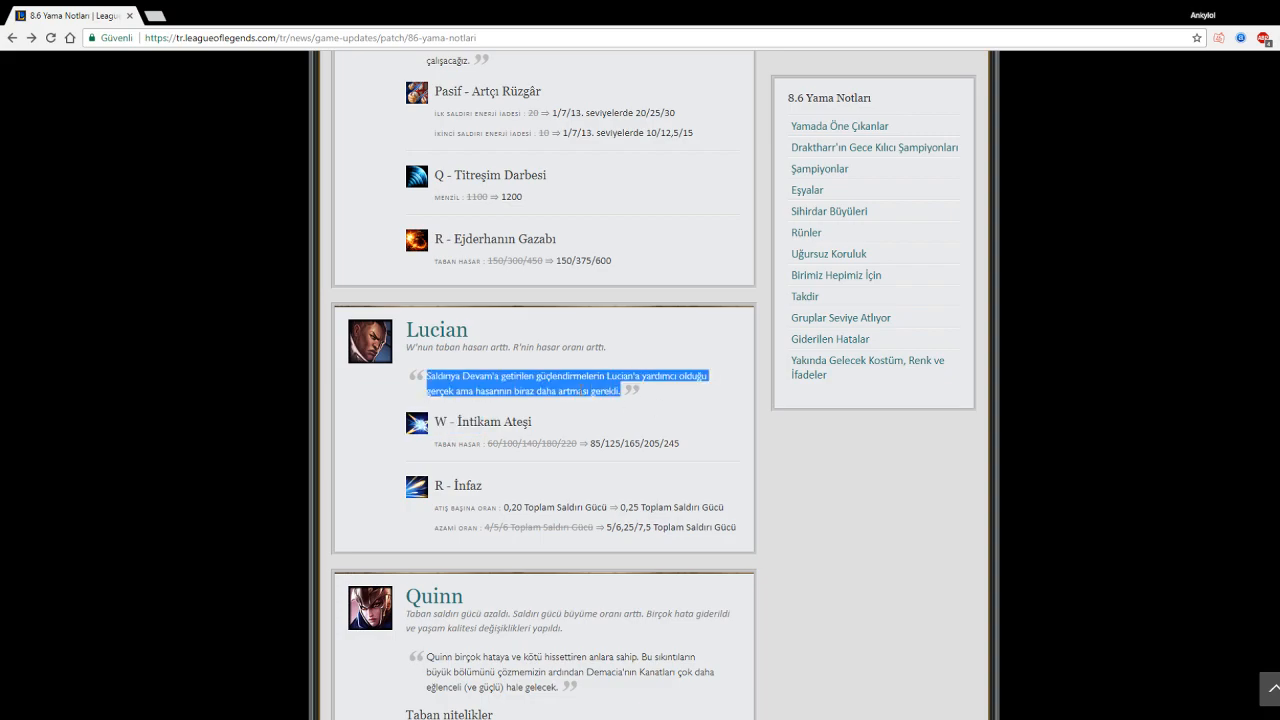
click(553, 365)
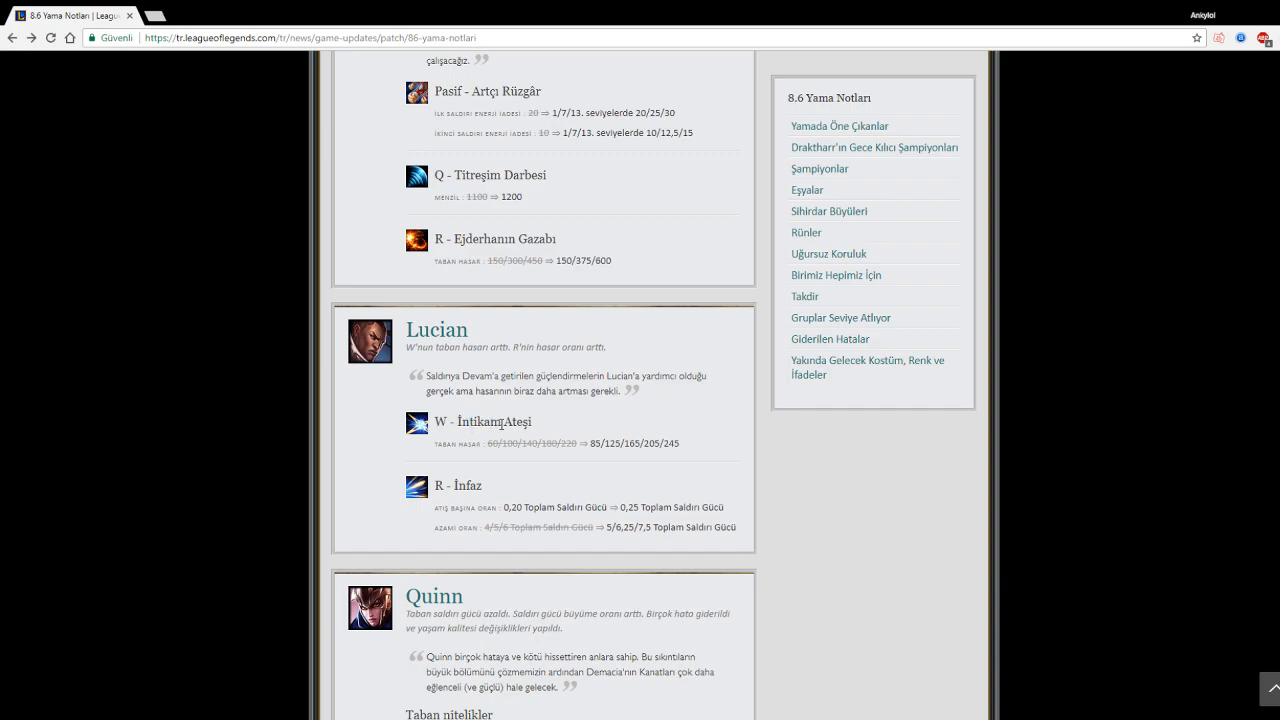
drag(480, 421, 703, 443)
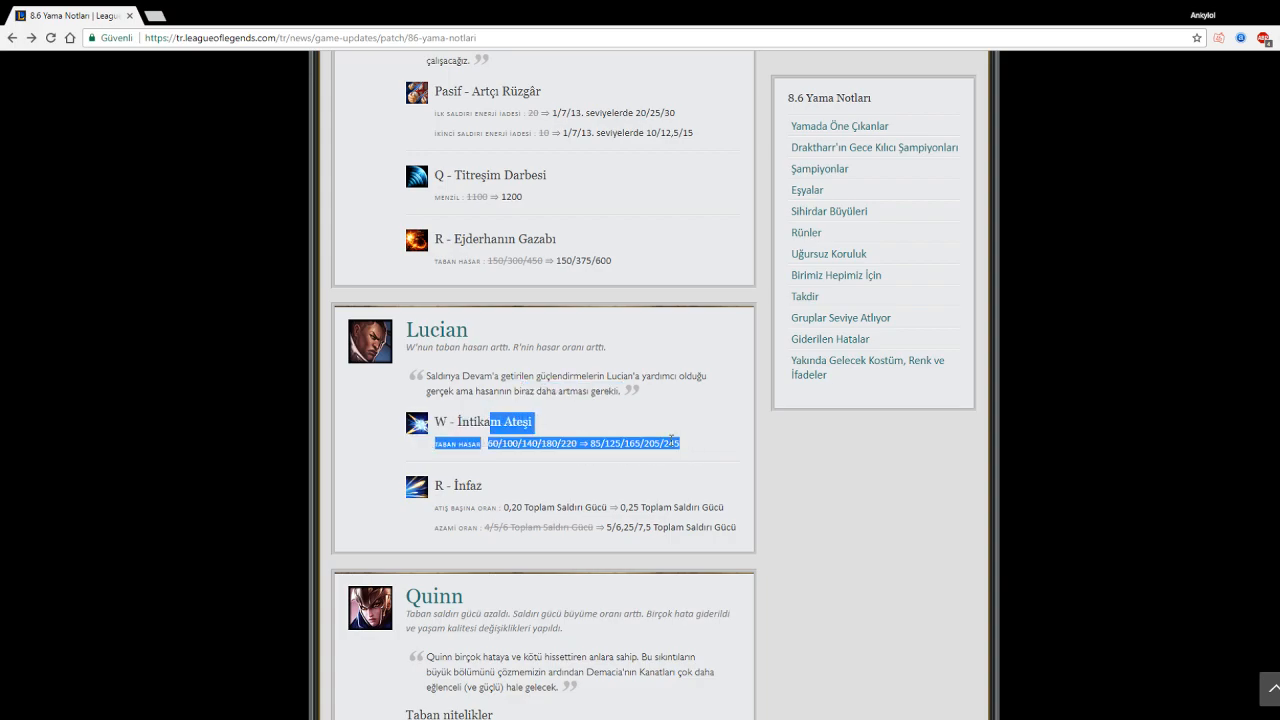
scroll(down, 3)
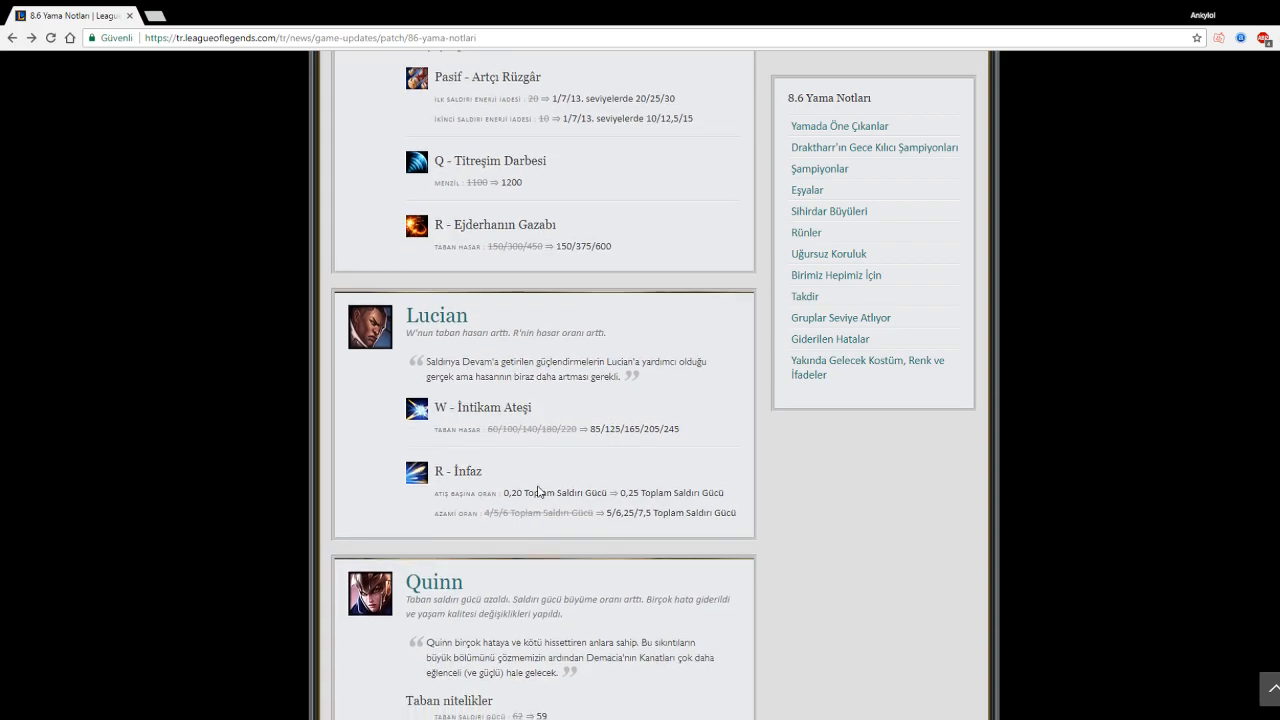
drag(475, 492, 675, 492)
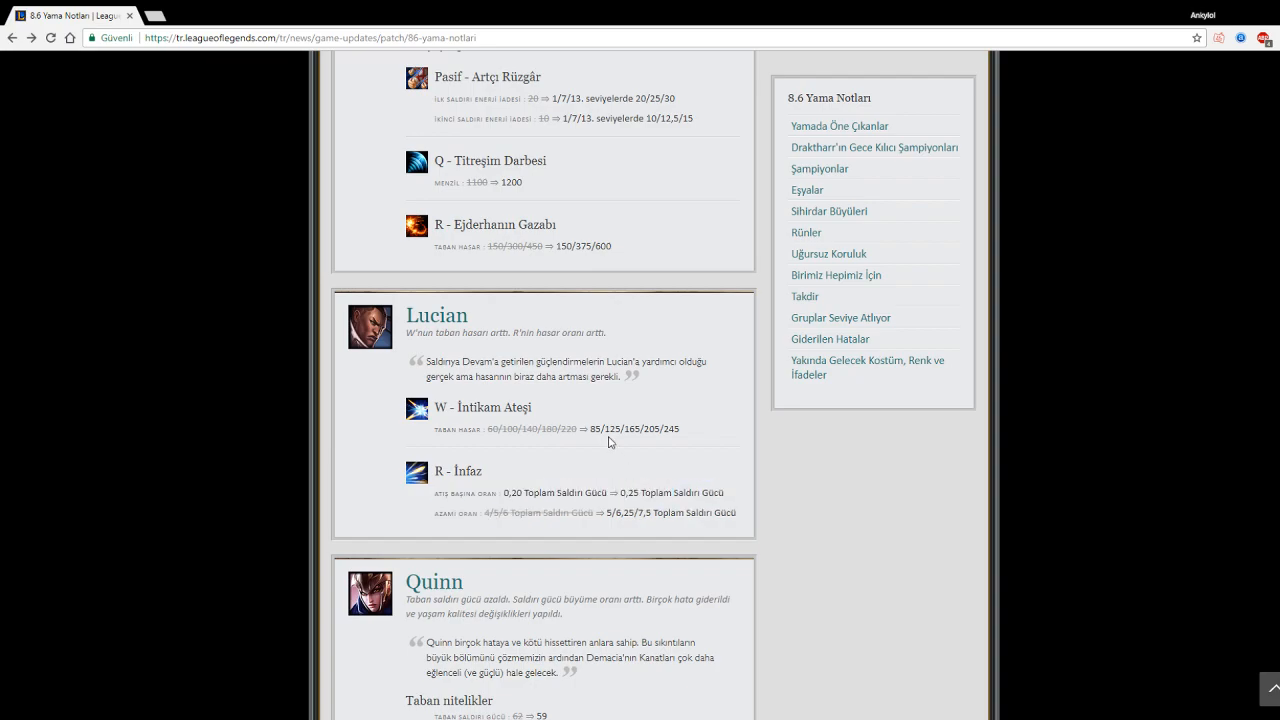
scroll(down, 3)
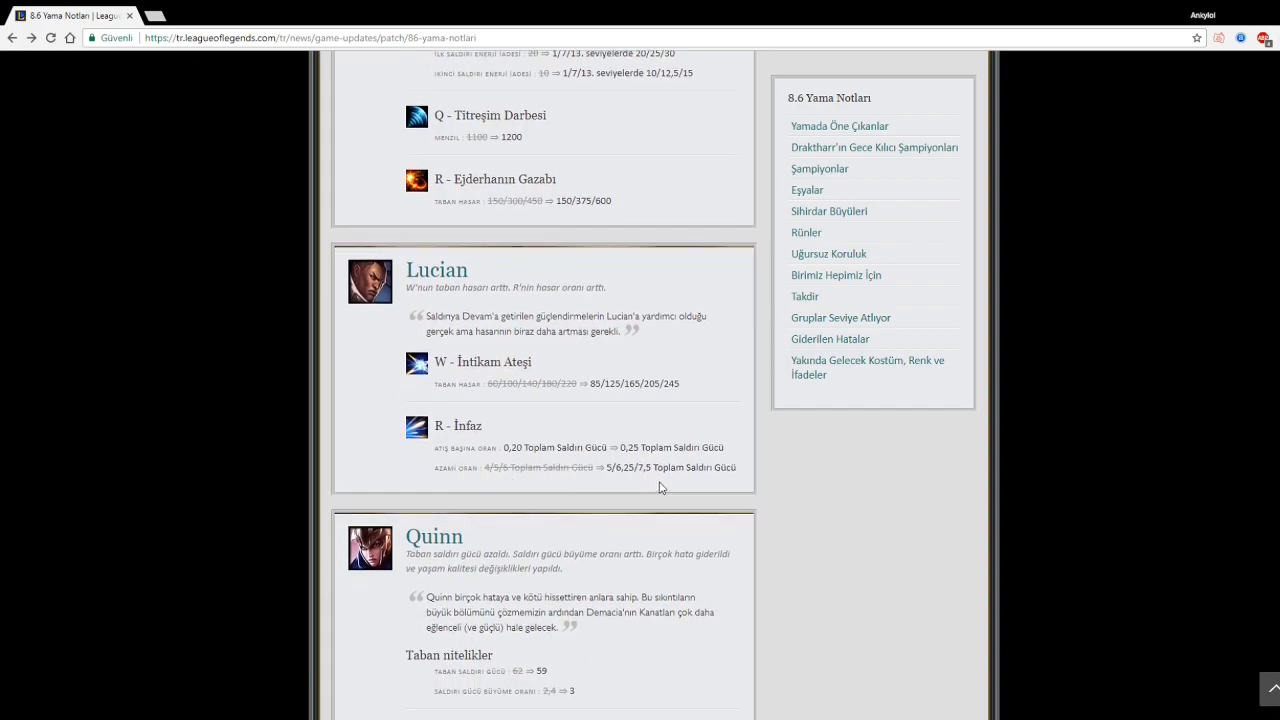
mouse_move(528, 483)
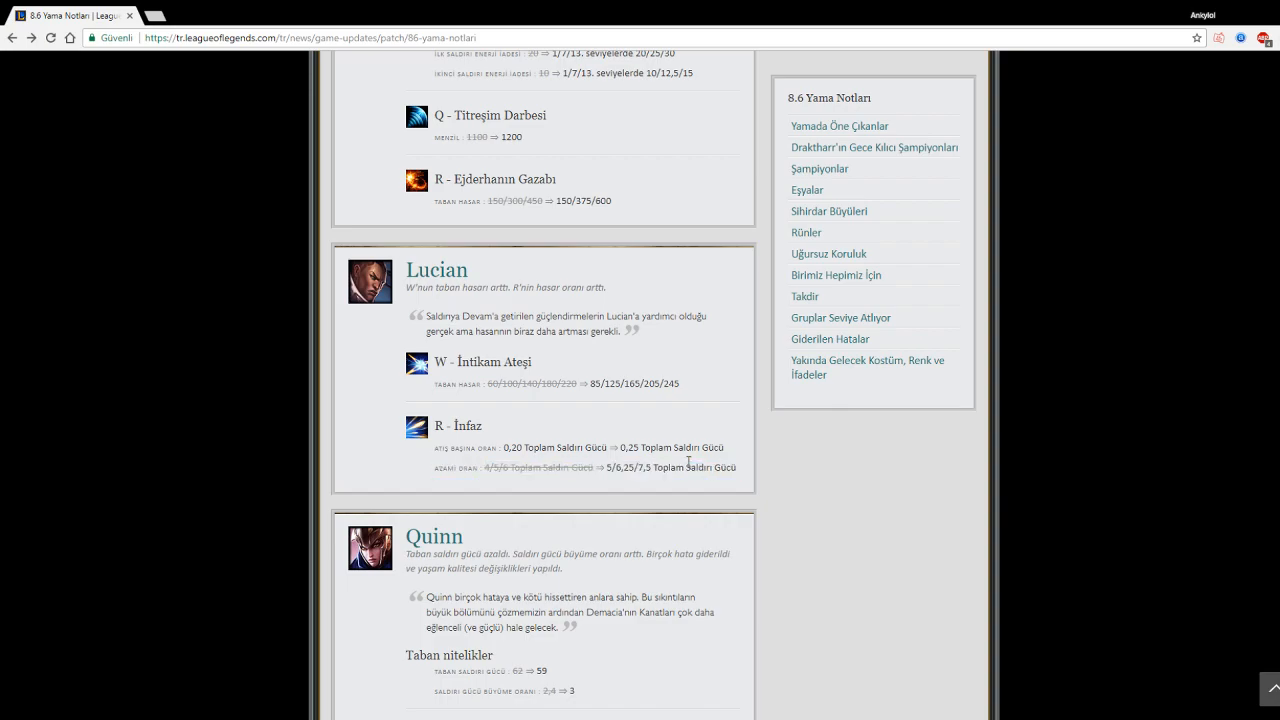
Step: Scroll down and highlight Lucian's W and R ability changes
scroll(down, 3)
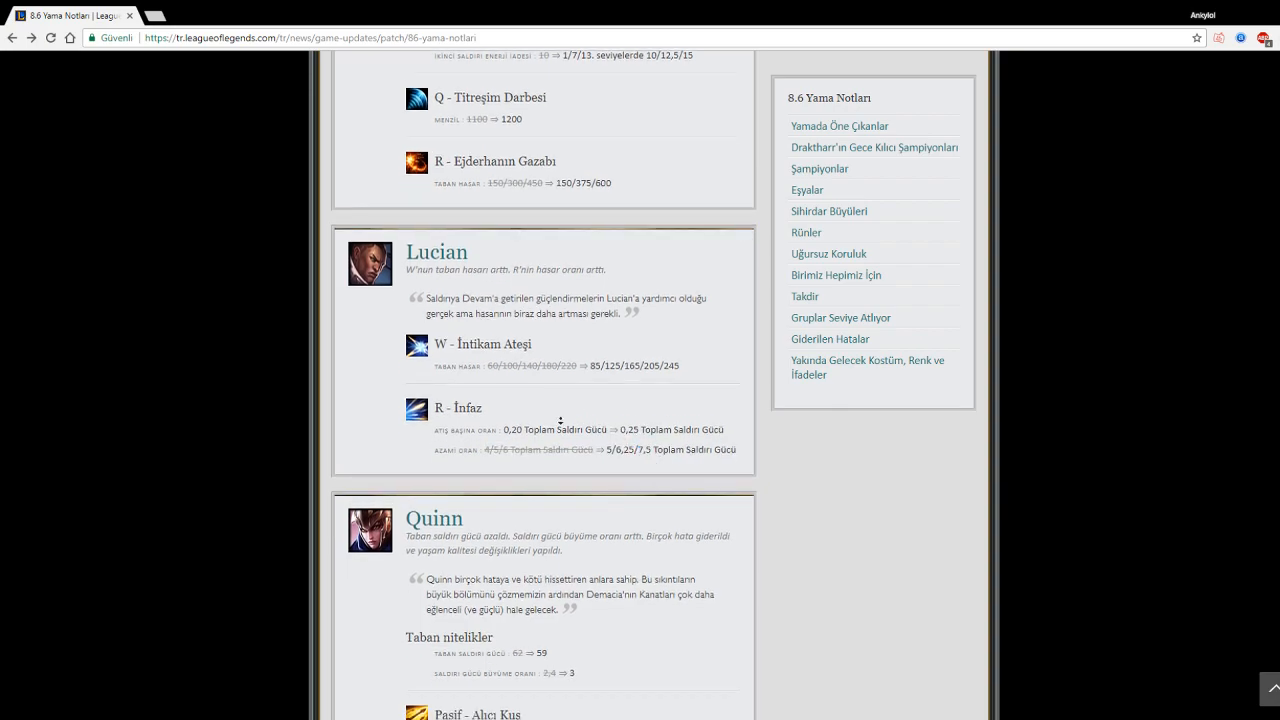
scroll(down, 3)
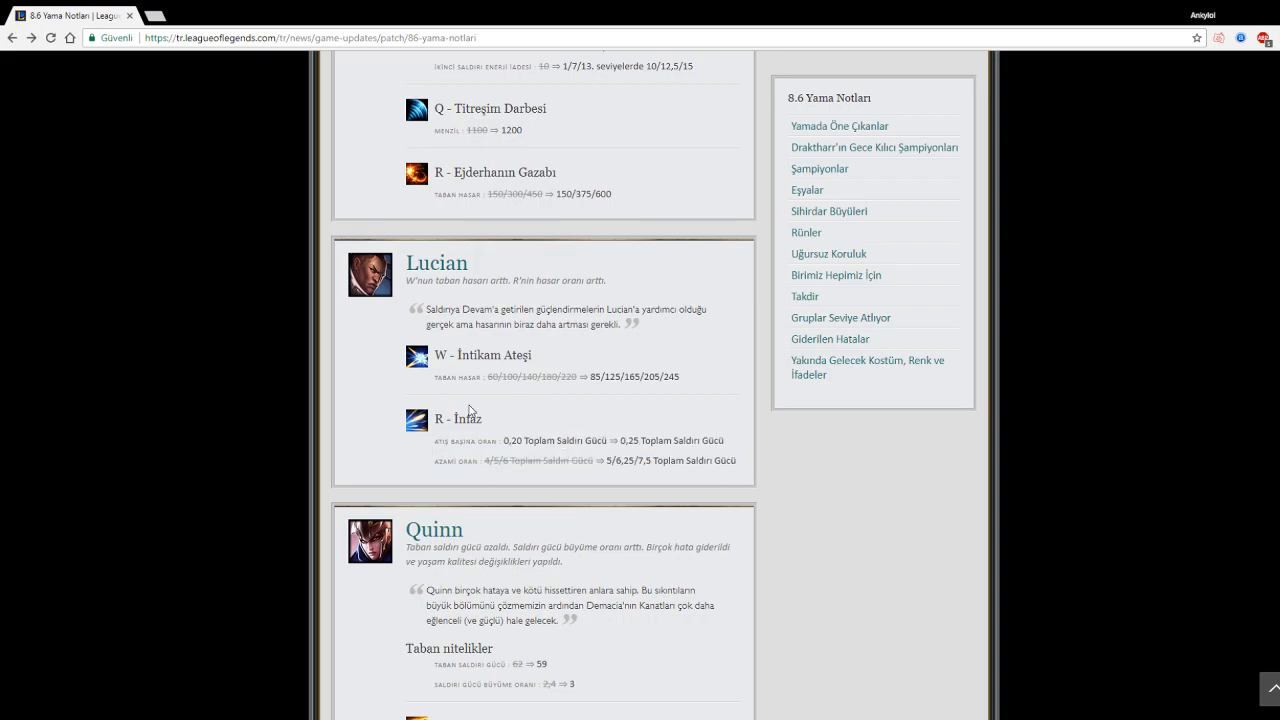
drag(455, 355, 610, 440)
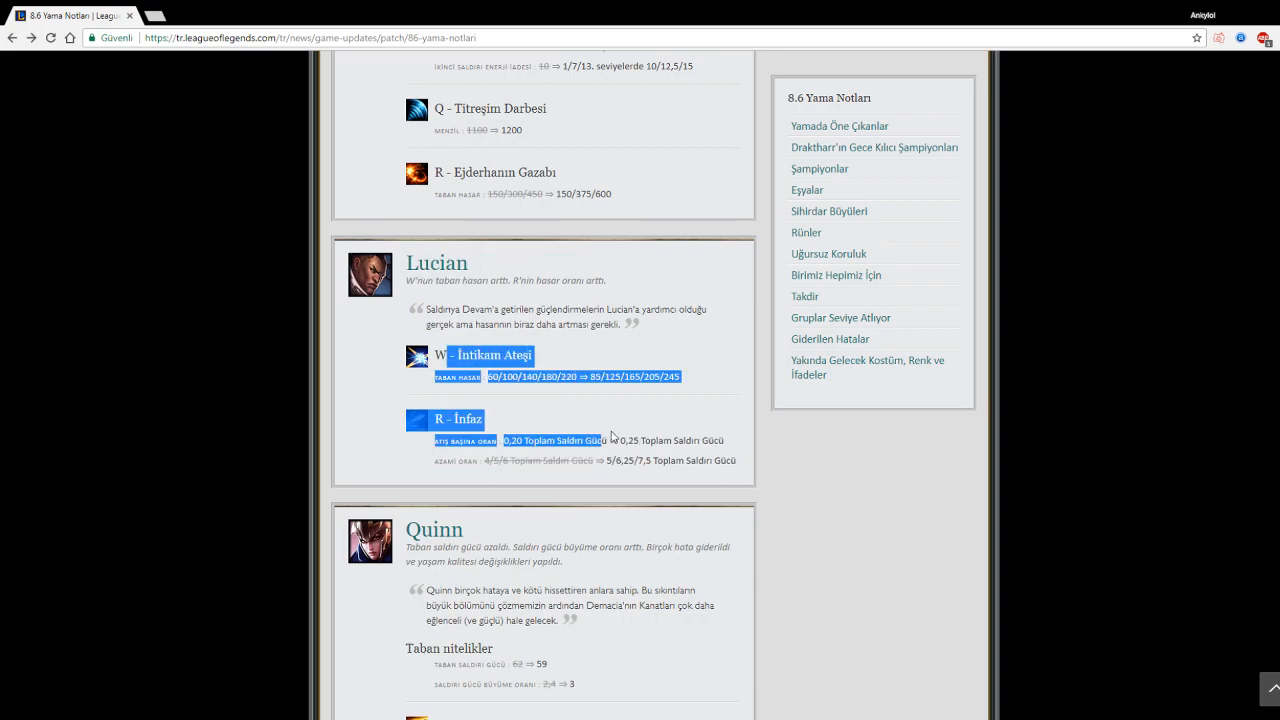
click(592, 344)
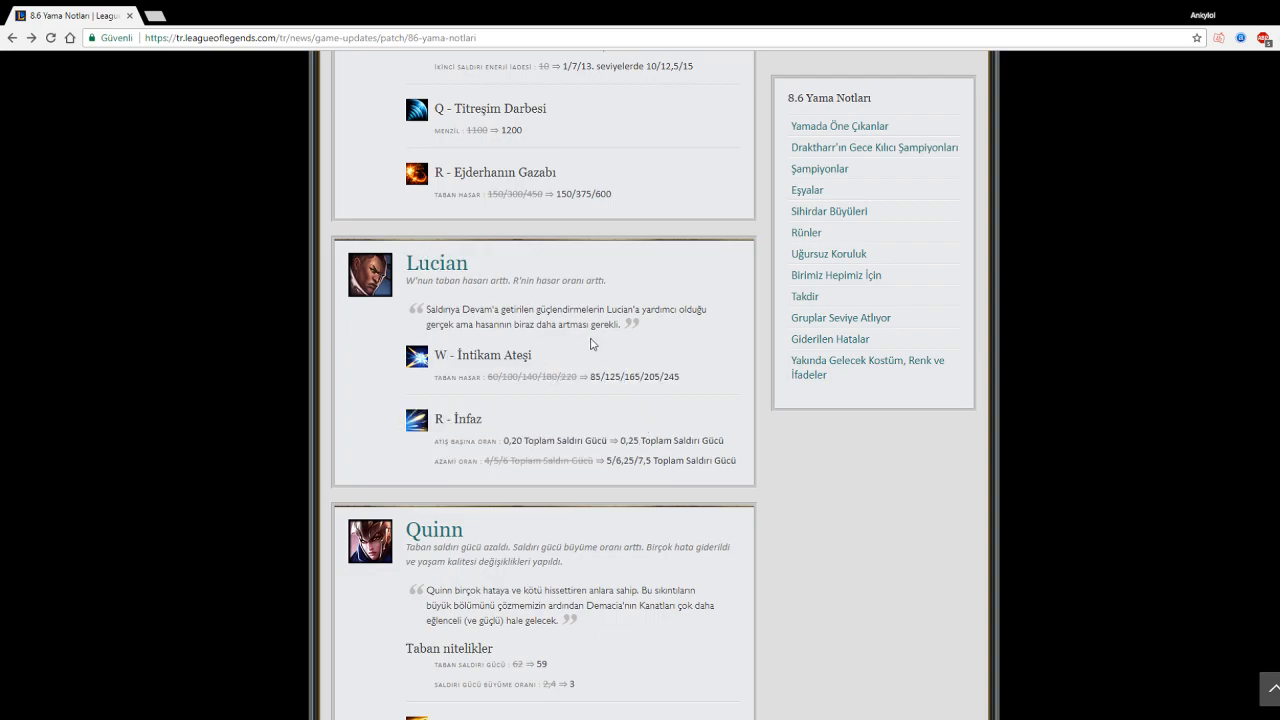
Step: Scroll past Quinn until the Rakan and Xayah changes are shown
scroll(down, 3)
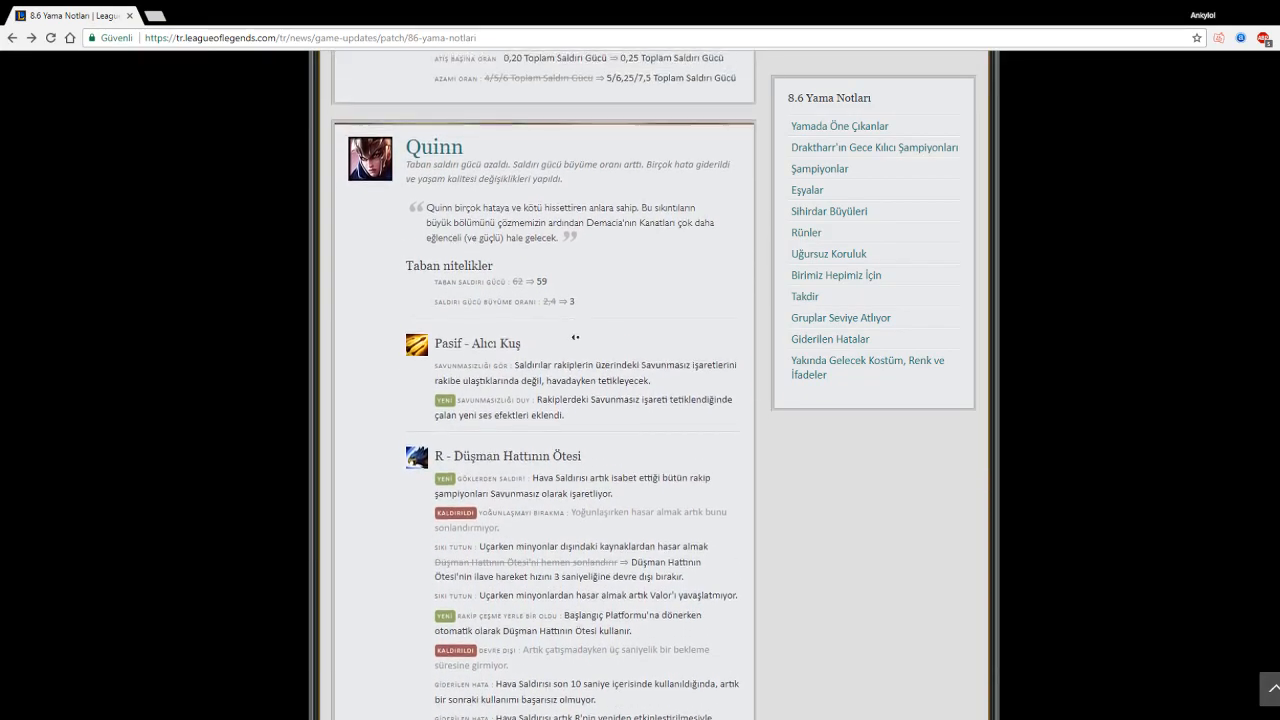
scroll(down, 3)
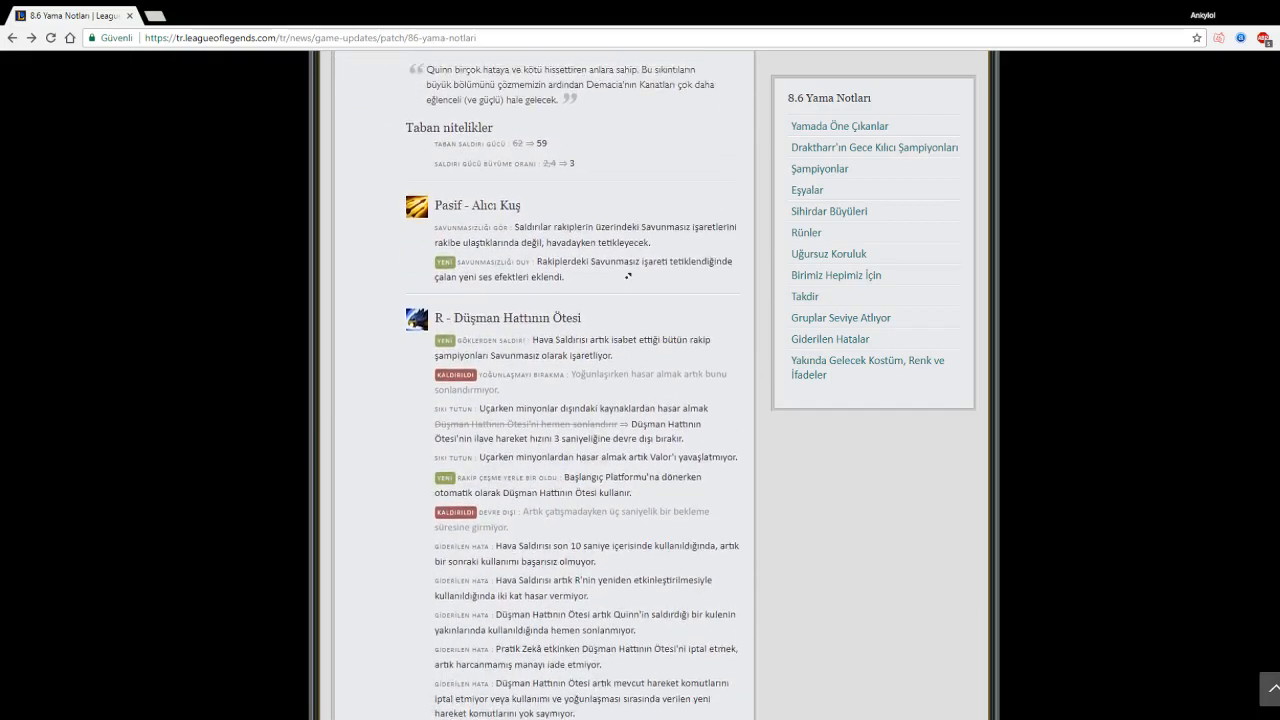
scroll(down, 3)
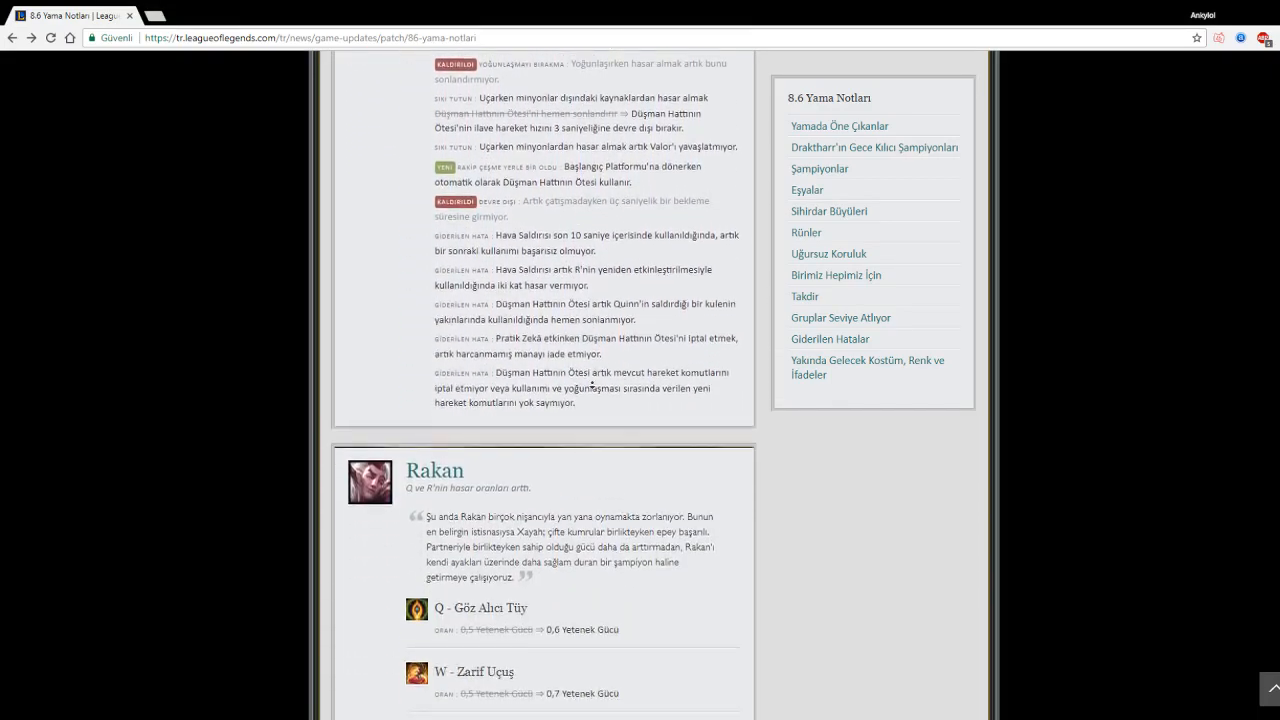
scroll(down, 3)
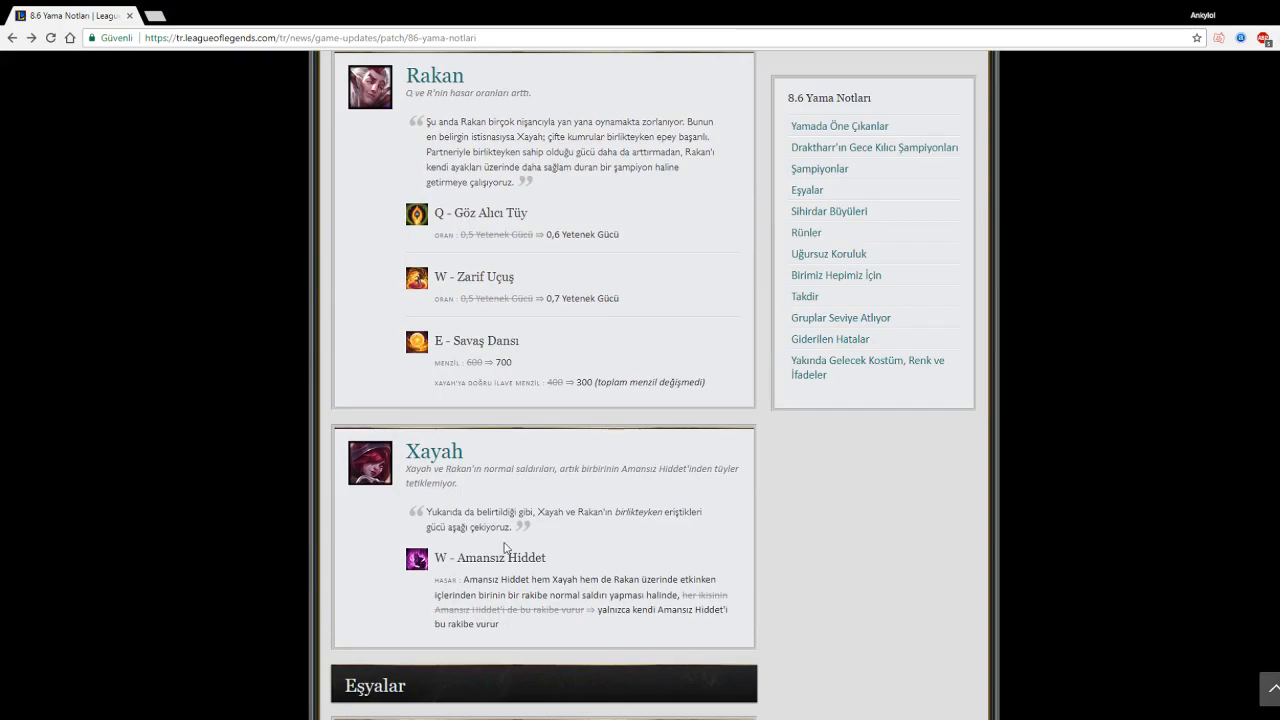
mouse_move(563, 481)
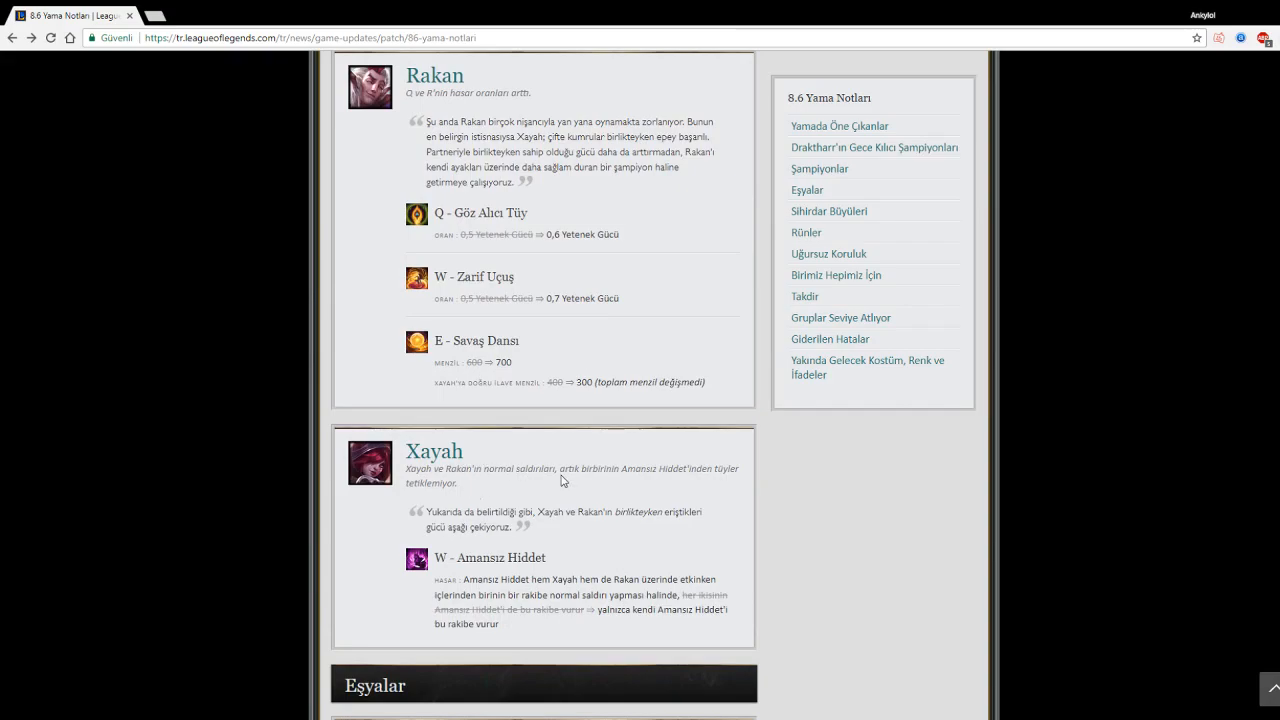
Step: Highlight a word in Xayah's W change, then scroll to the Eşyalar heading and Shurelya'nın Rüyası
scroll(down, 3)
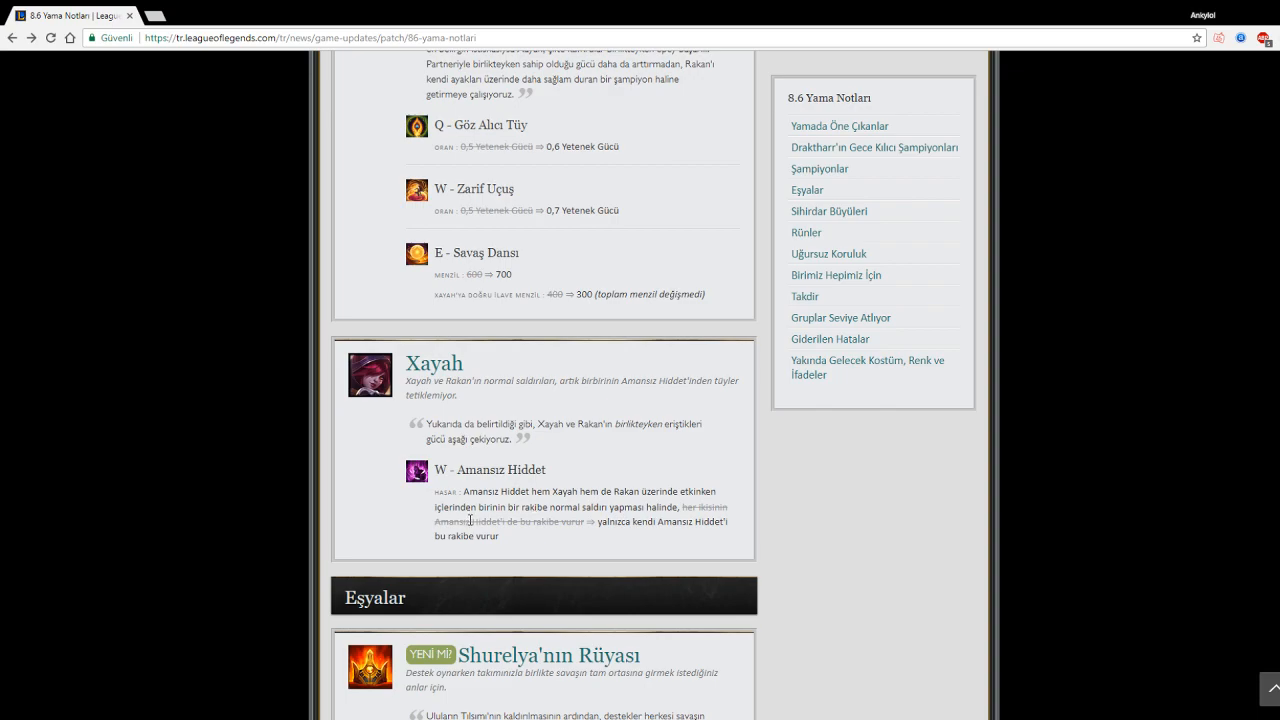
double_click(497, 470)
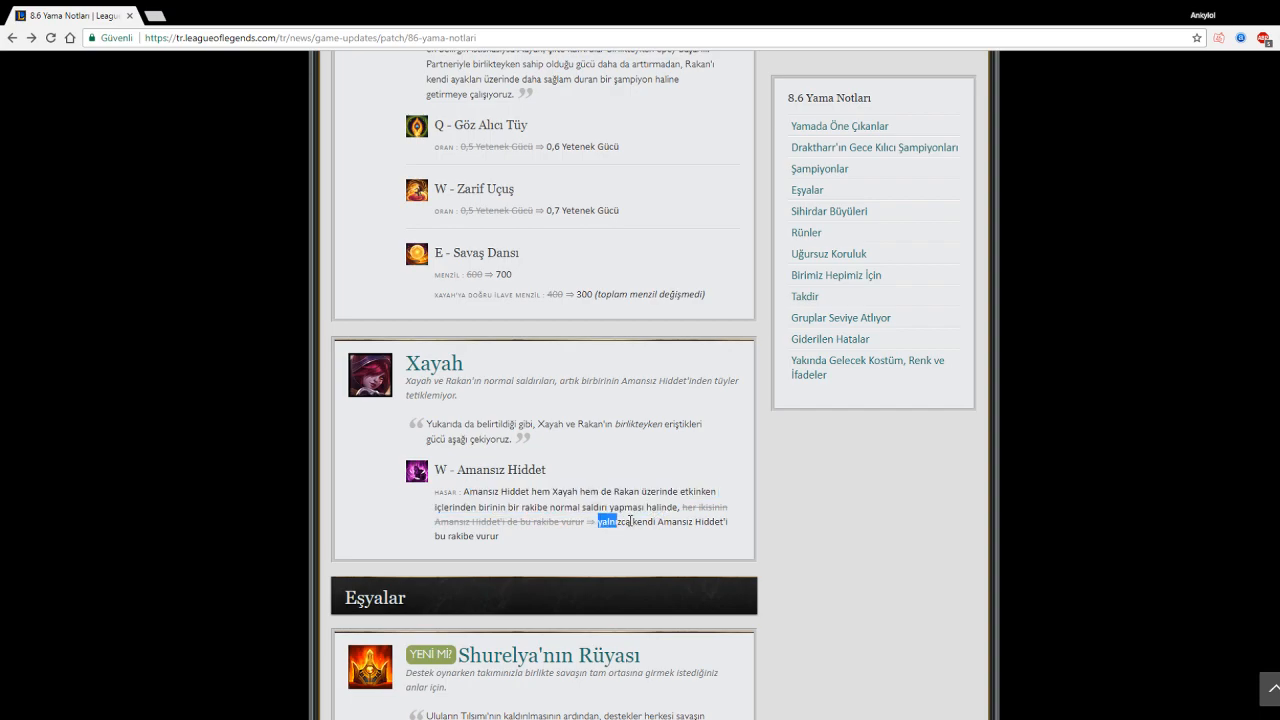
click(632, 472)
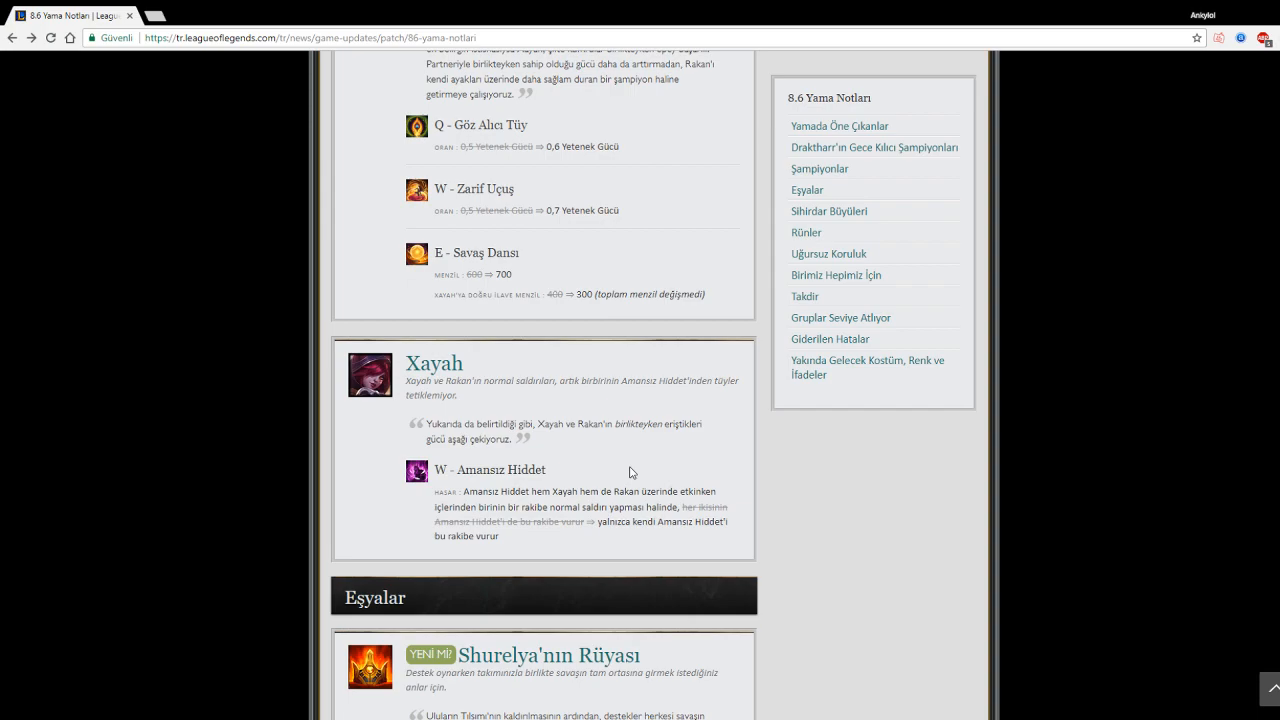
scroll(down, 3)
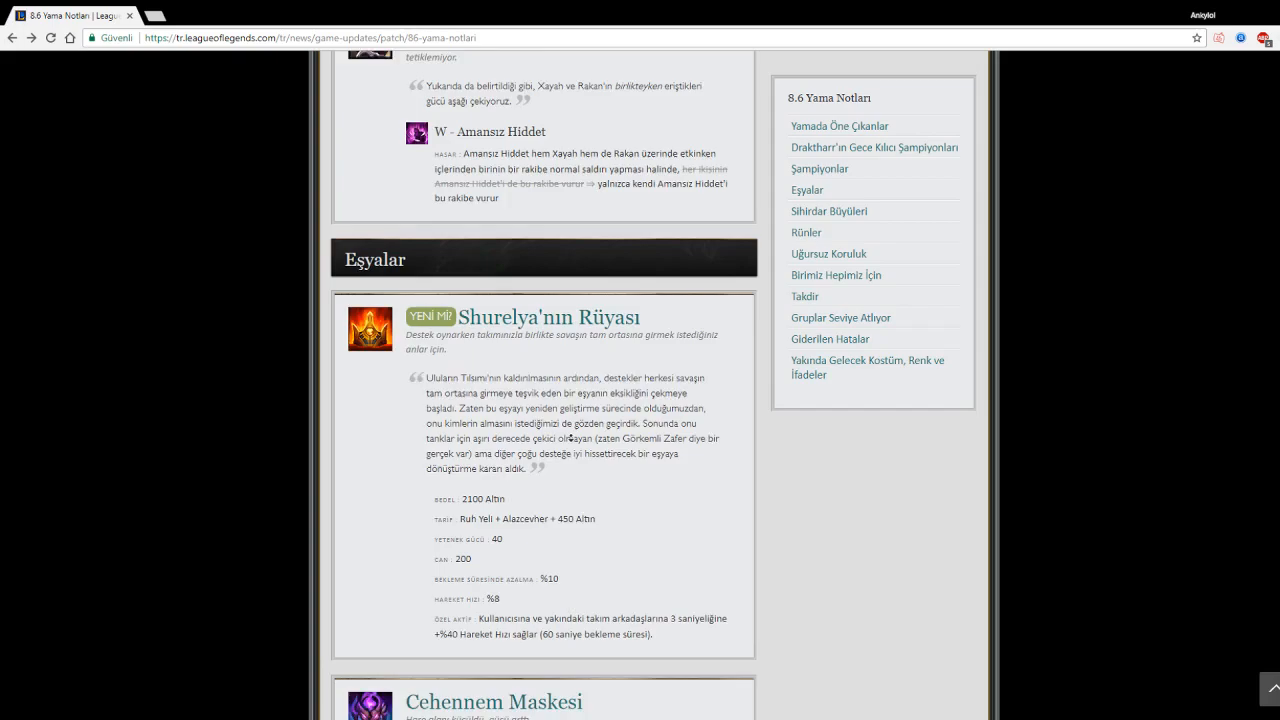
Step: Scroll past Shurelya'nın Rüyası through Cehennem Maskesi and Seraph'ın Şefkati to Guinsoo'nun Hiddeti
scroll(down, 3)
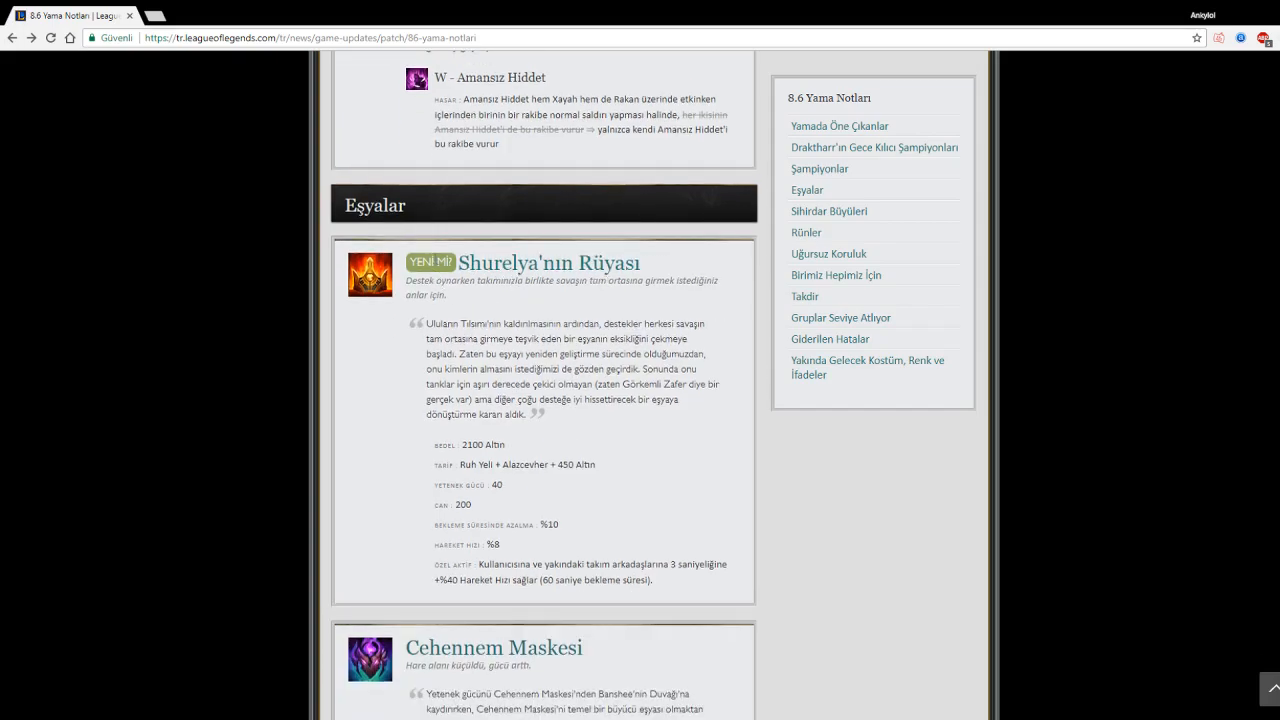
mouse_move(440, 316)
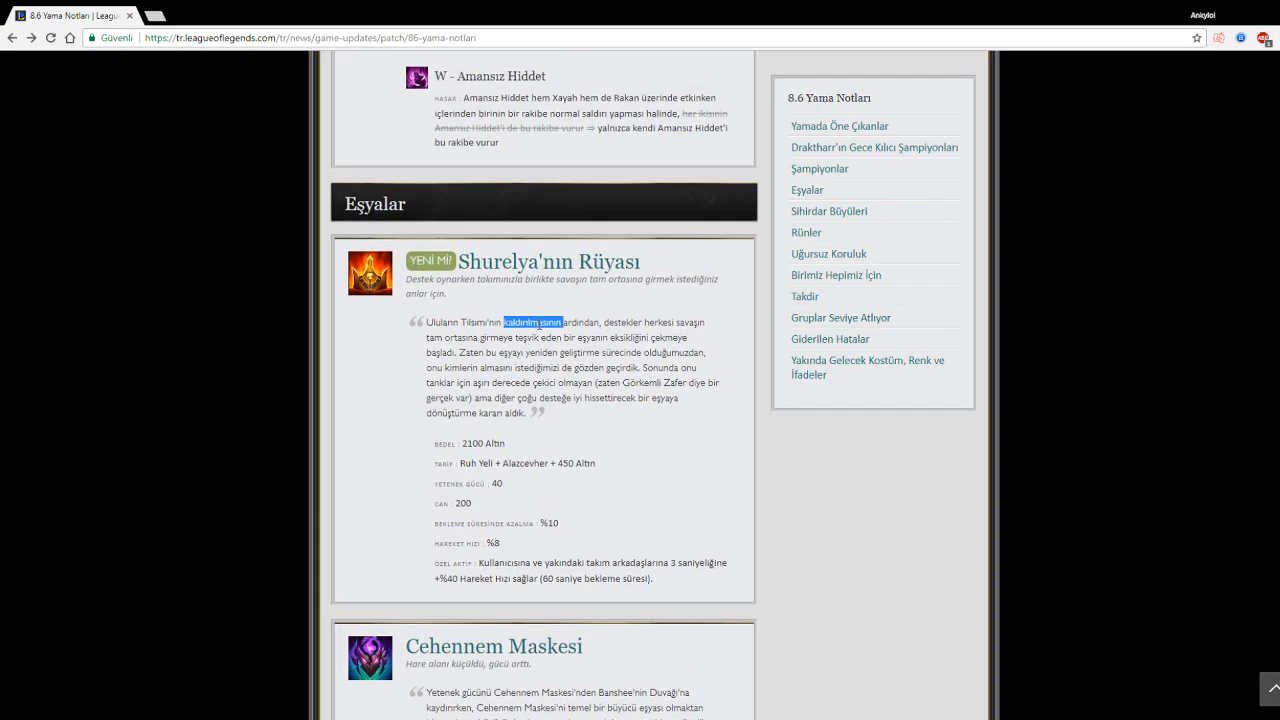
scroll(down, 3)
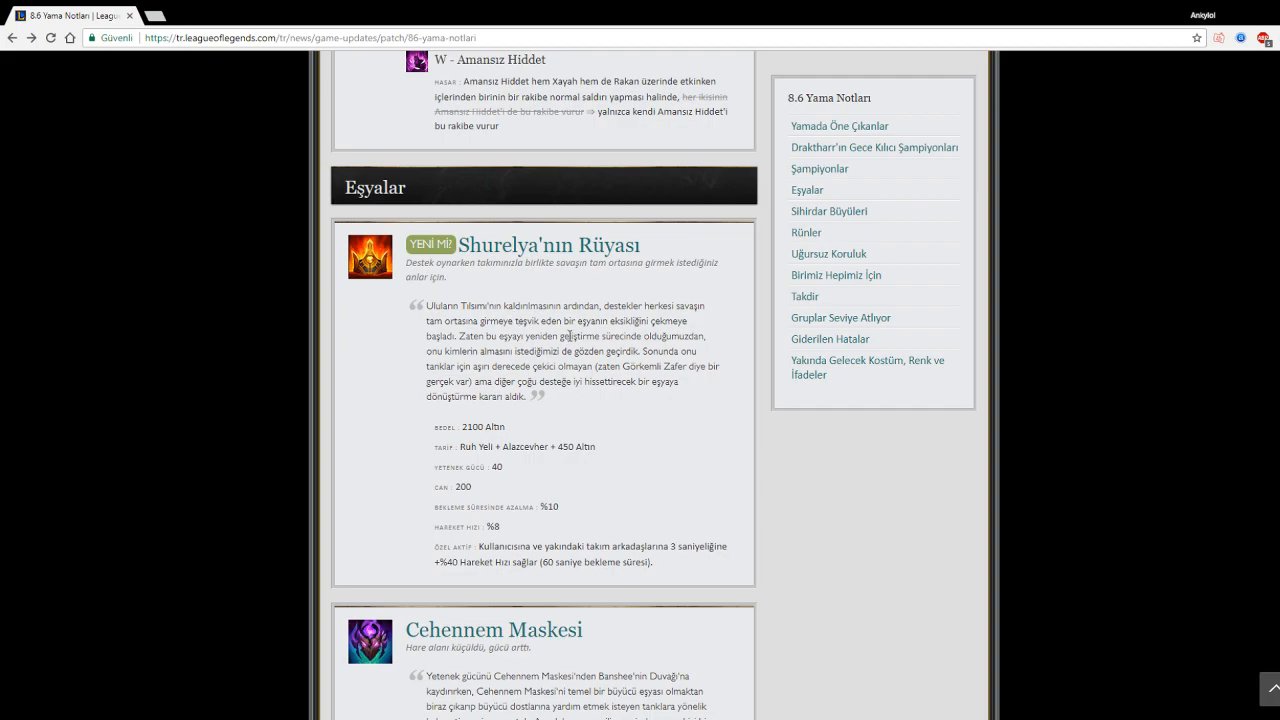
mouse_move(708, 372)
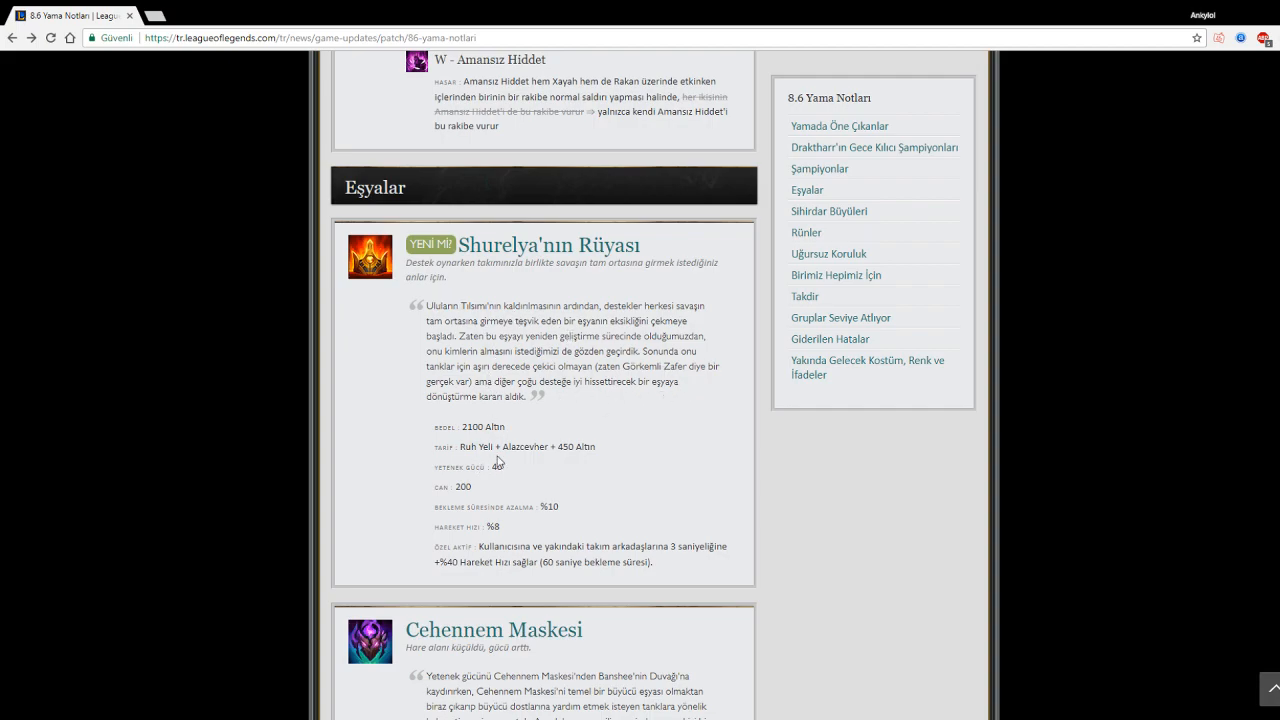
drag(459, 570, 612, 570)
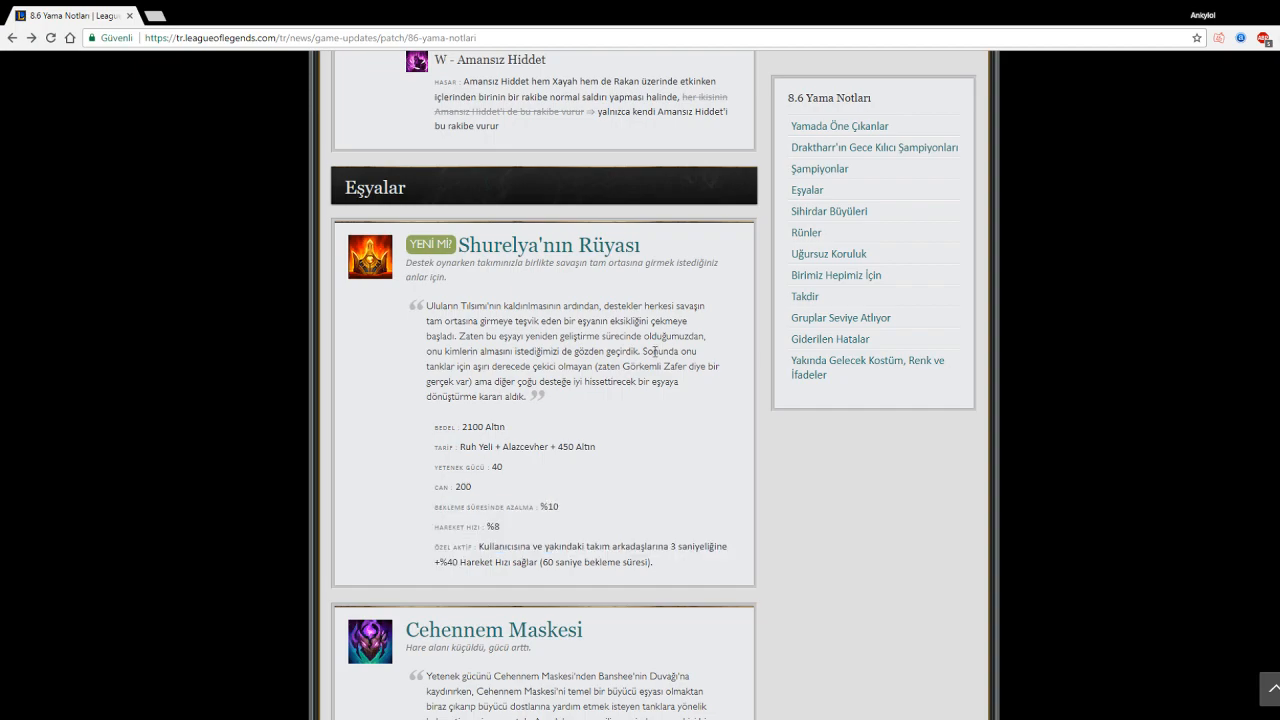
scroll(down, 3)
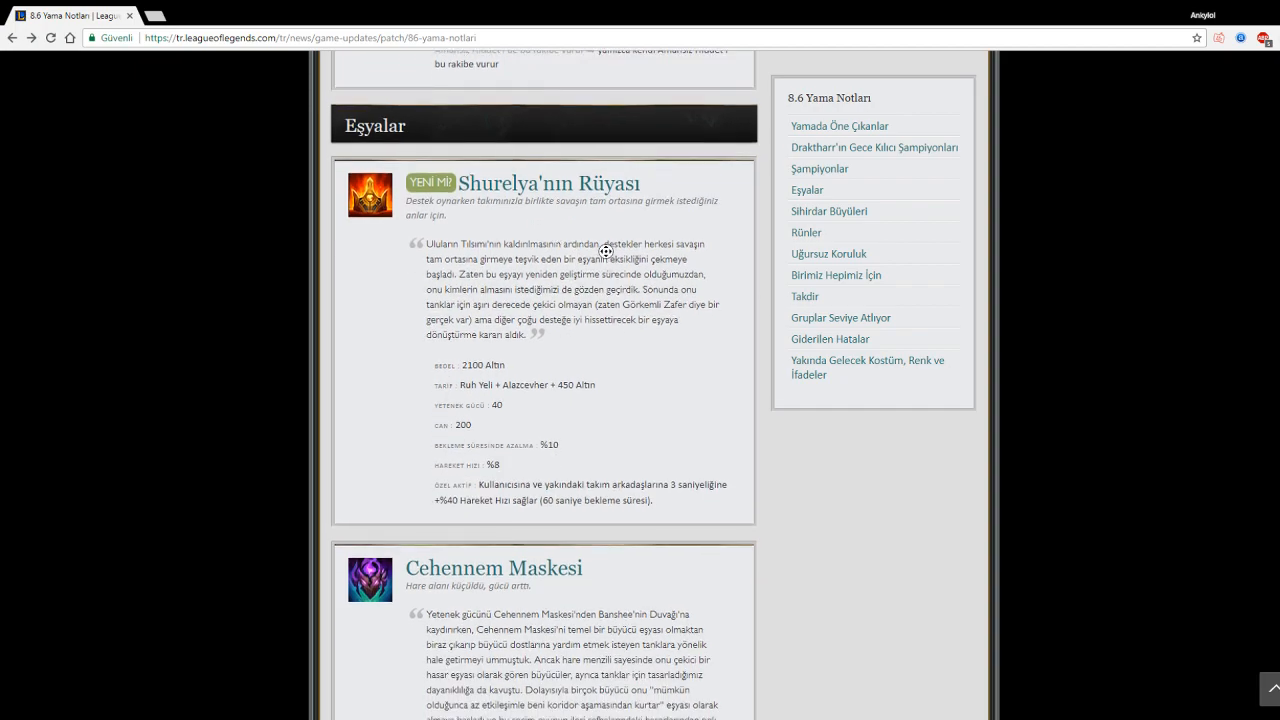
mouse_move(588, 272)
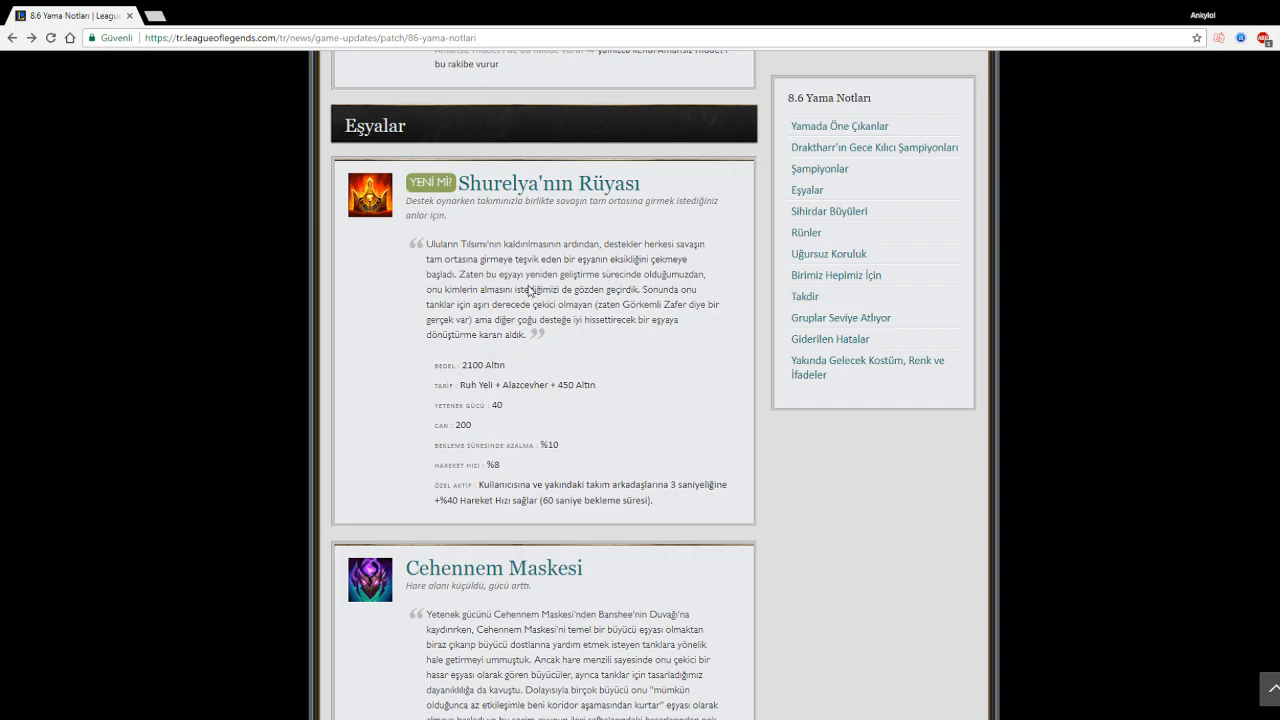
scroll(down, 3)
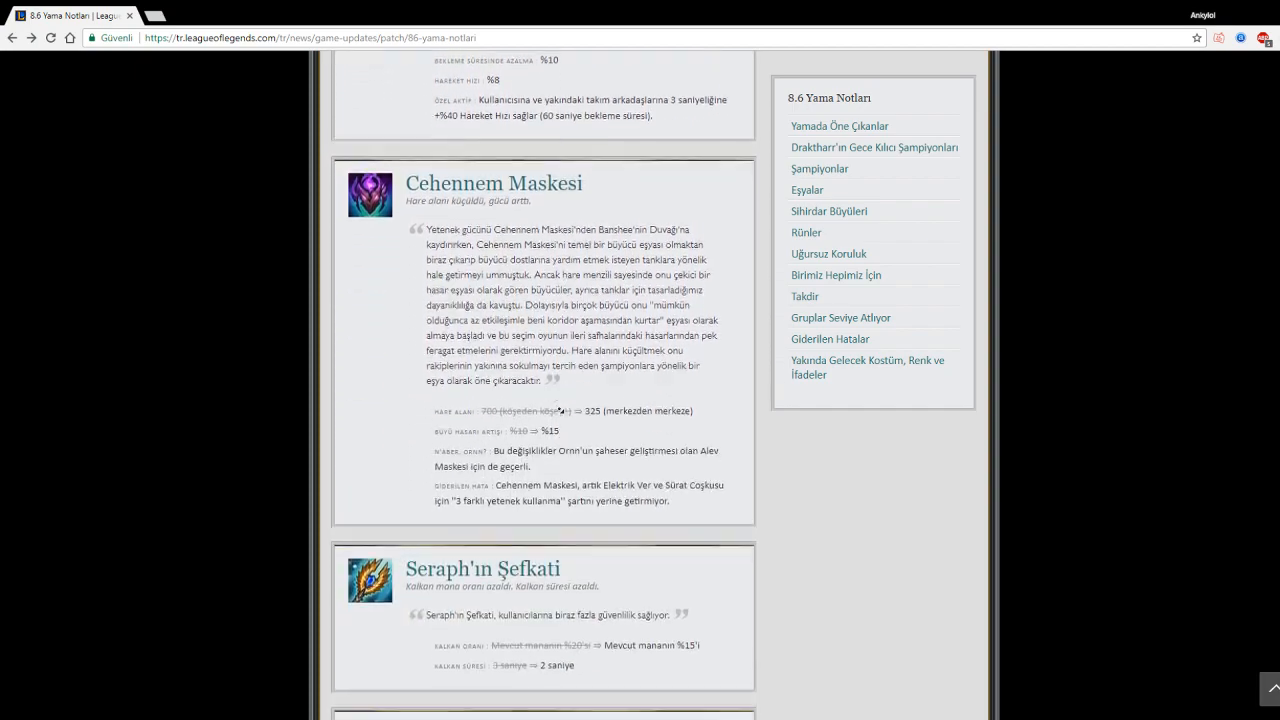
scroll(down, 3)
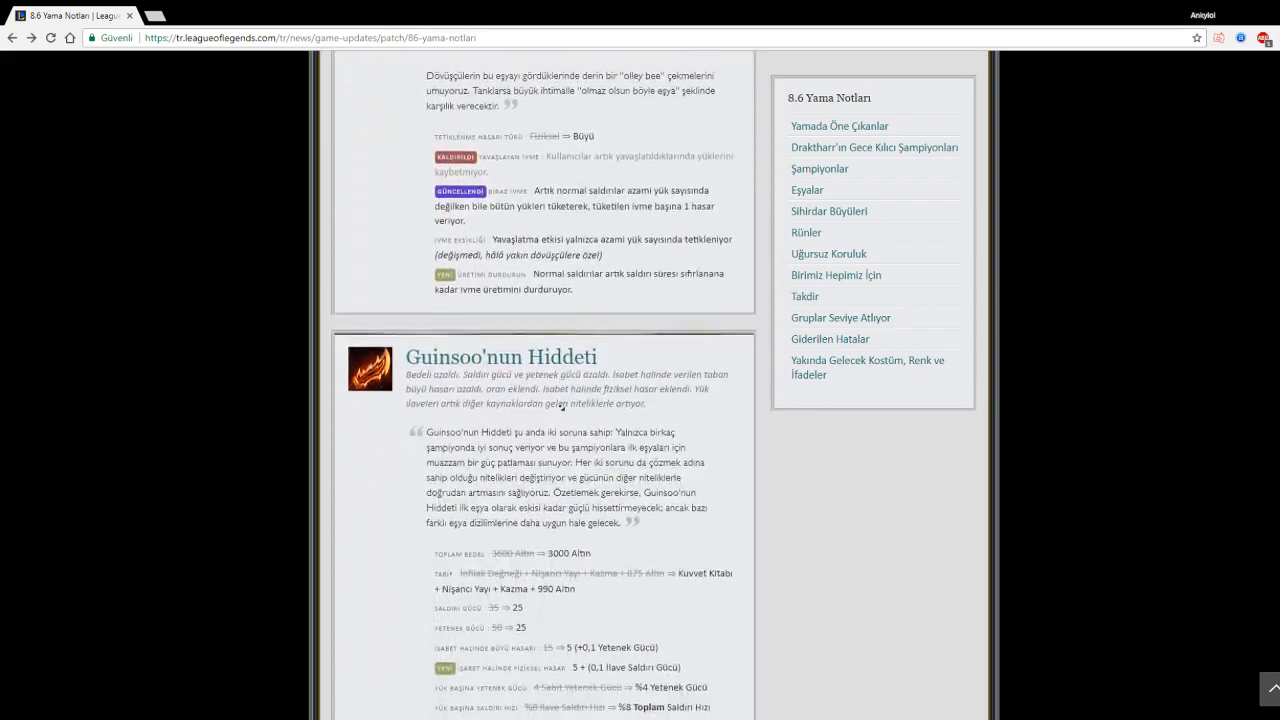
Step: Scroll to the full Guinsoo'nun Hiddeti entry and highlight its description paragraph
scroll(down, 3)
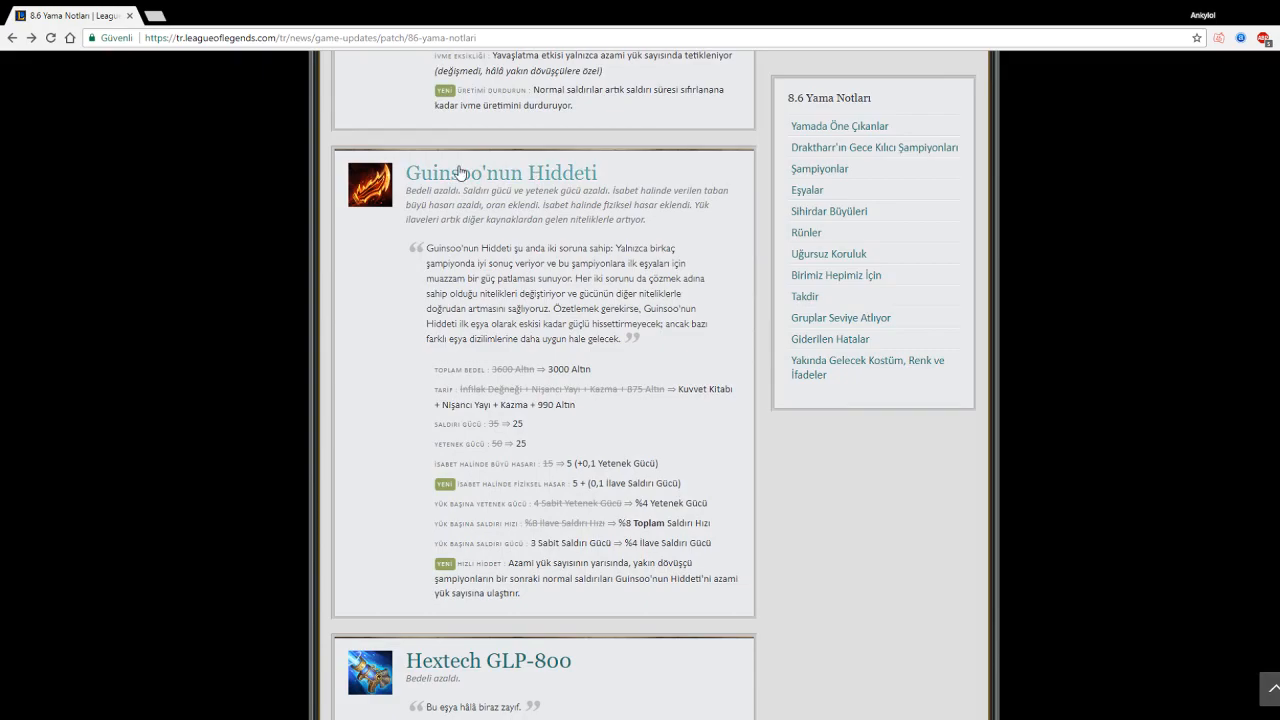
scroll(down, 3)
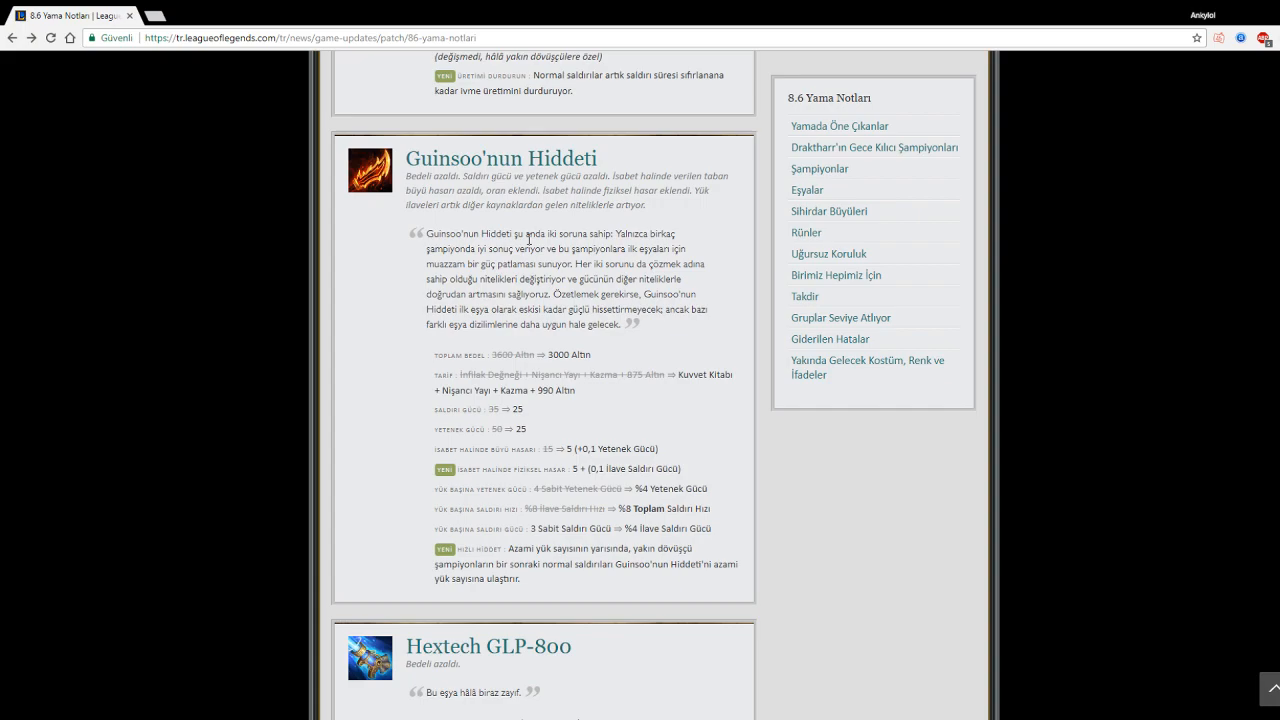
mouse_move(530, 211)
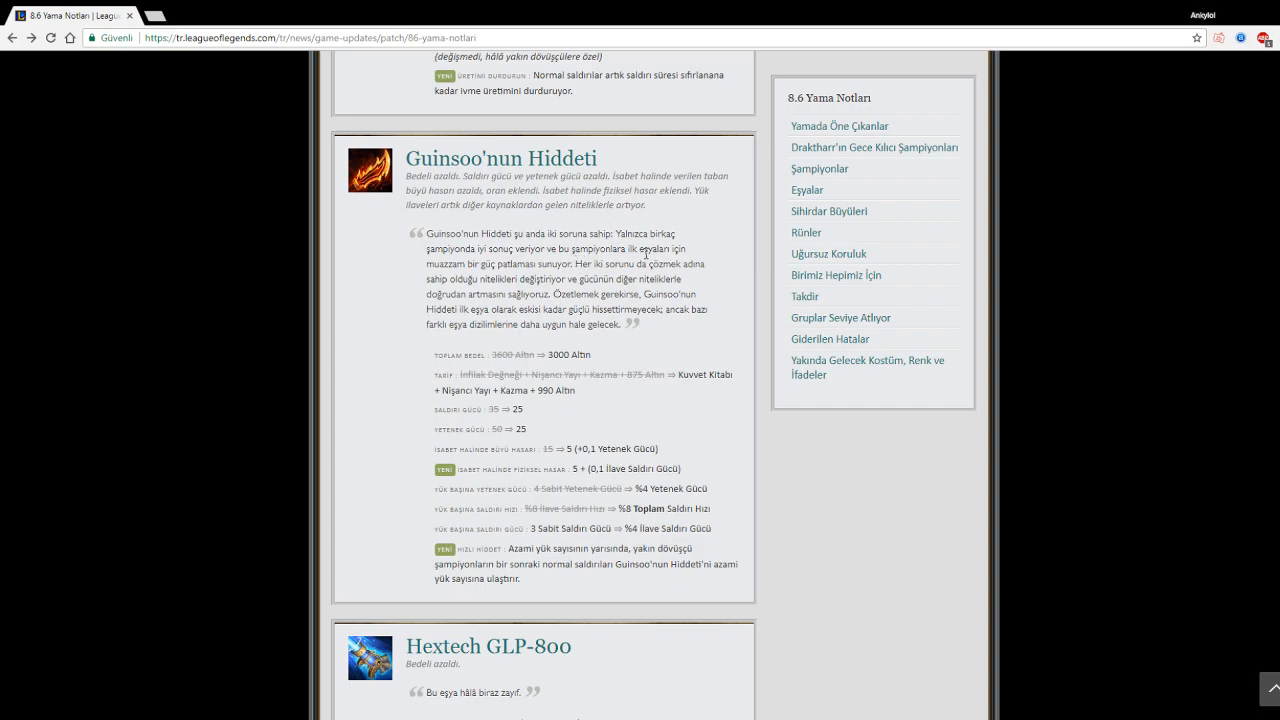
mouse_move(617, 289)
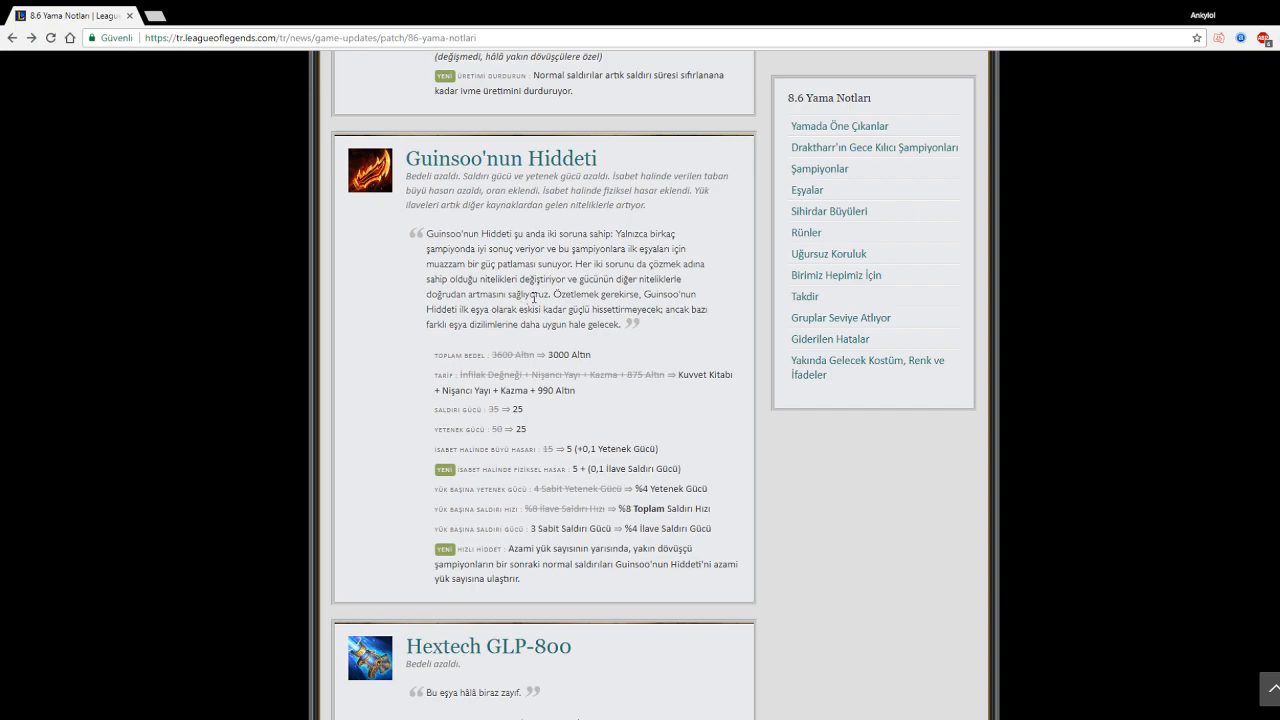
drag(568, 294, 672, 294)
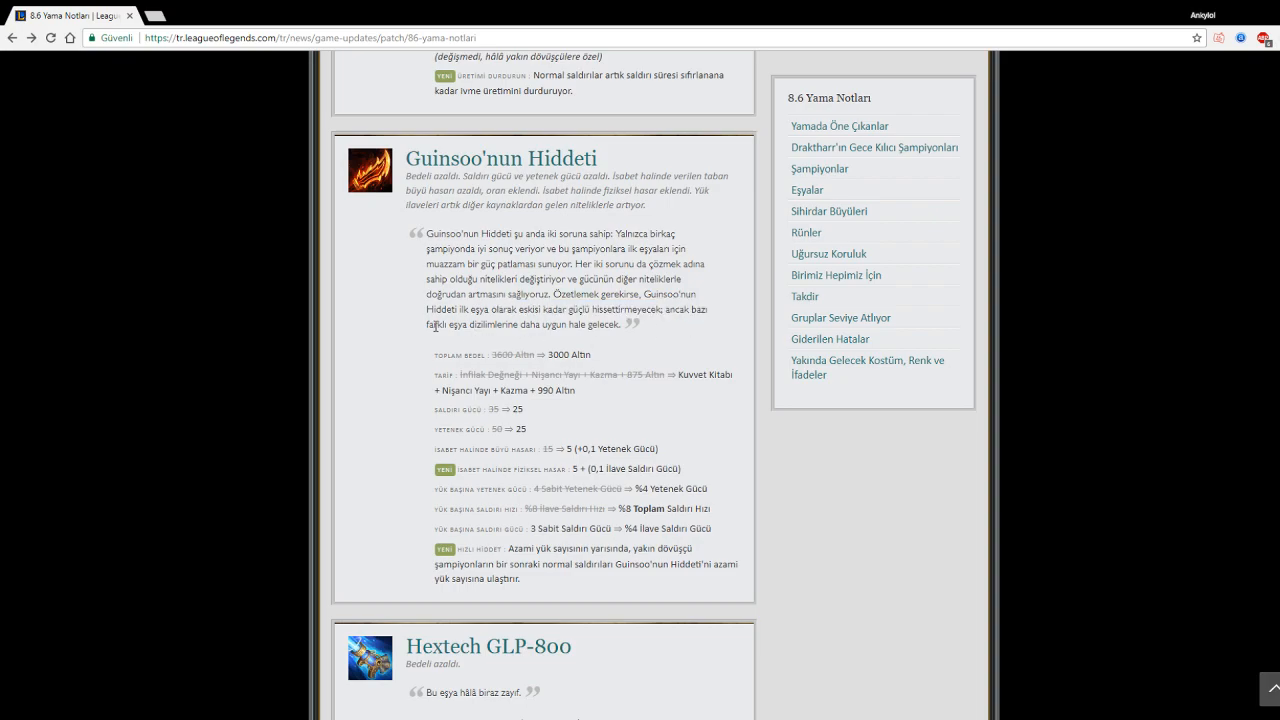
drag(418, 233, 630, 323)
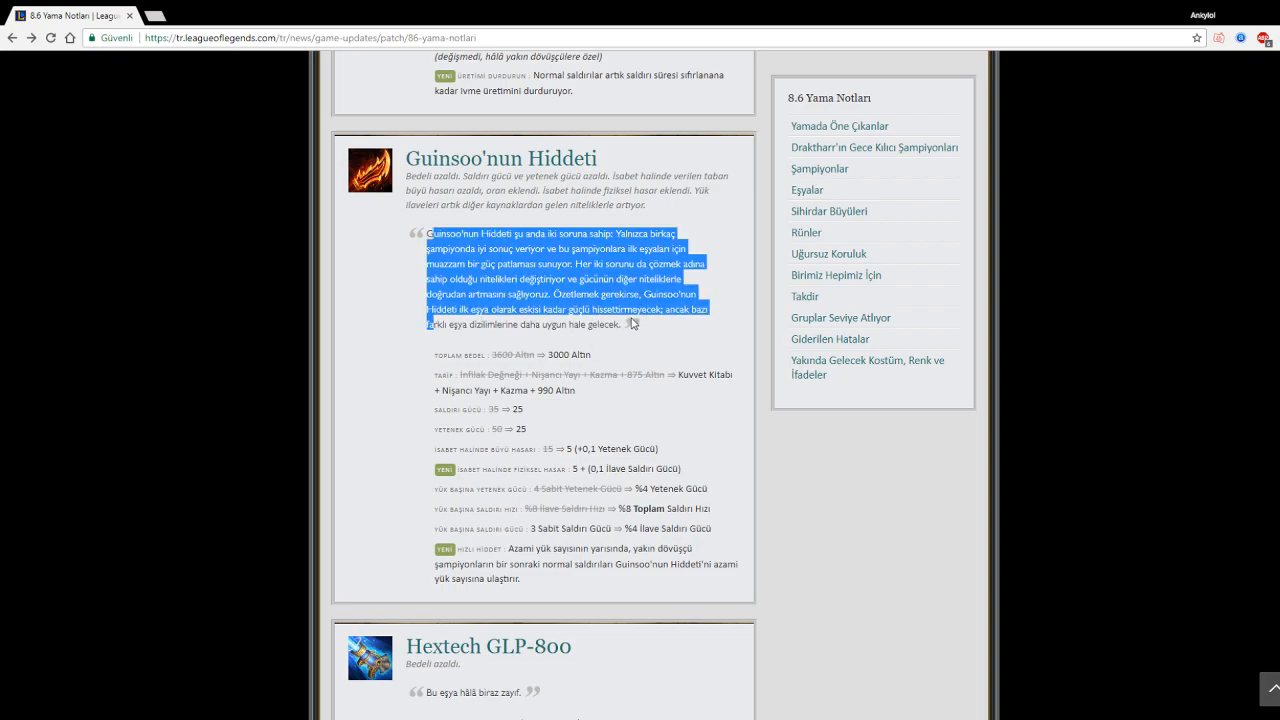
click(496, 287)
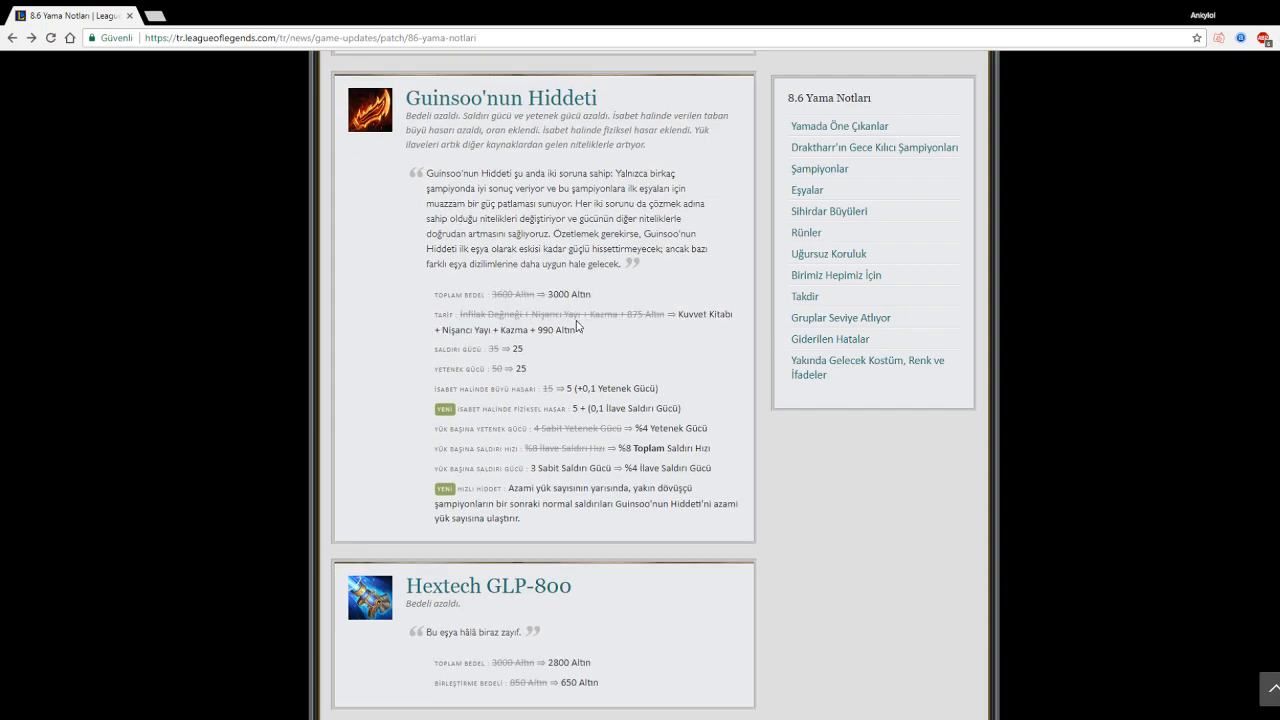
mouse_move(665, 318)
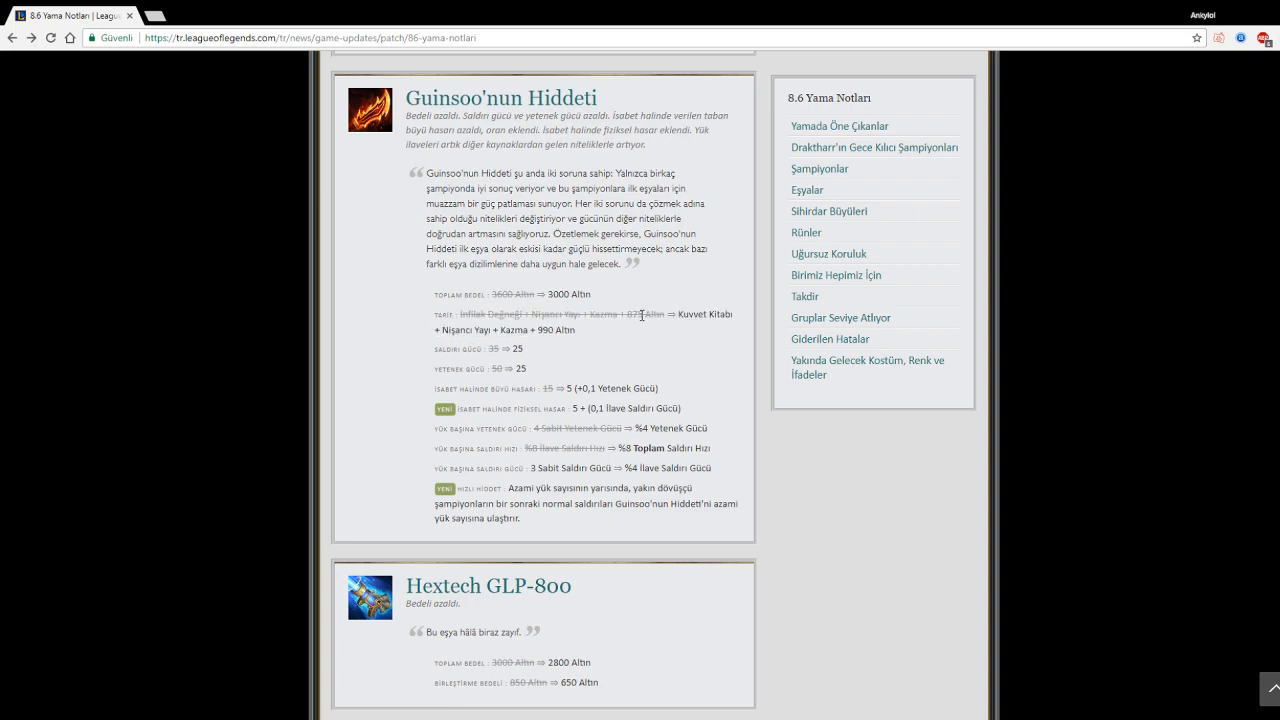
mouse_move(465, 333)
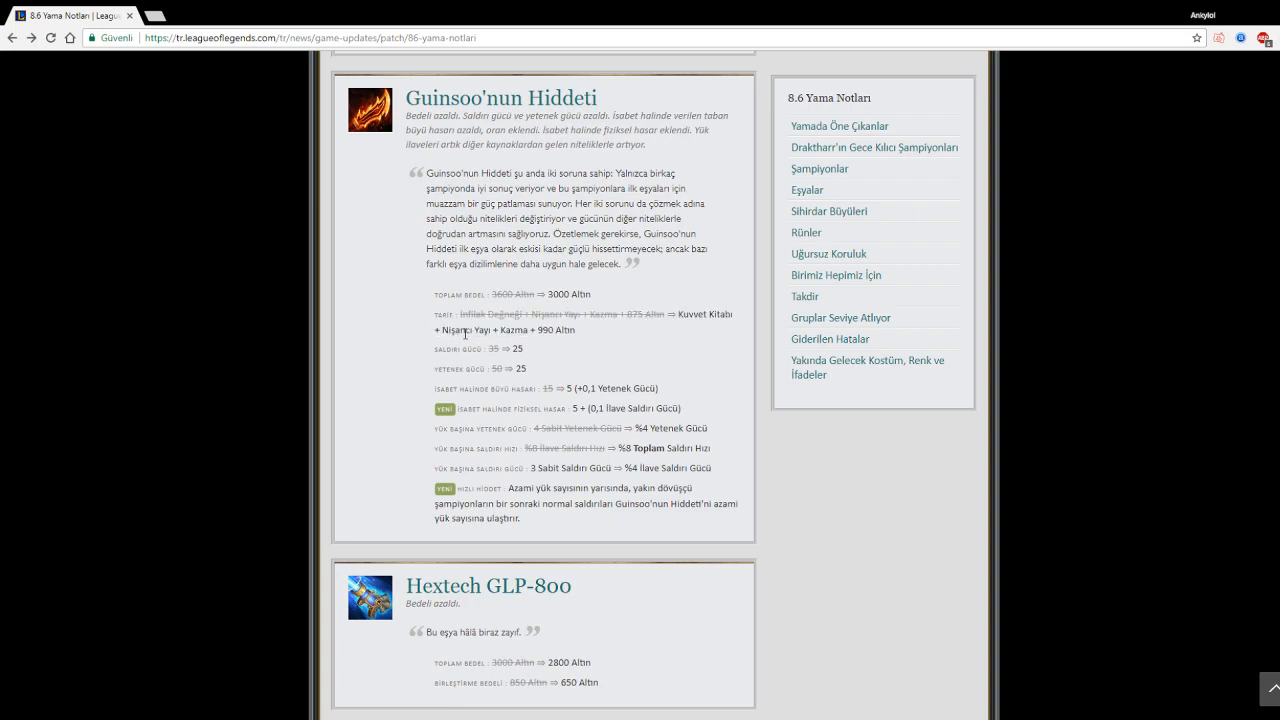
drag(470, 314, 700, 329)
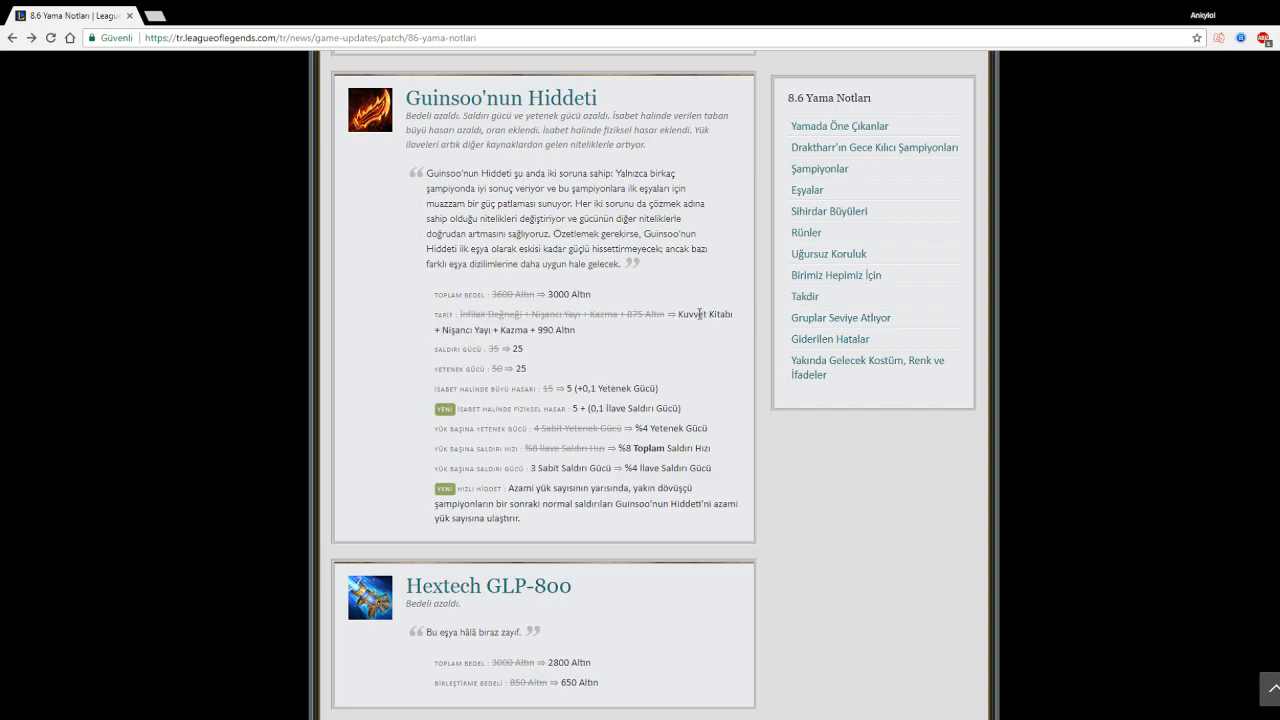
mouse_move(542, 293)
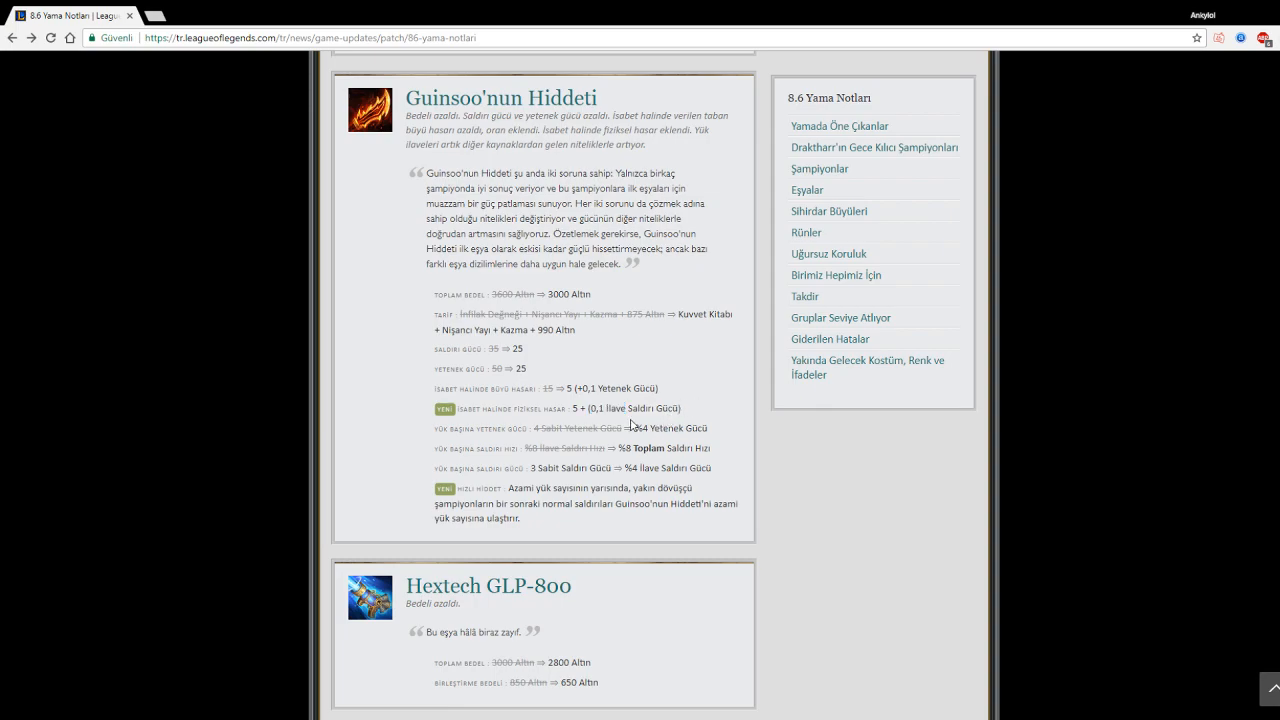
double_click(511, 388)
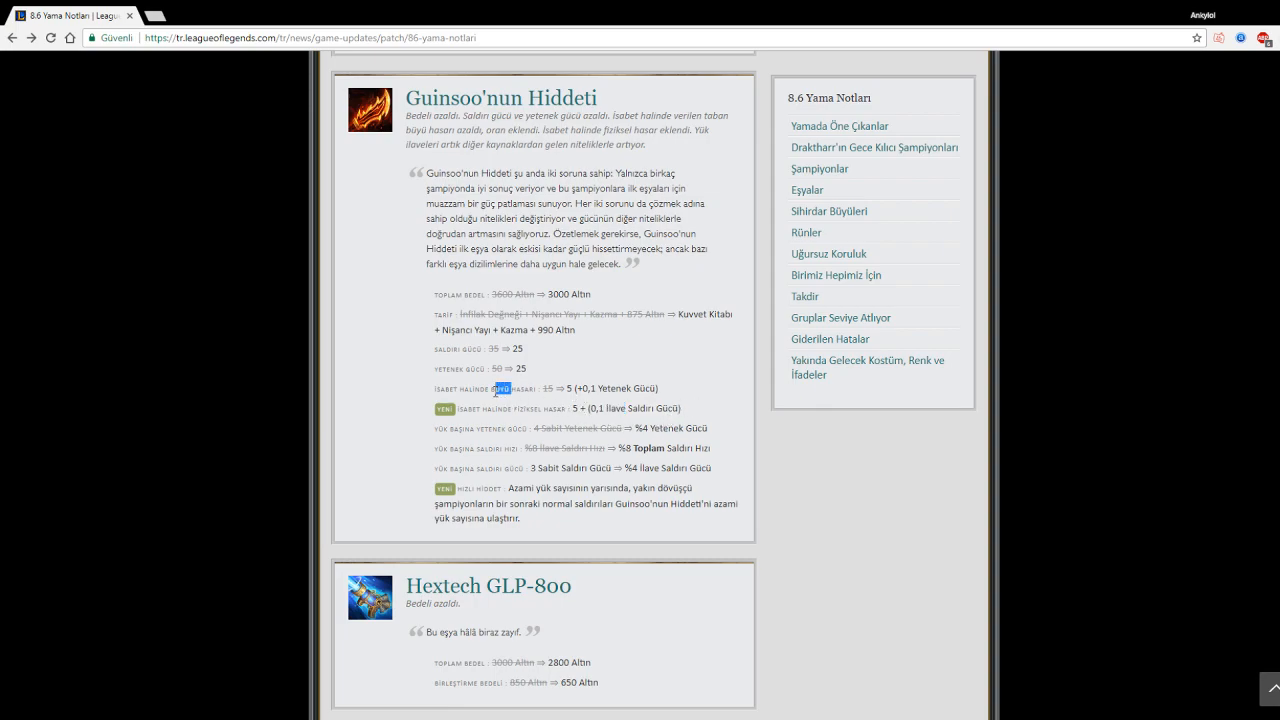
drag(508, 388, 620, 388)
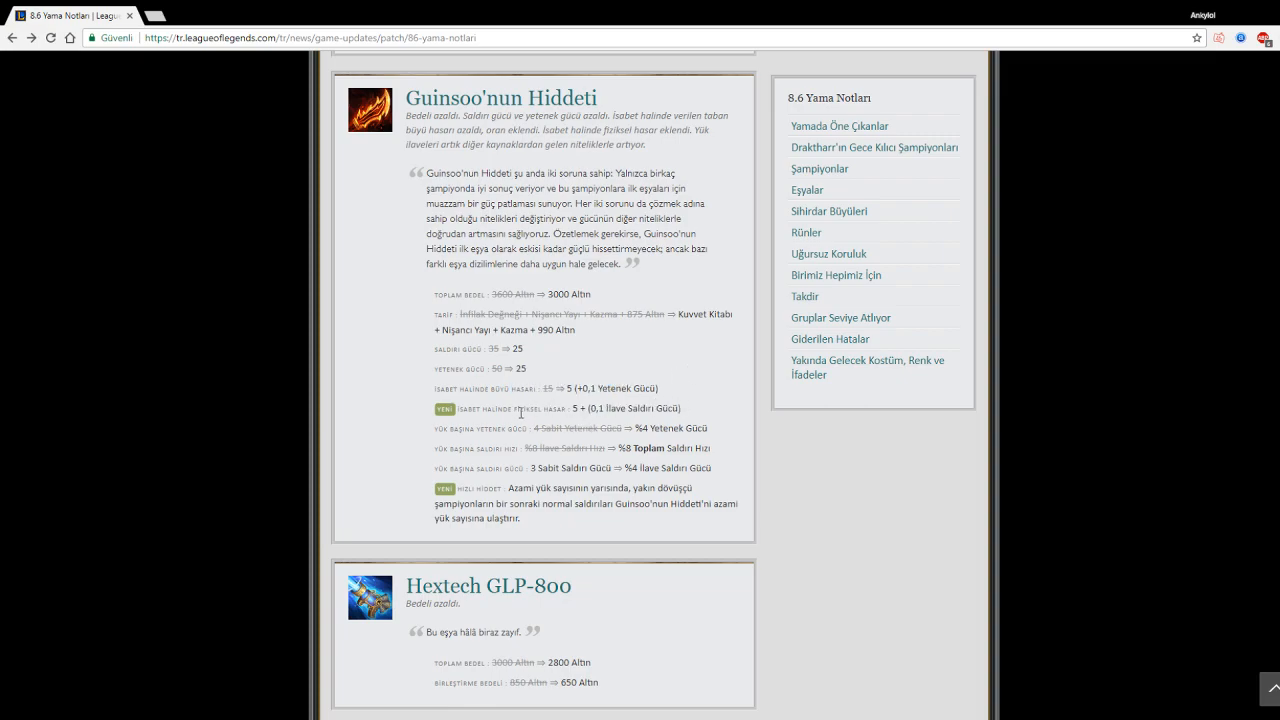
drag(500, 388, 620, 388)
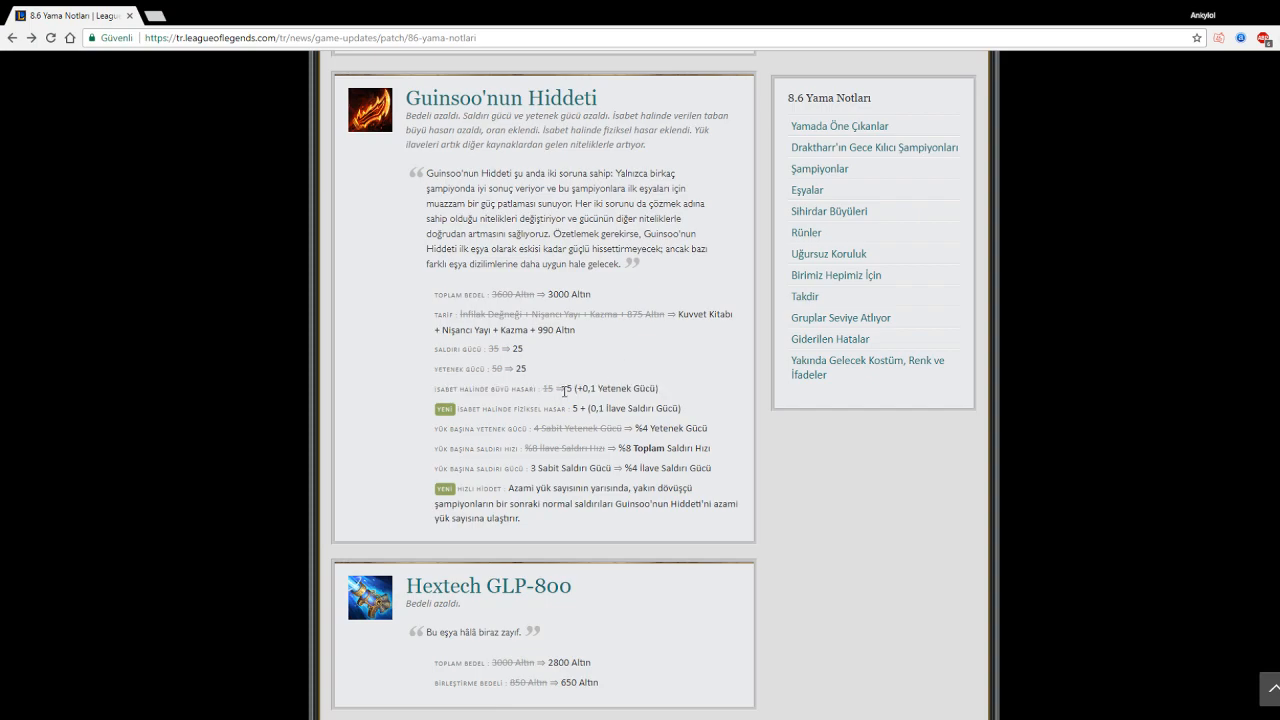
drag(510, 428, 605, 428)
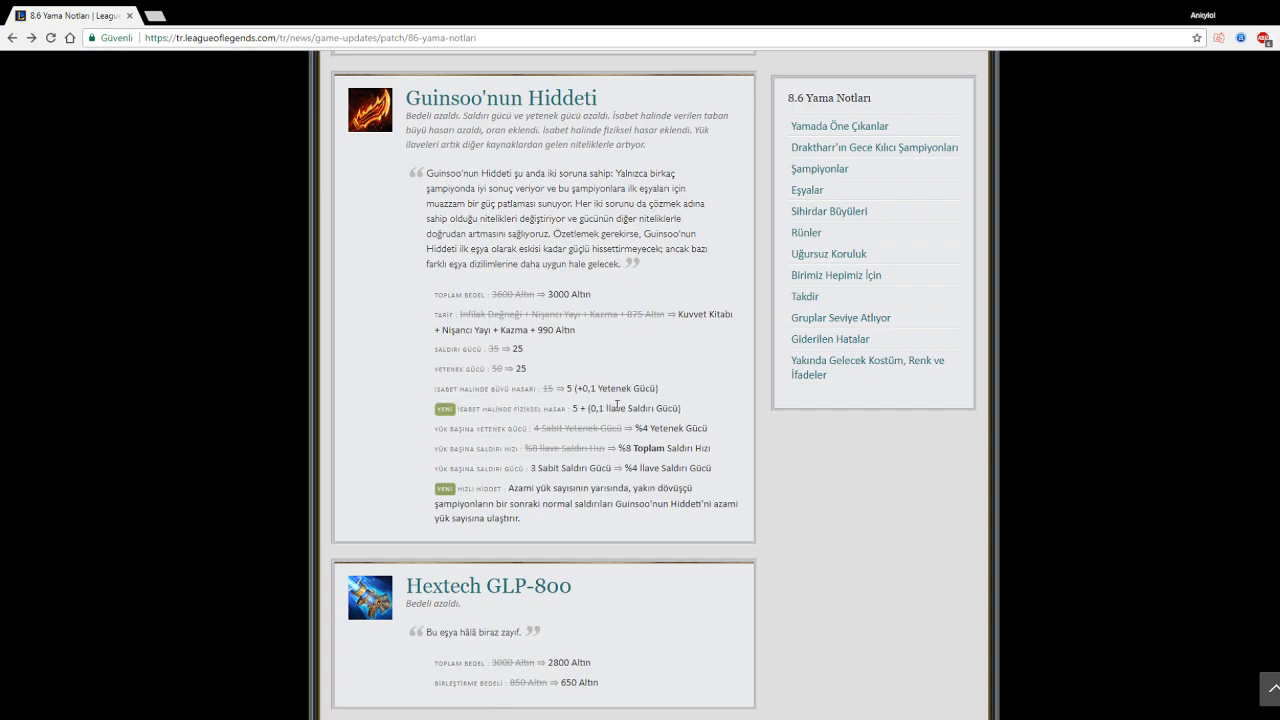
mouse_move(511, 440)
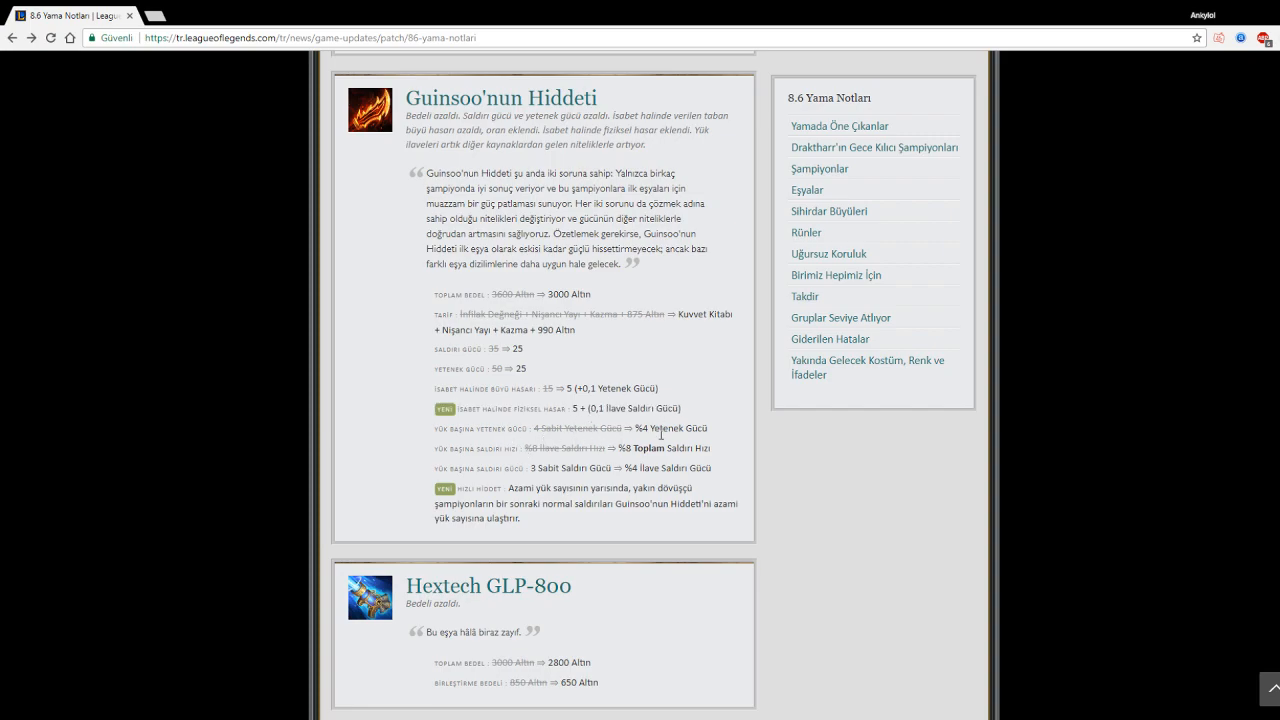
mouse_move(495, 454)
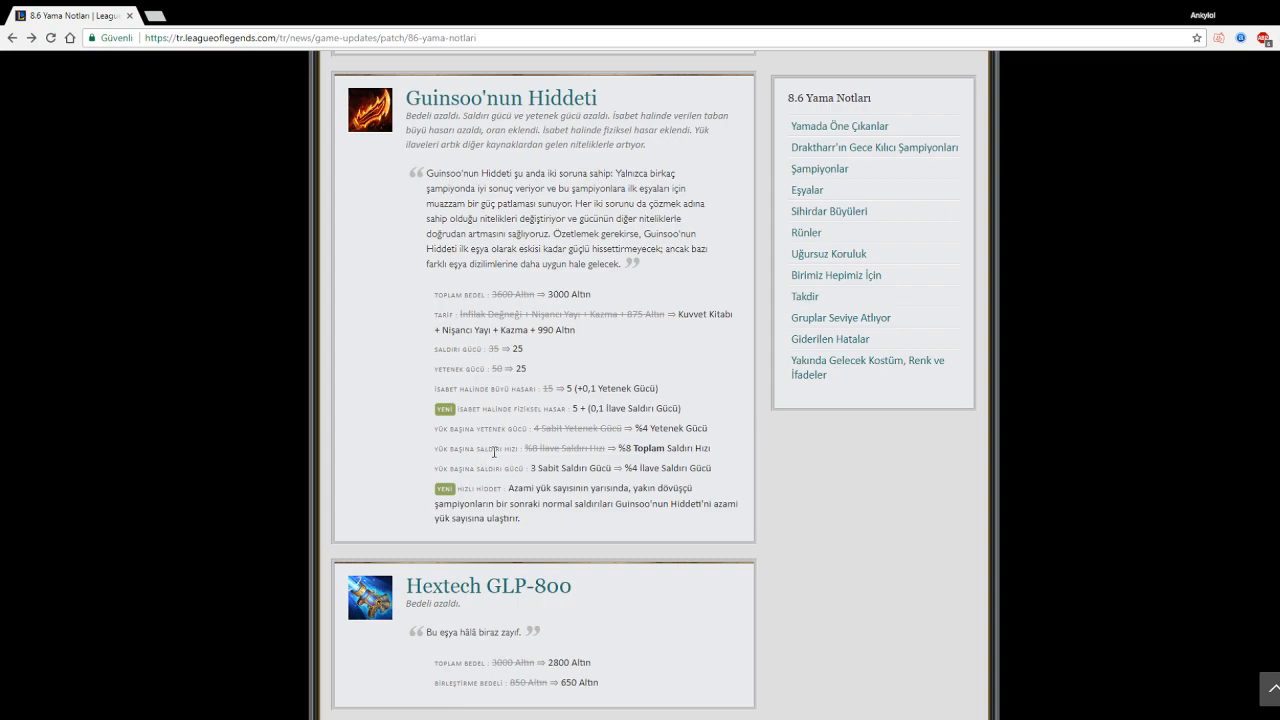
drag(518, 447, 599, 447)
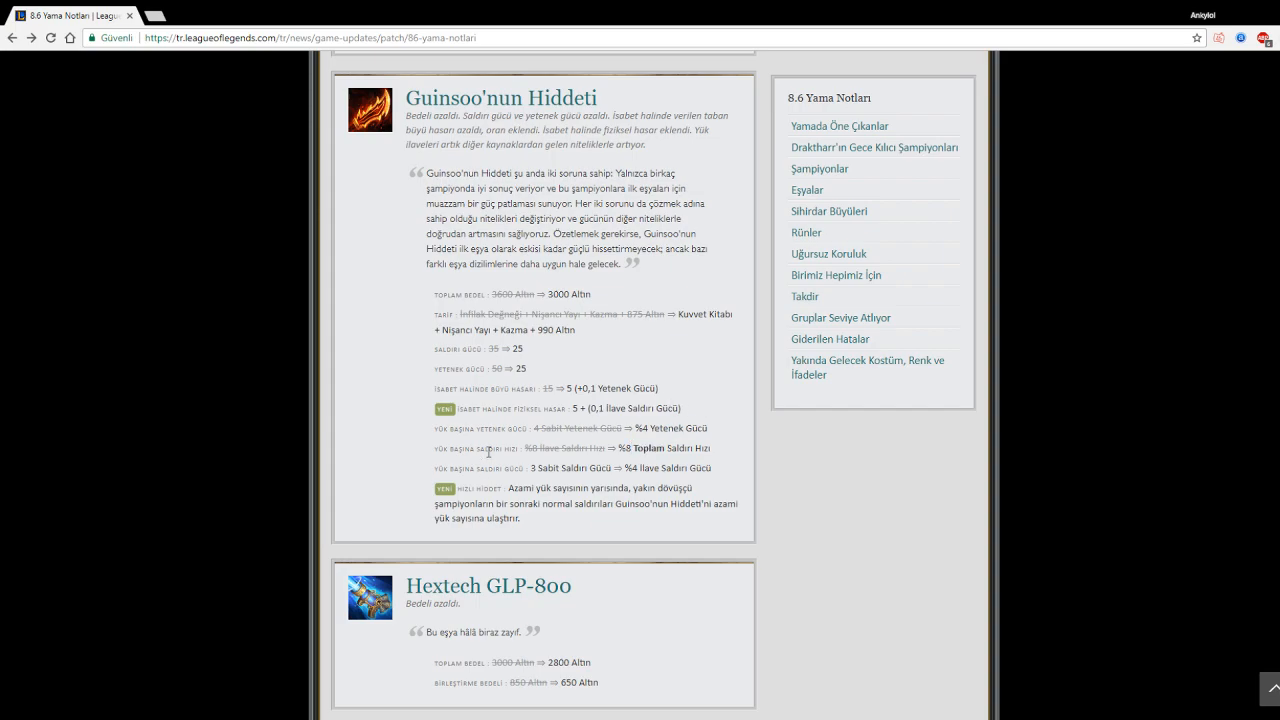
double_click(484, 448)
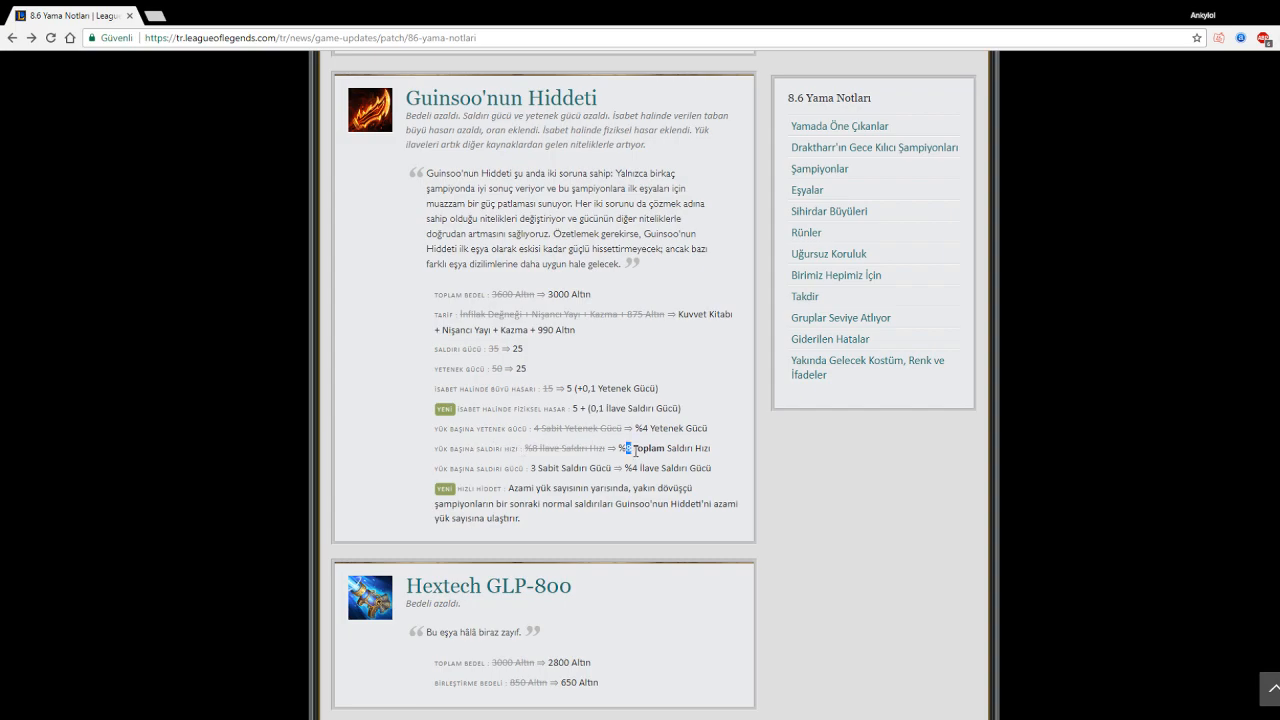
drag(632, 447, 705, 447)
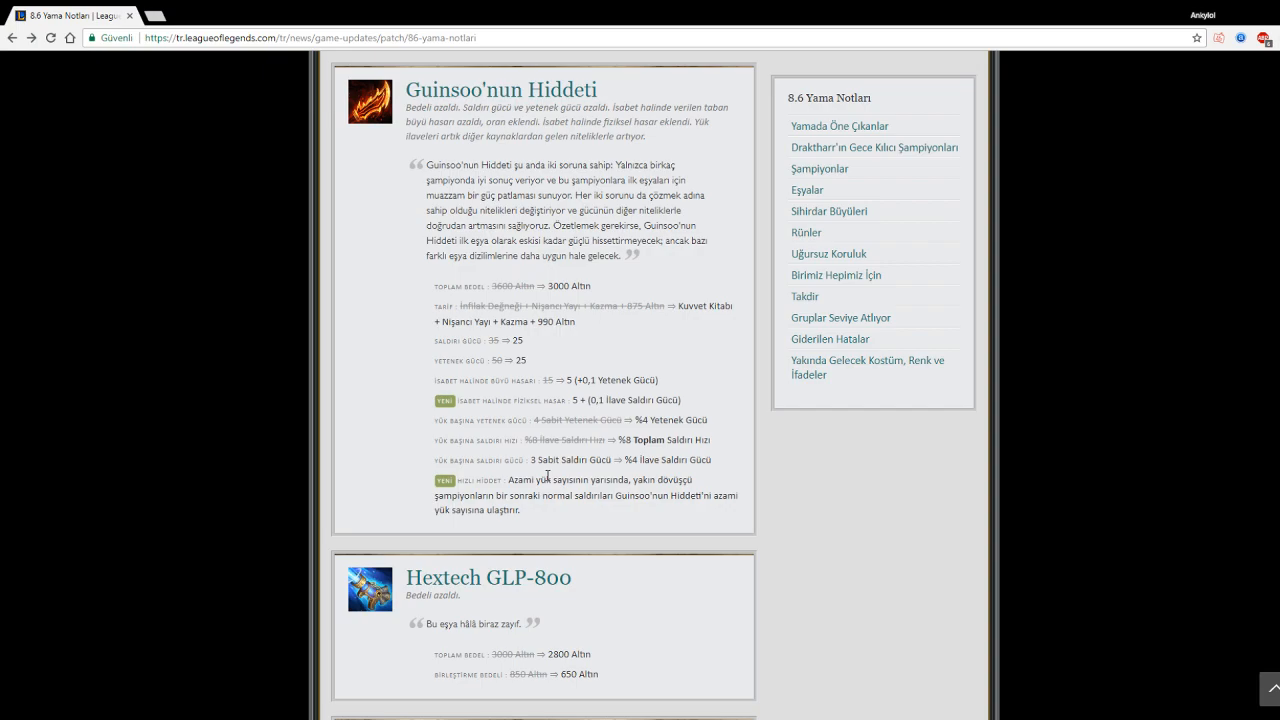
mouse_move(468, 456)
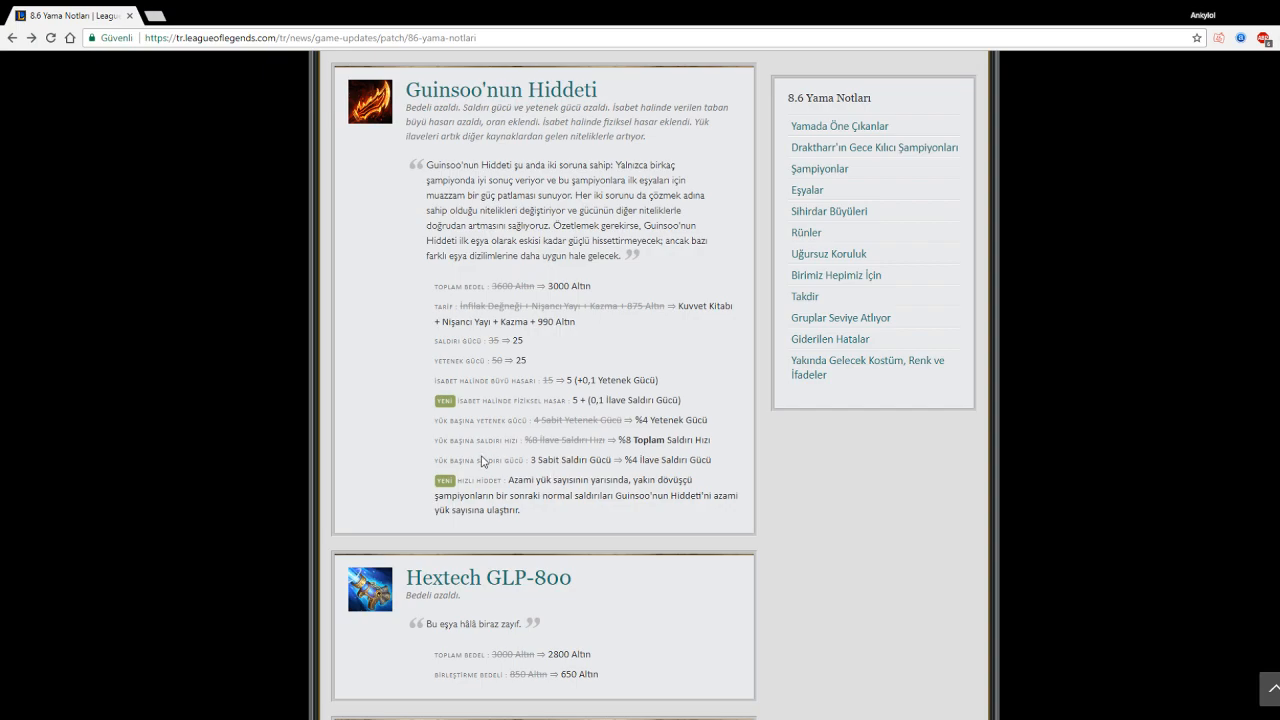
drag(540, 459, 615, 459)
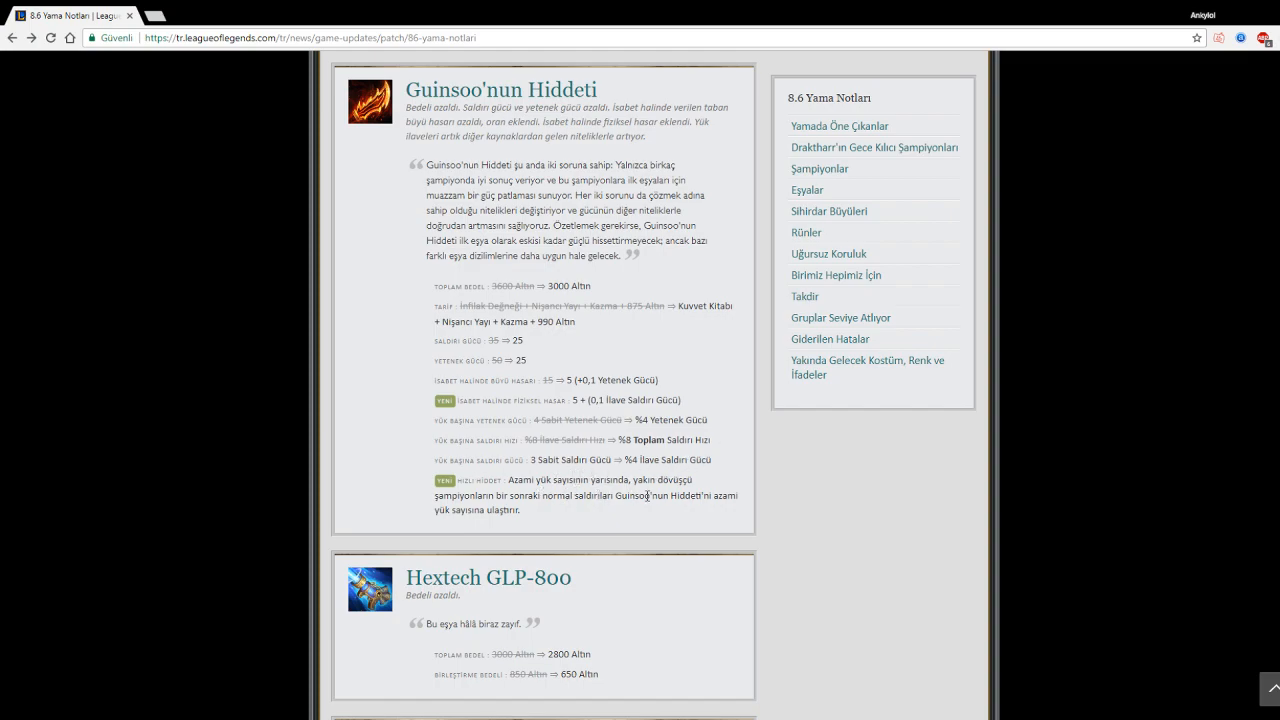
mouse_move(644, 518)
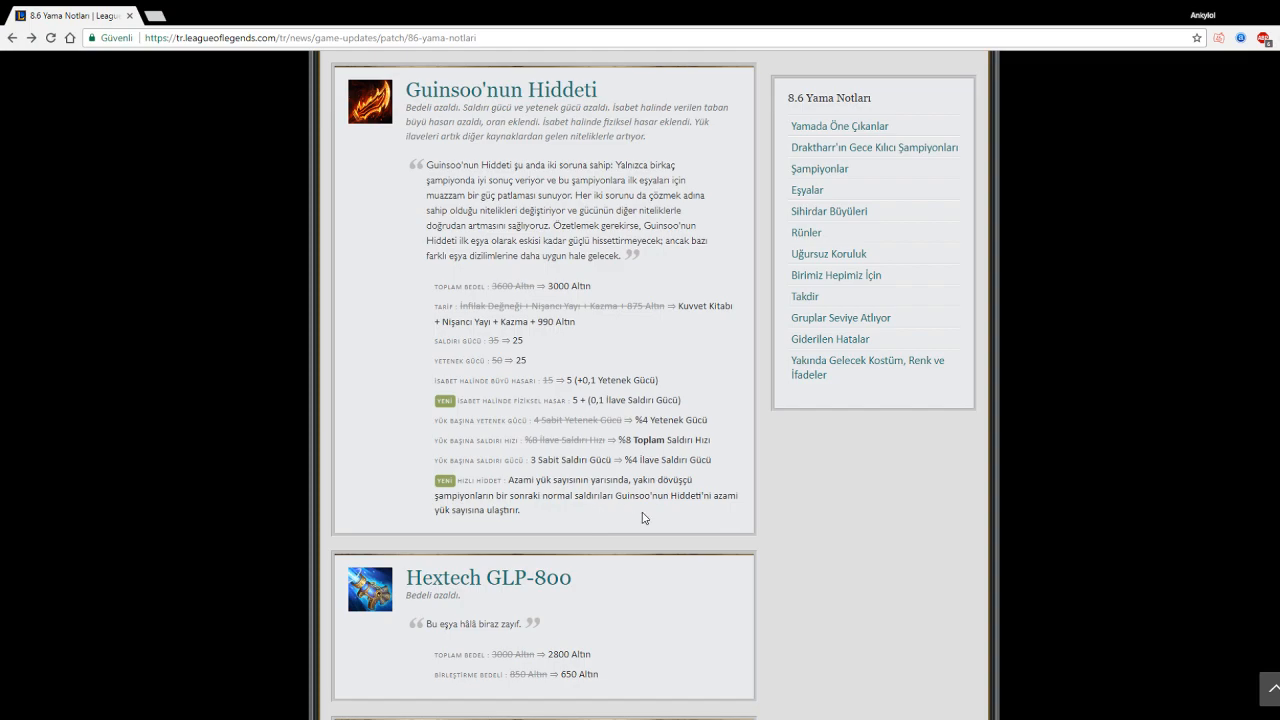
double_click(513, 509)
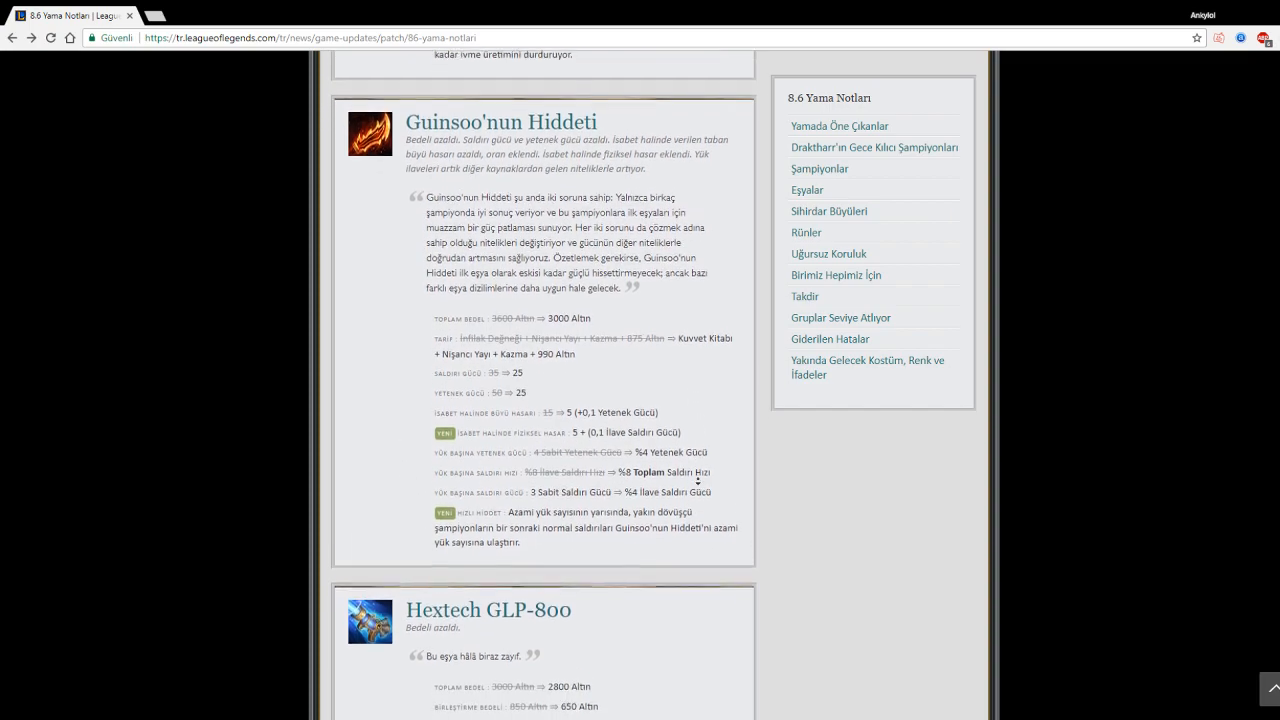
Step: Scroll past Guinsoo'nun Hiddeti and Hextech GLP-800 to Statikk Hançer and Runaan's Hurricane
scroll(down, 3)
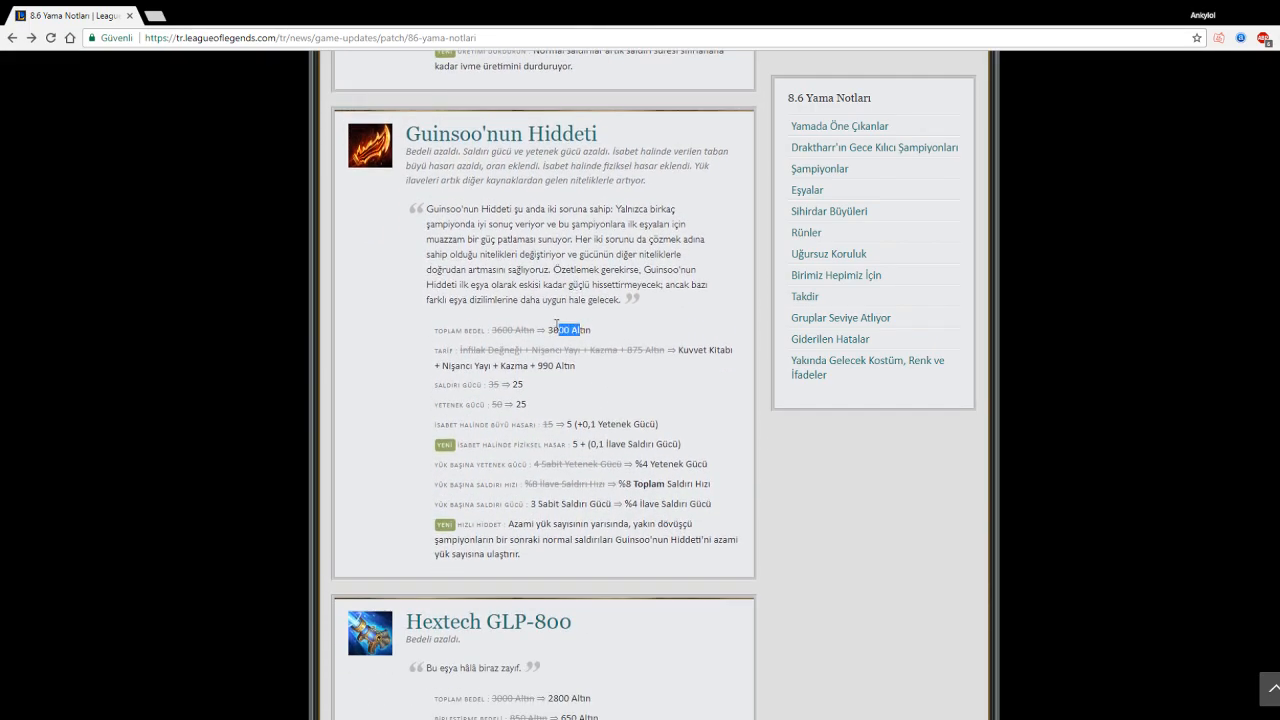
scroll(down, 3)
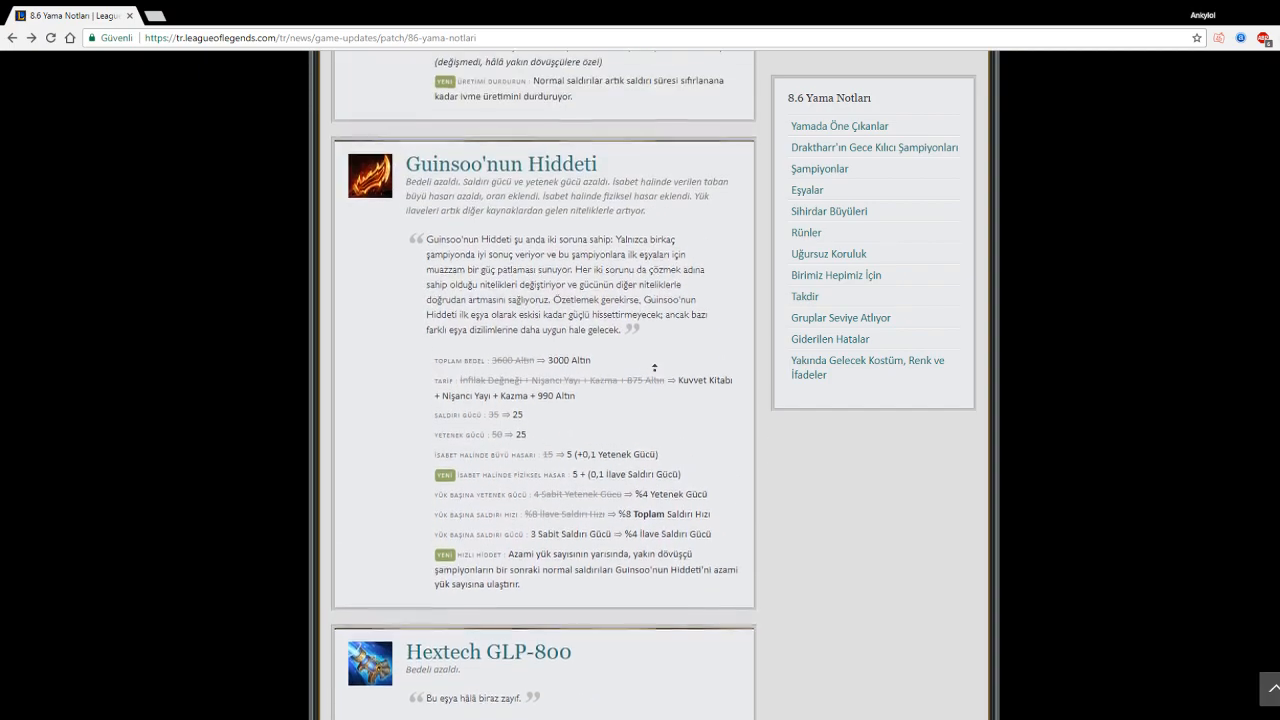
scroll(down, 3)
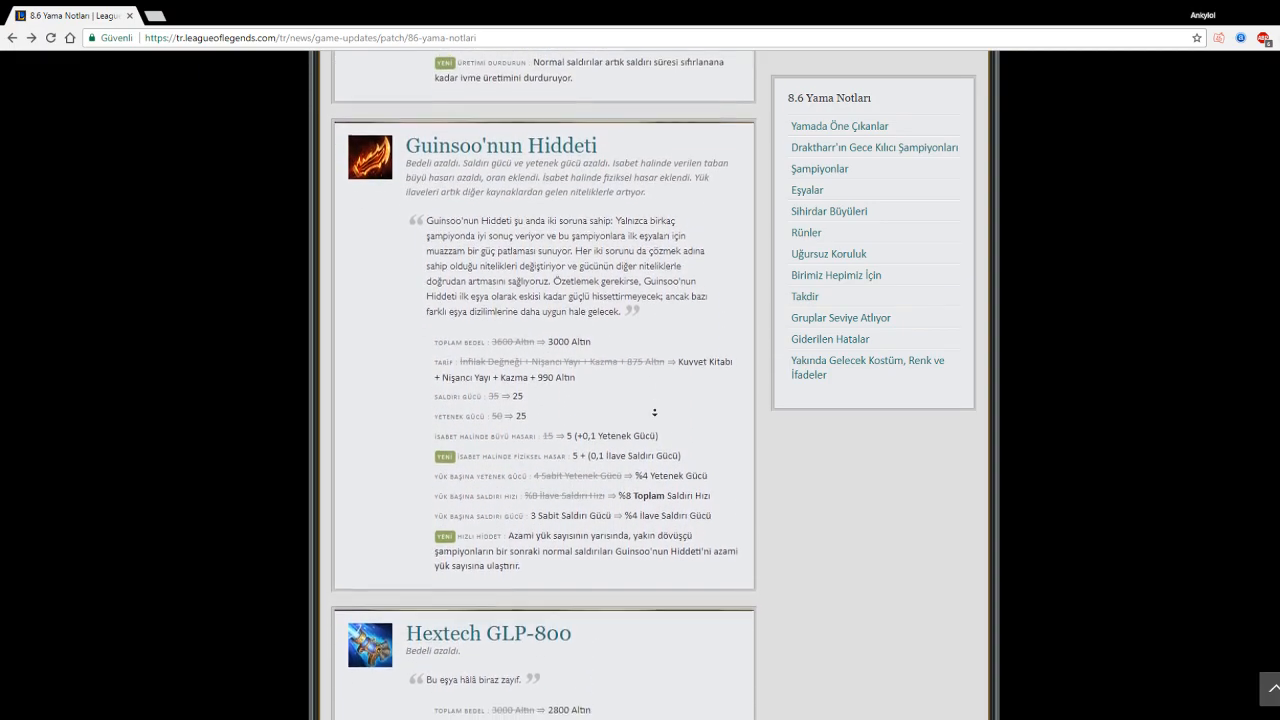
scroll(down, 3)
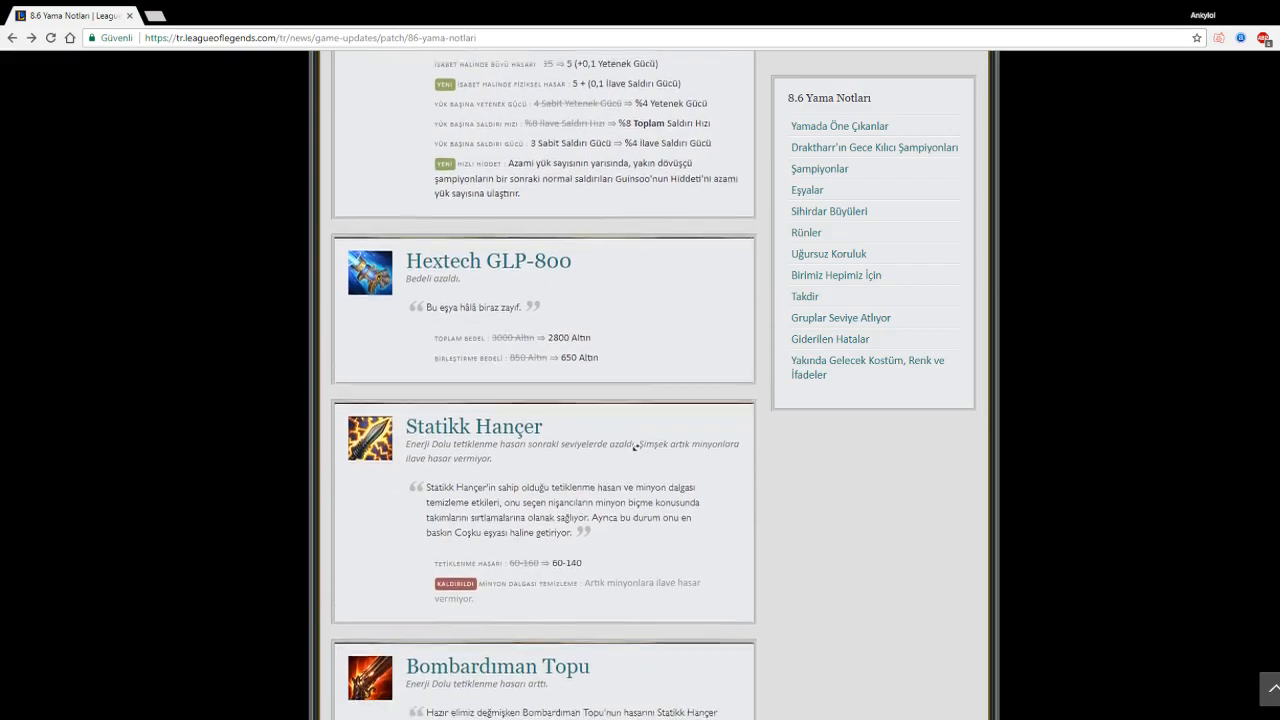
Step: Highlight Statikk Hançer's damage line, then scroll past Bombardıman Topu to Sihirdar Büyüleri's Tutuştur
scroll(down, 3)
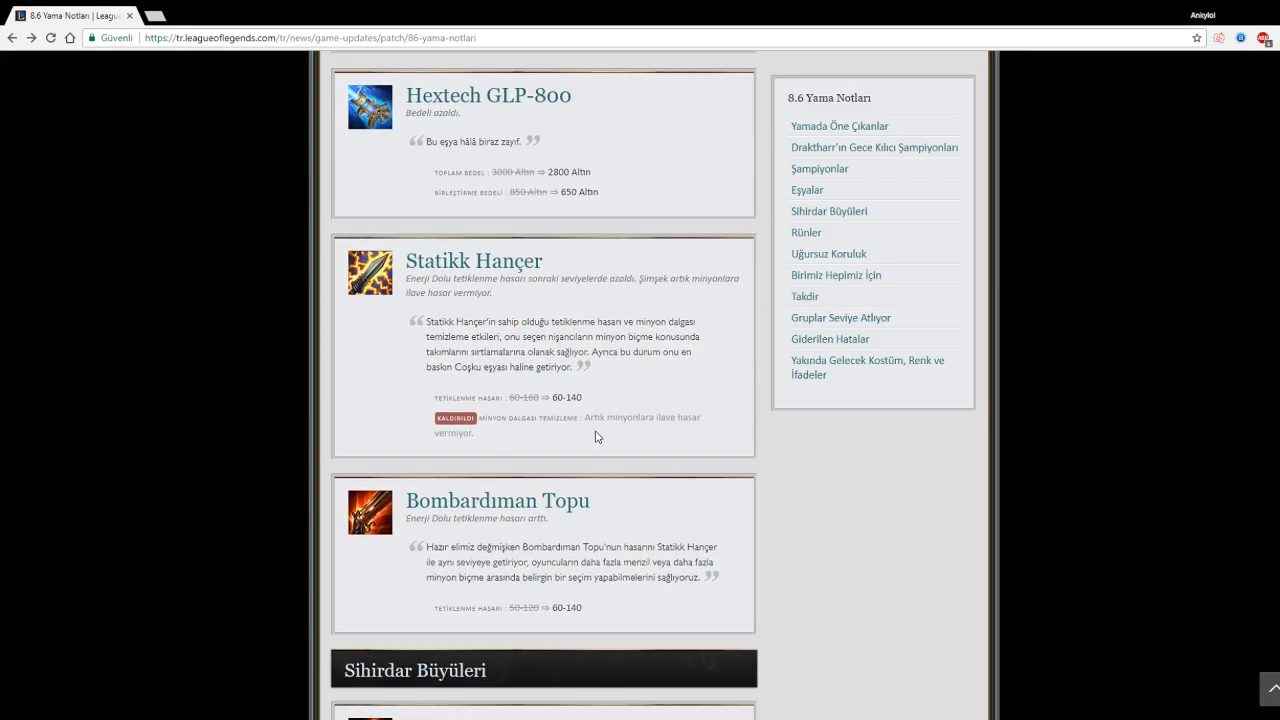
mouse_move(641, 433)
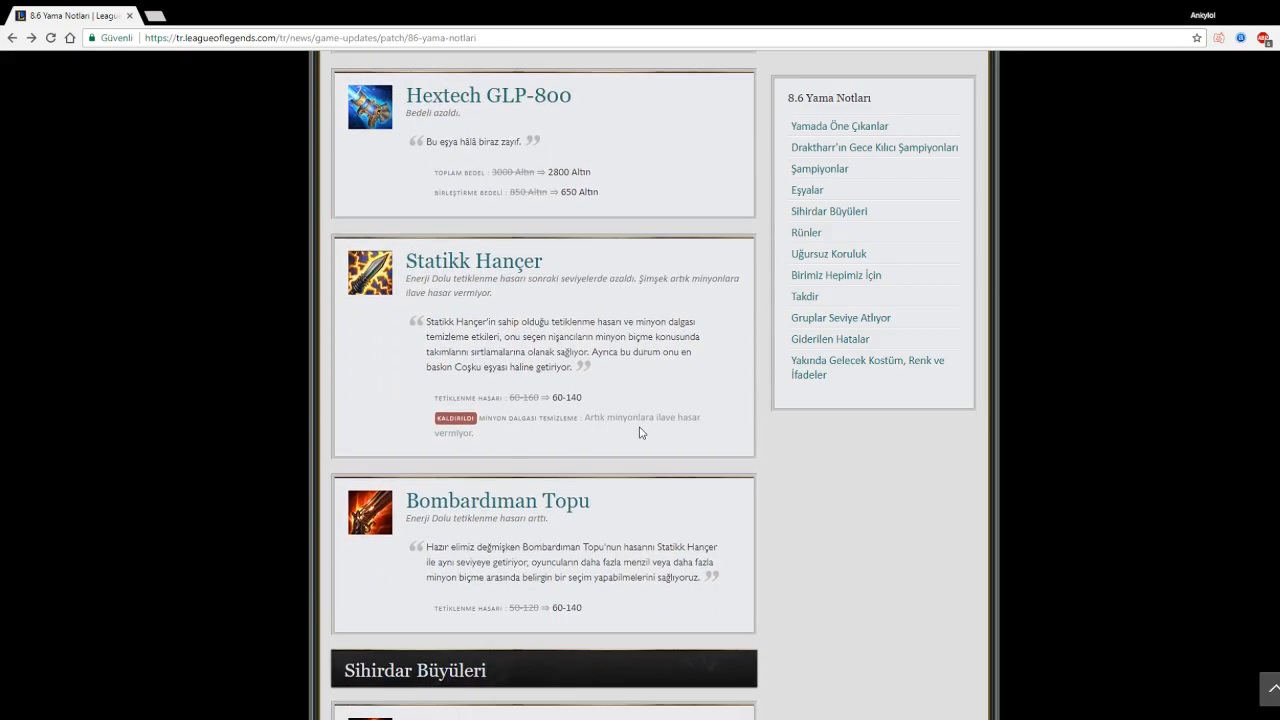
drag(490, 397, 560, 397)
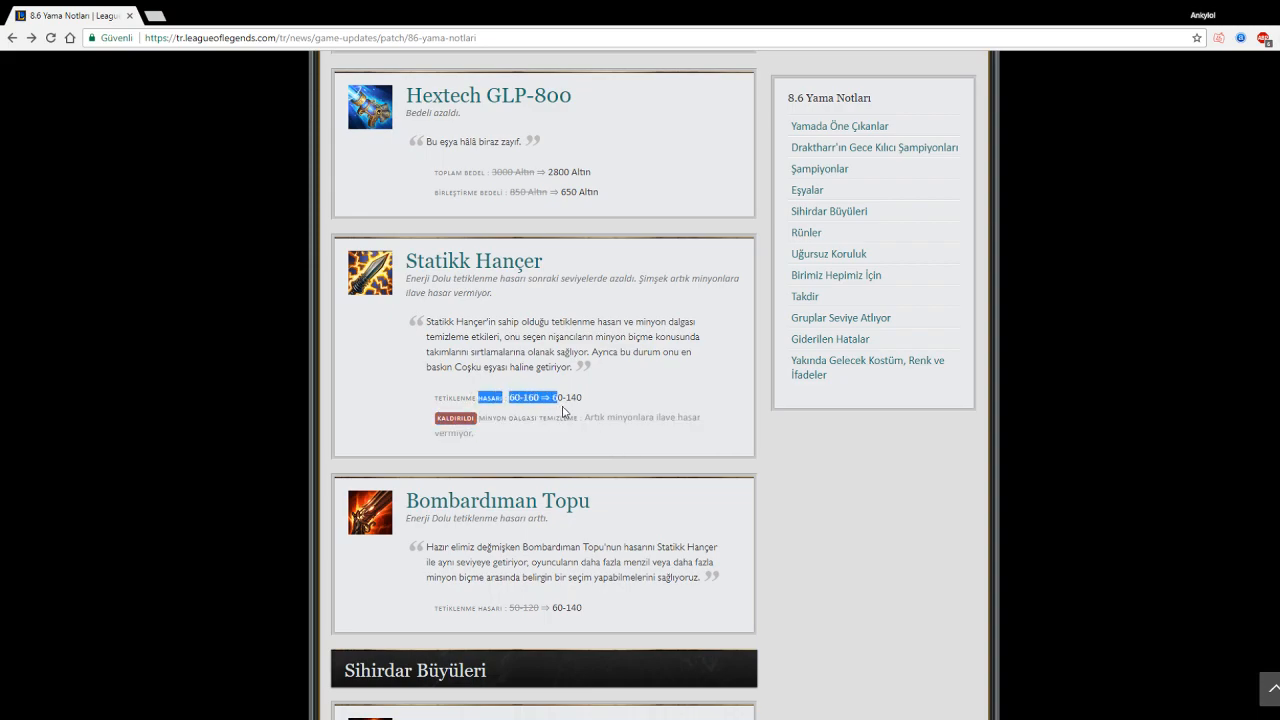
scroll(down, 3)
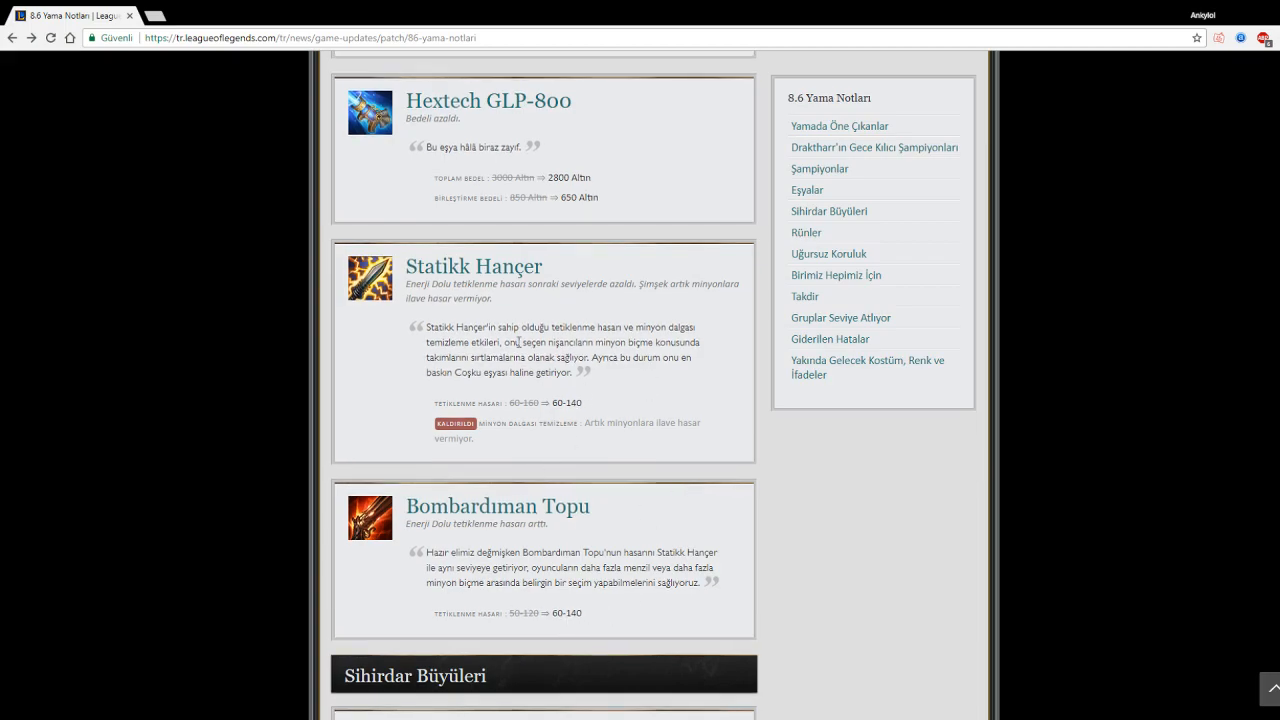
scroll(down, 3)
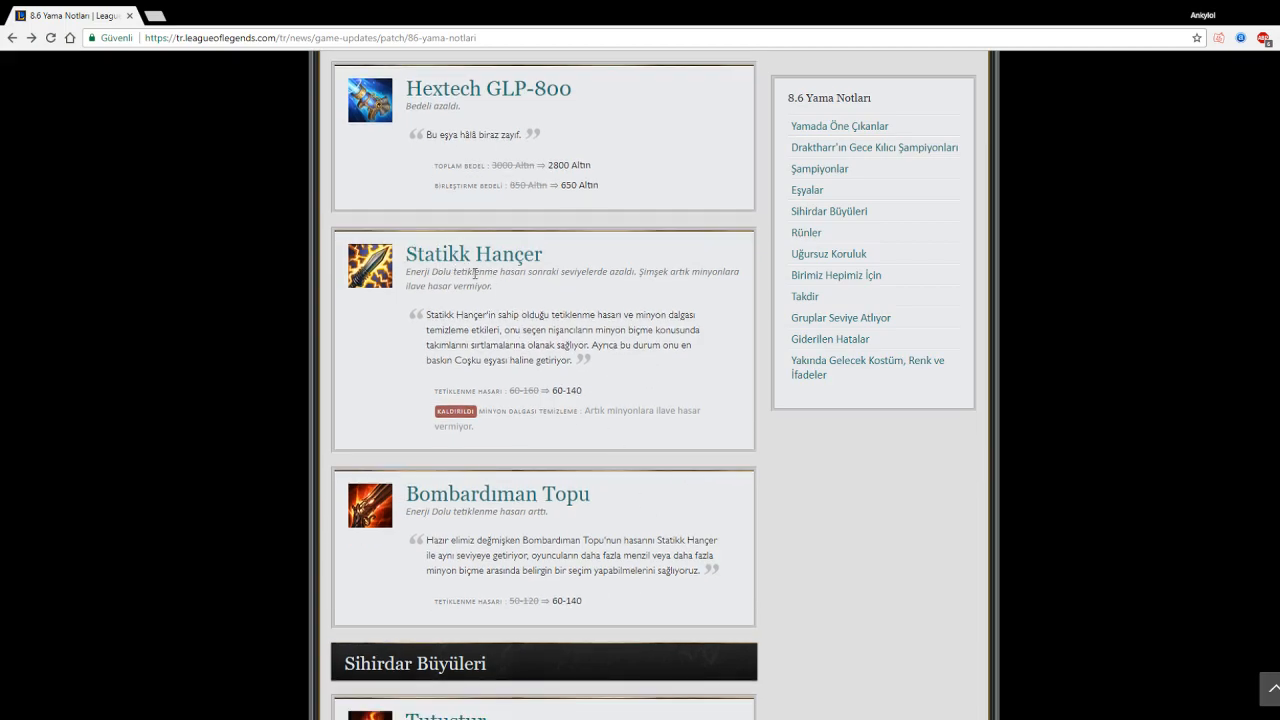
scroll(down, 3)
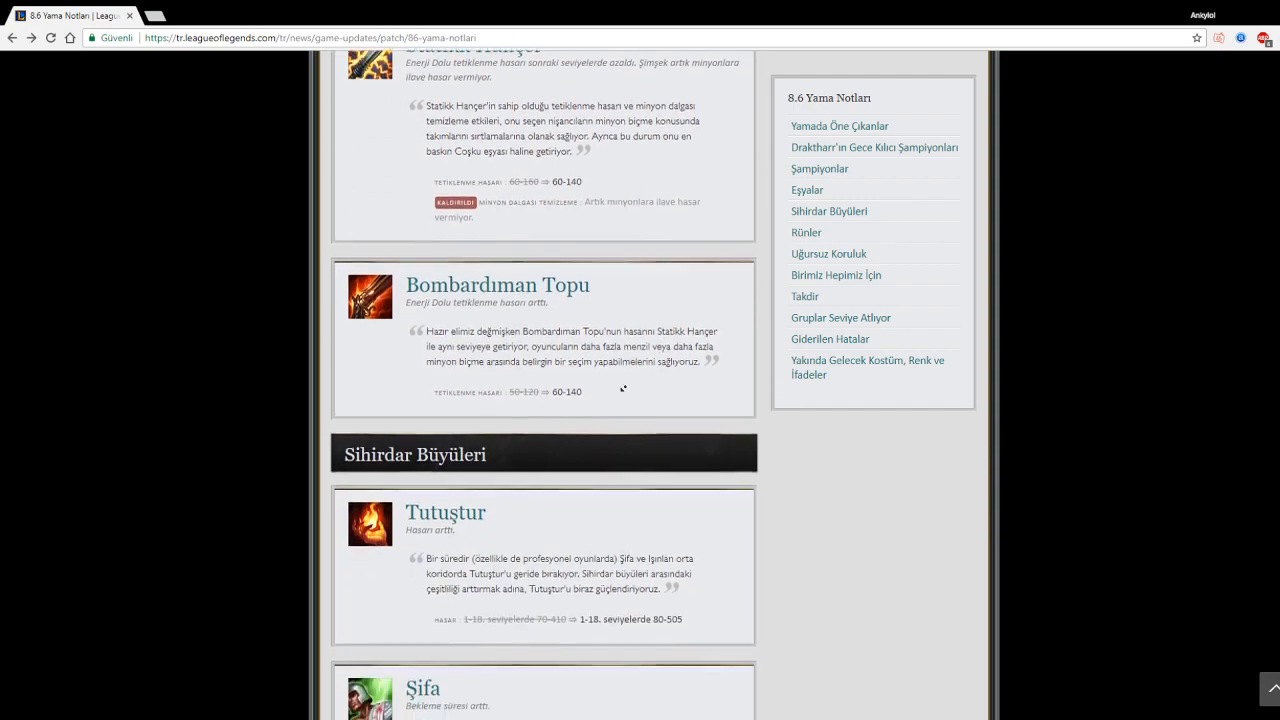
scroll(up, 3)
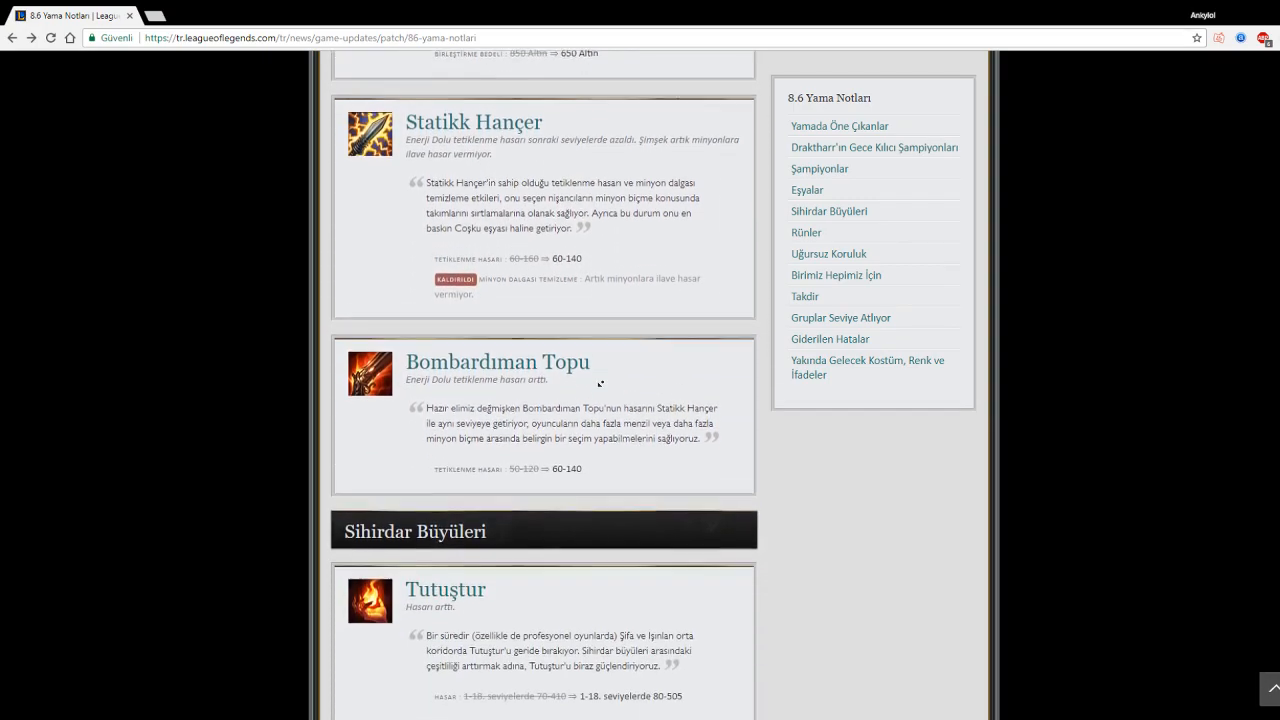
scroll(down, 3)
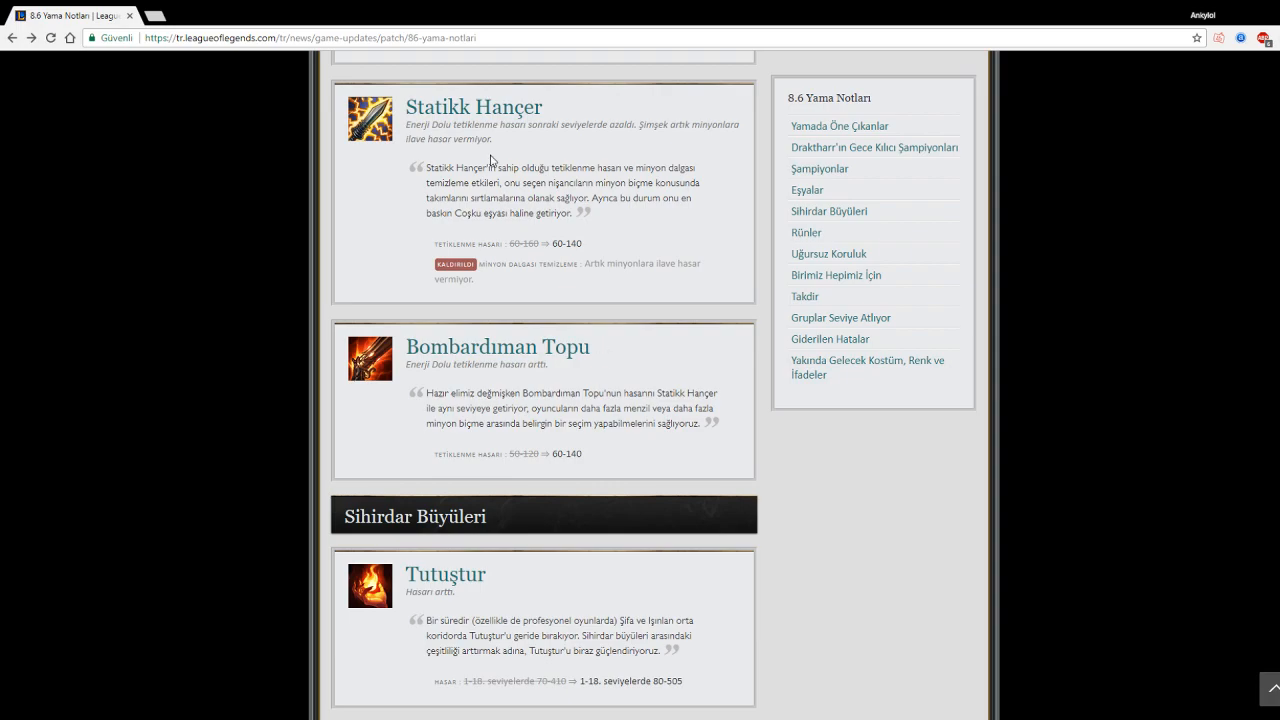
mouse_move(512, 453)
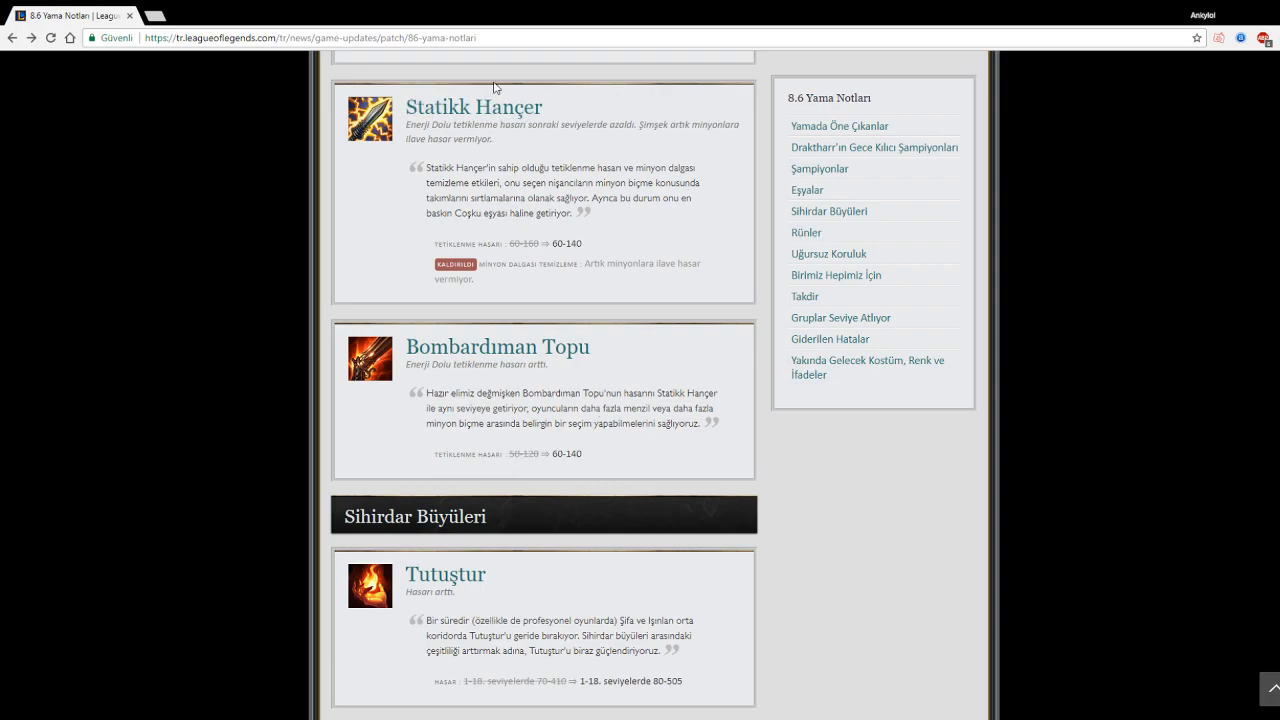
scroll(up, 3)
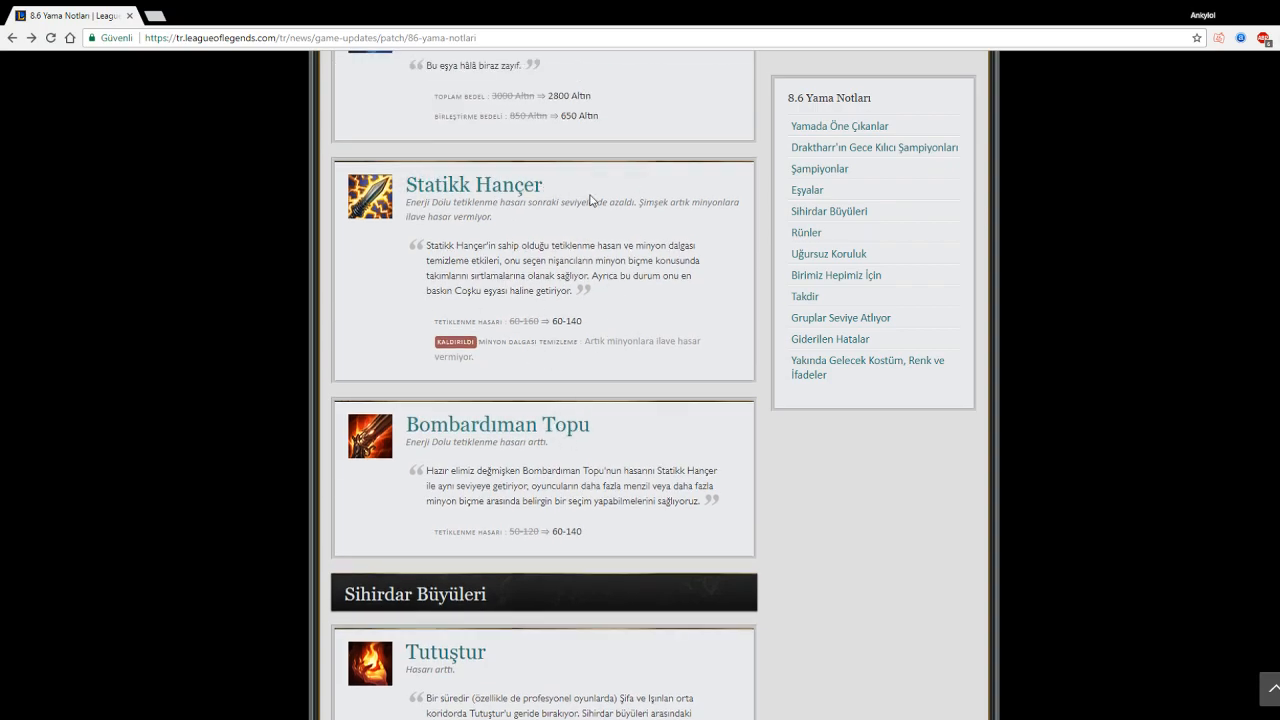
mouse_move(418, 433)
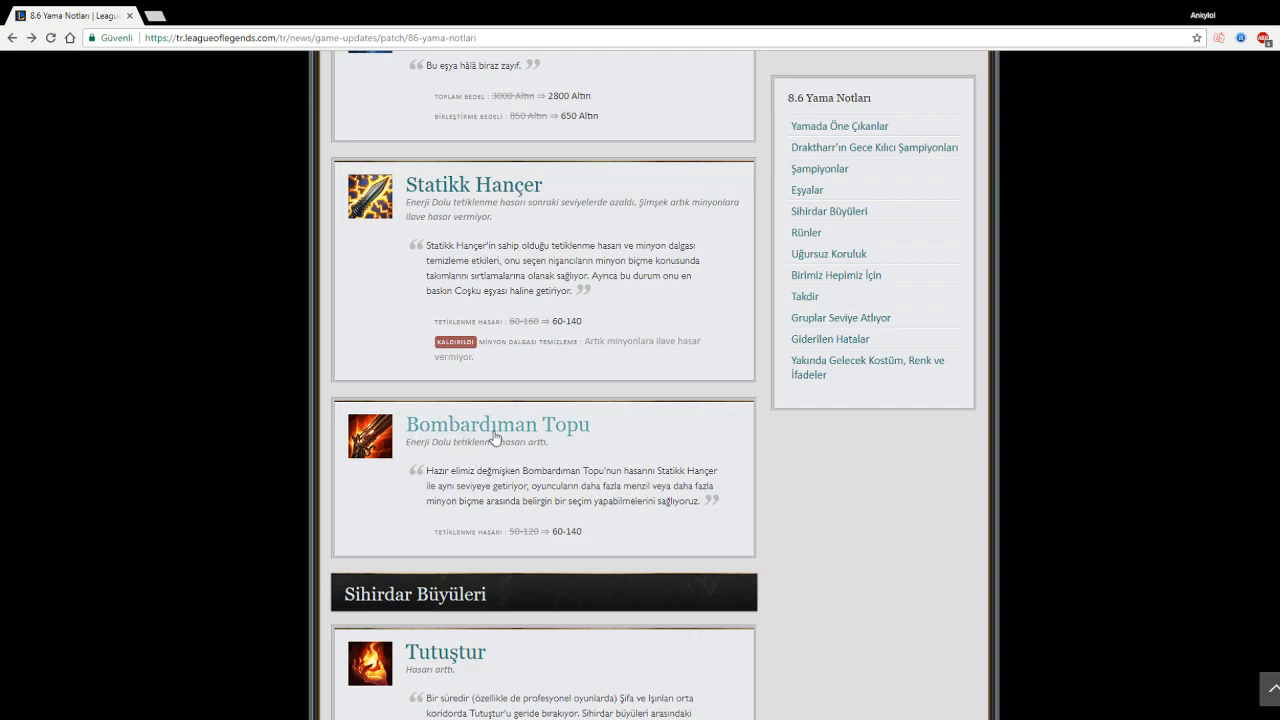
mouse_move(605, 301)
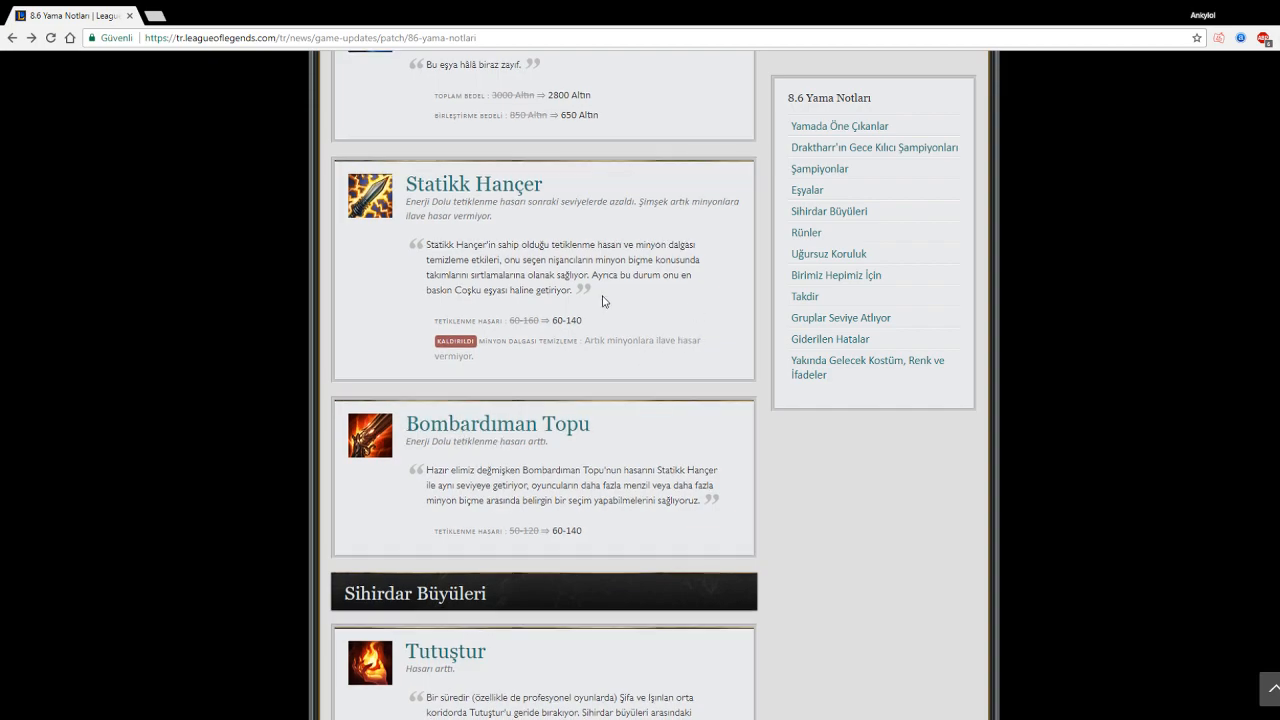
mouse_move(498, 198)
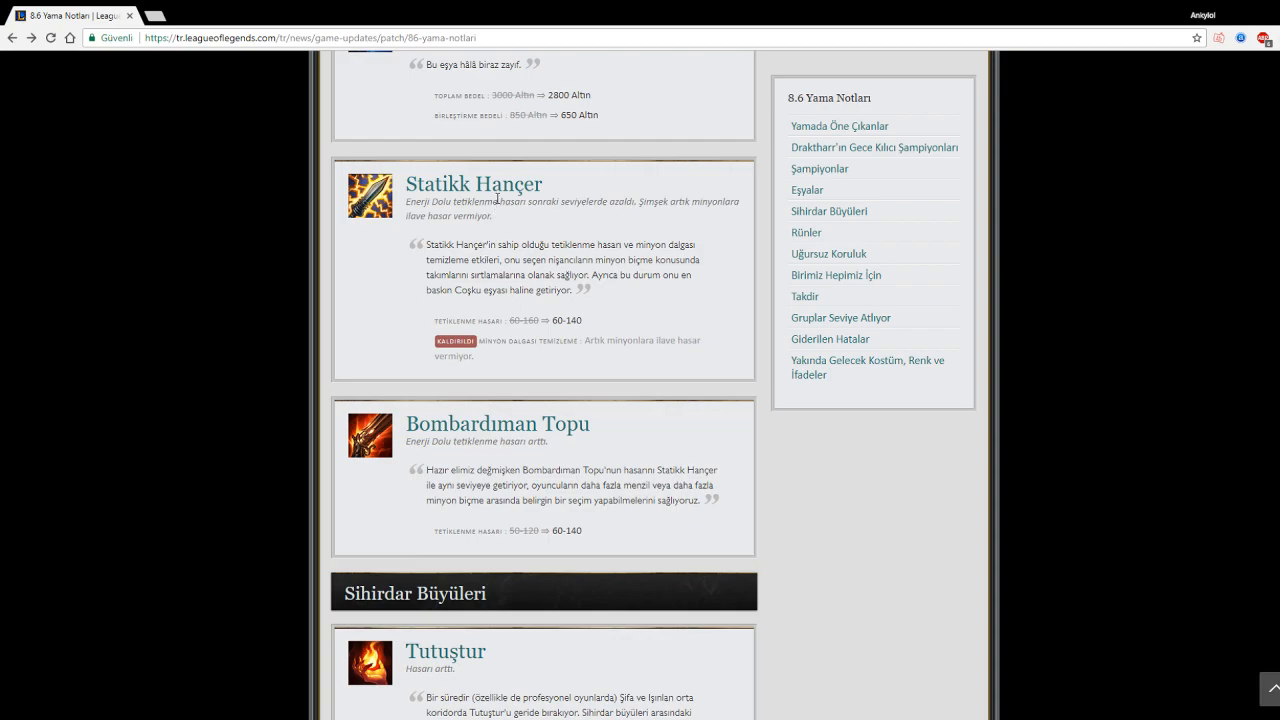
mouse_move(487, 170)
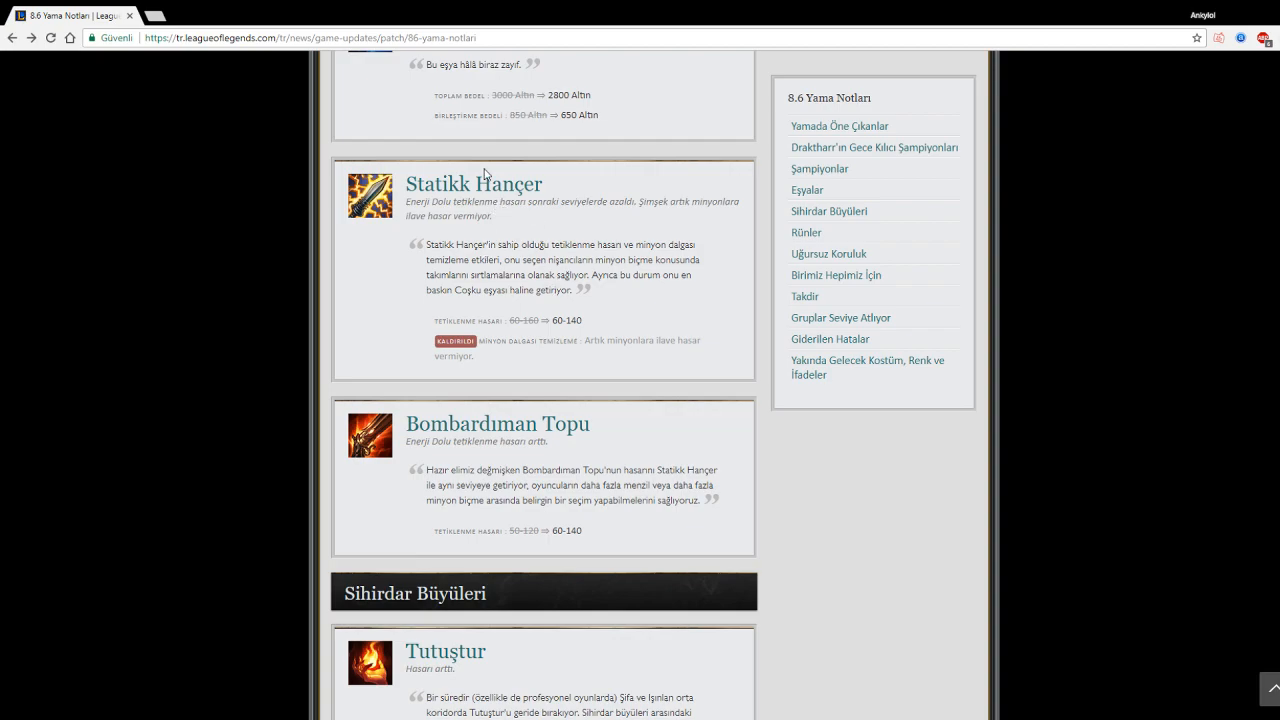
mouse_move(622, 338)
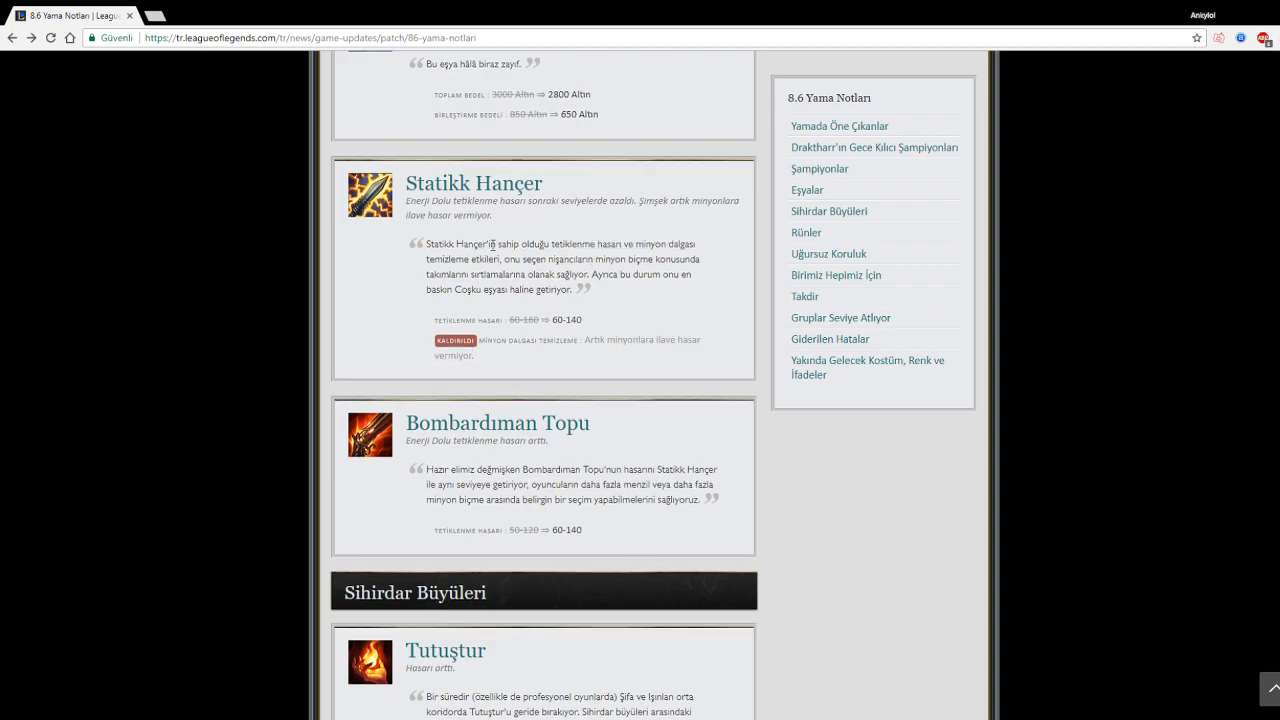
scroll(down, 3)
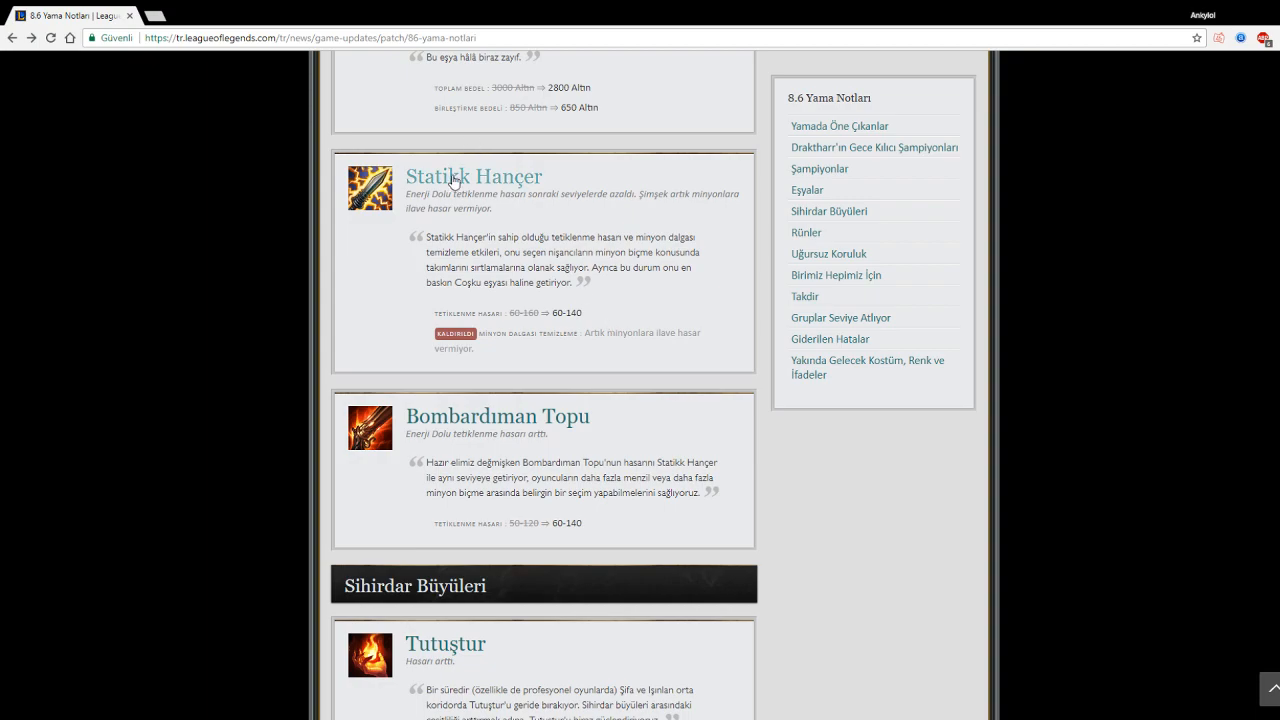
mouse_move(428, 224)
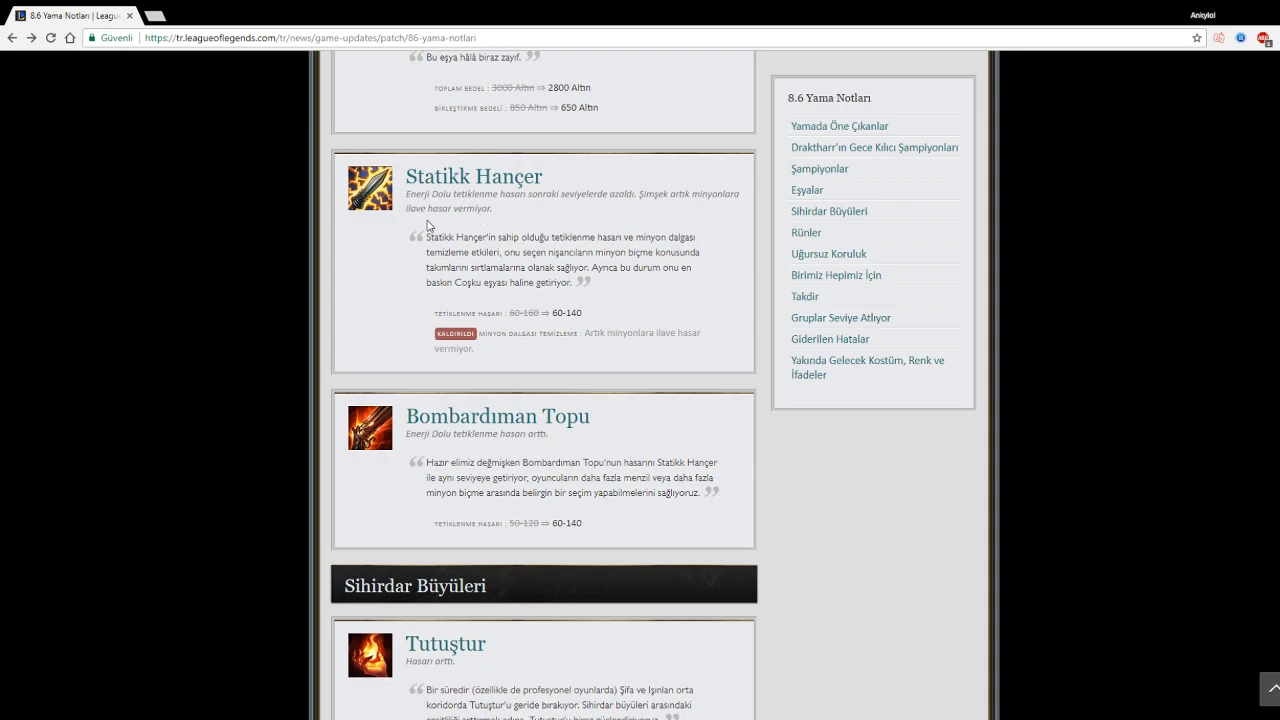
mouse_move(602, 227)
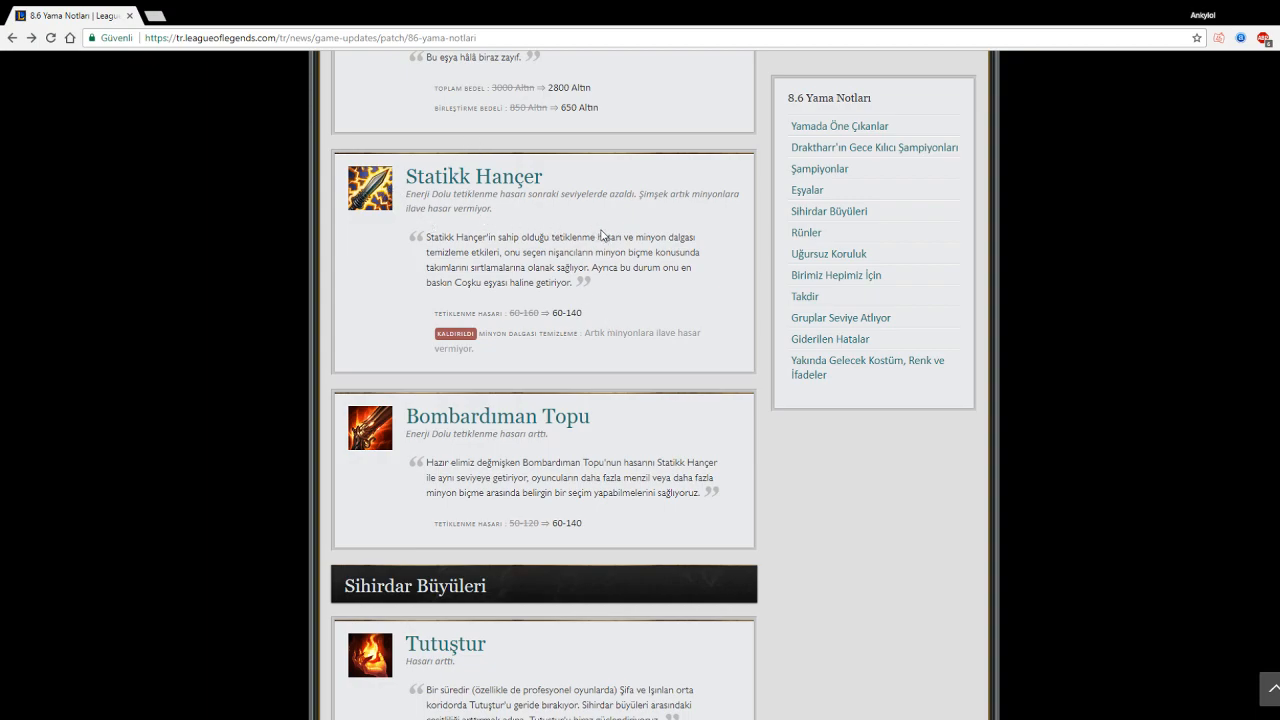
mouse_move(545, 226)
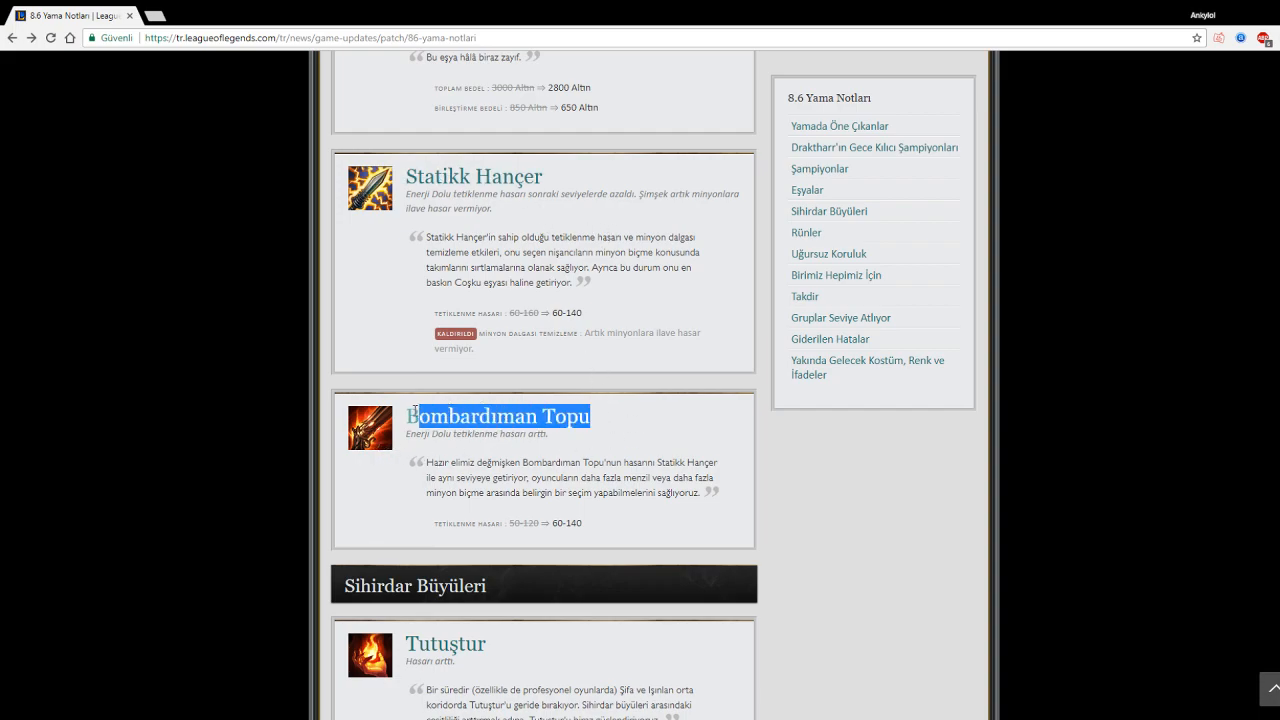
click(601, 412)
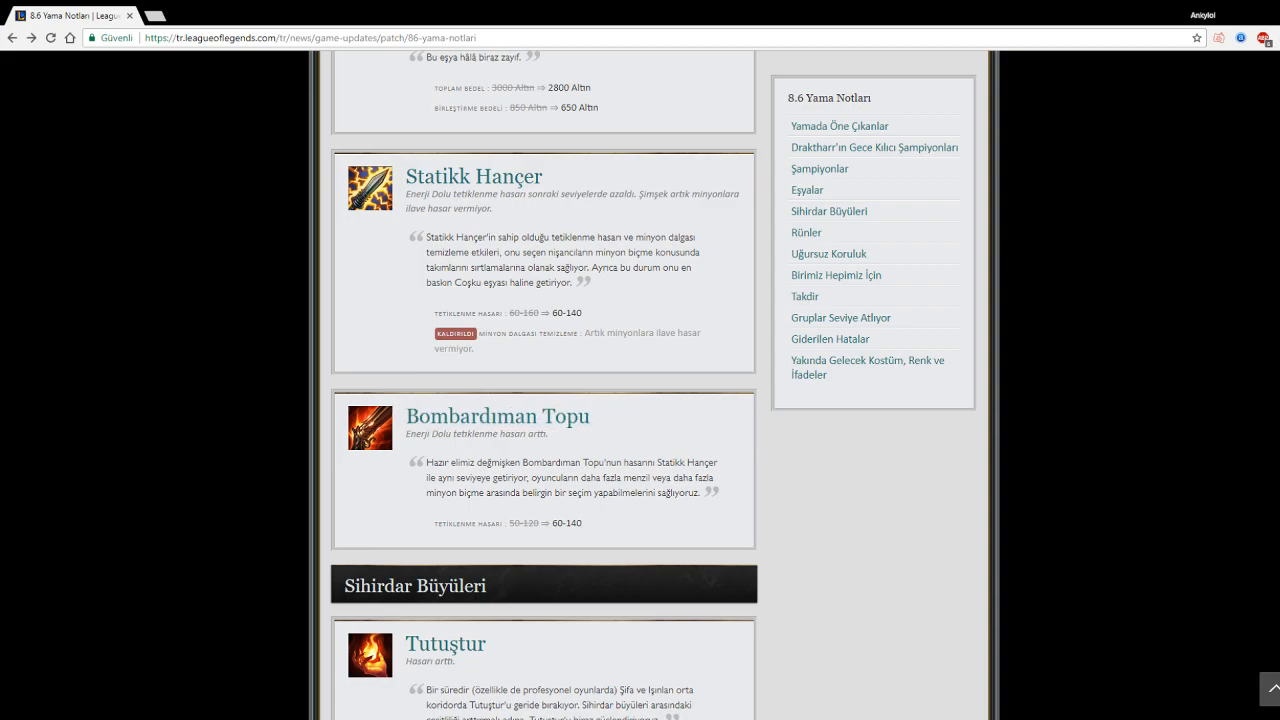
mouse_move(550, 425)
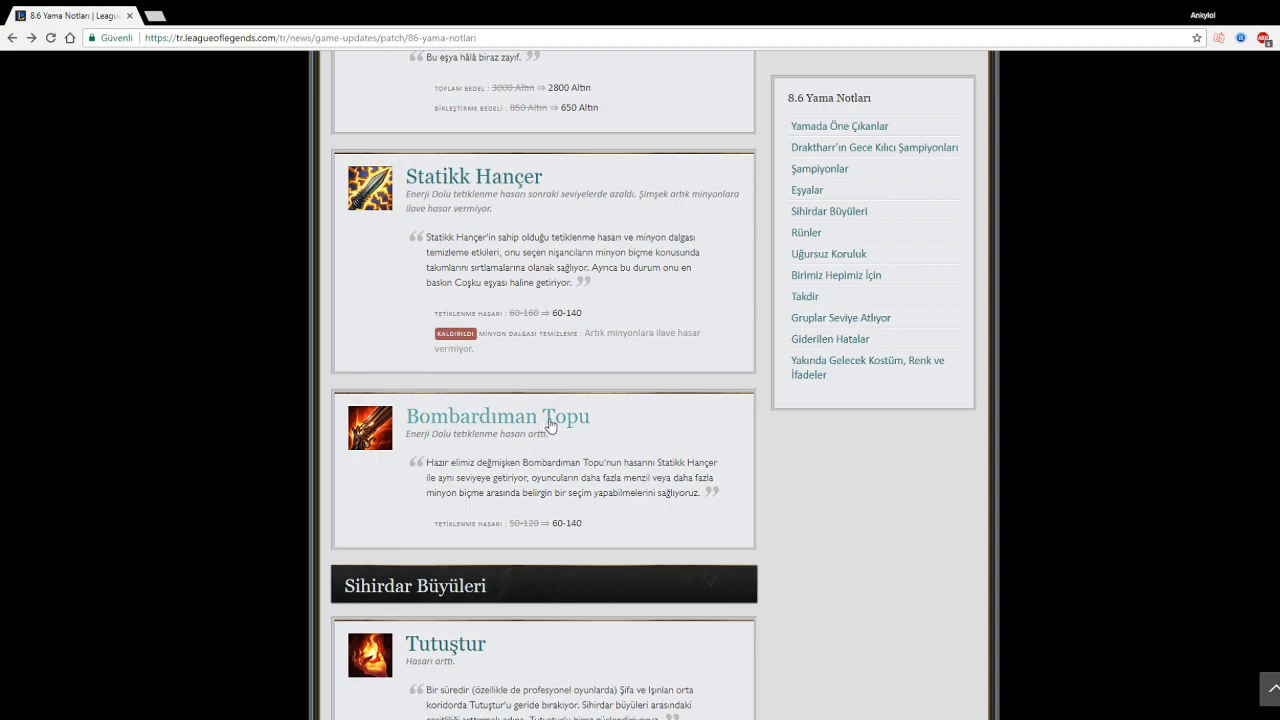